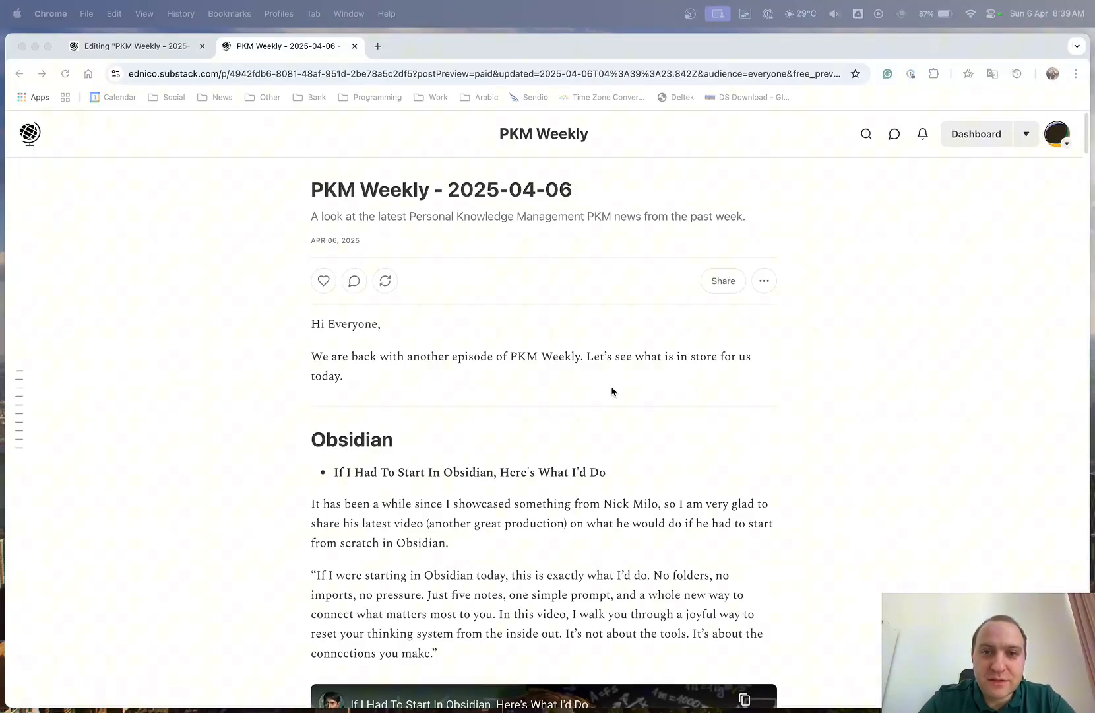
- Scroll past the greeting to the Obsidian section and Nick Milo's embedded video
scroll(down, 3)
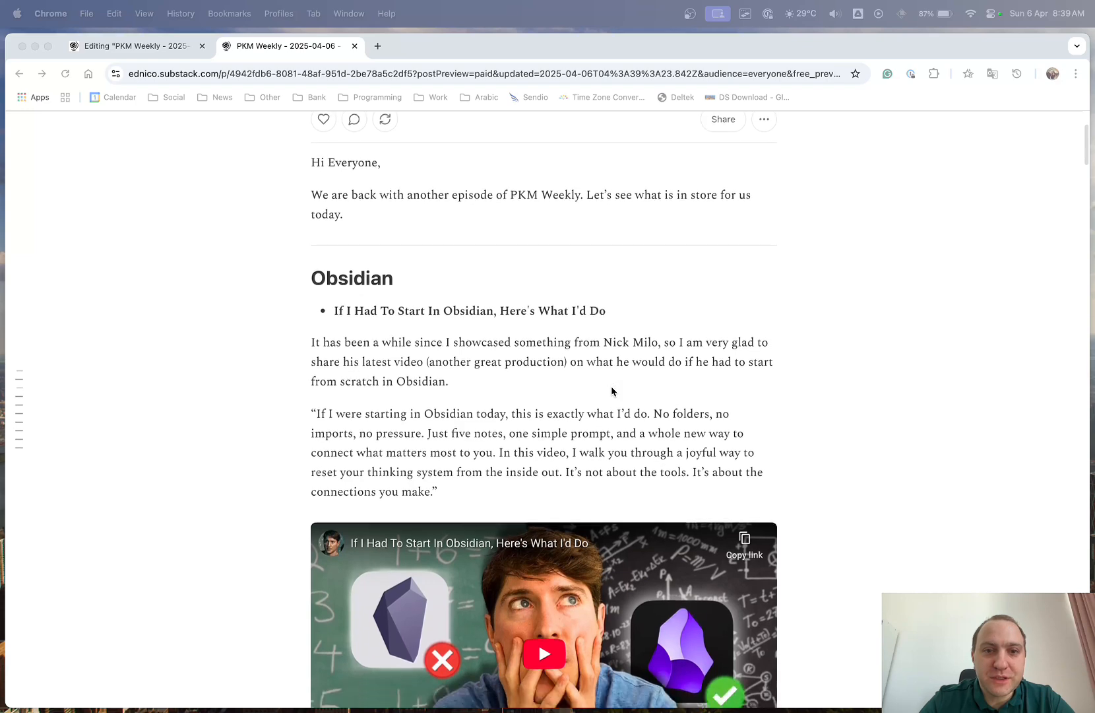
scroll(down, 3)
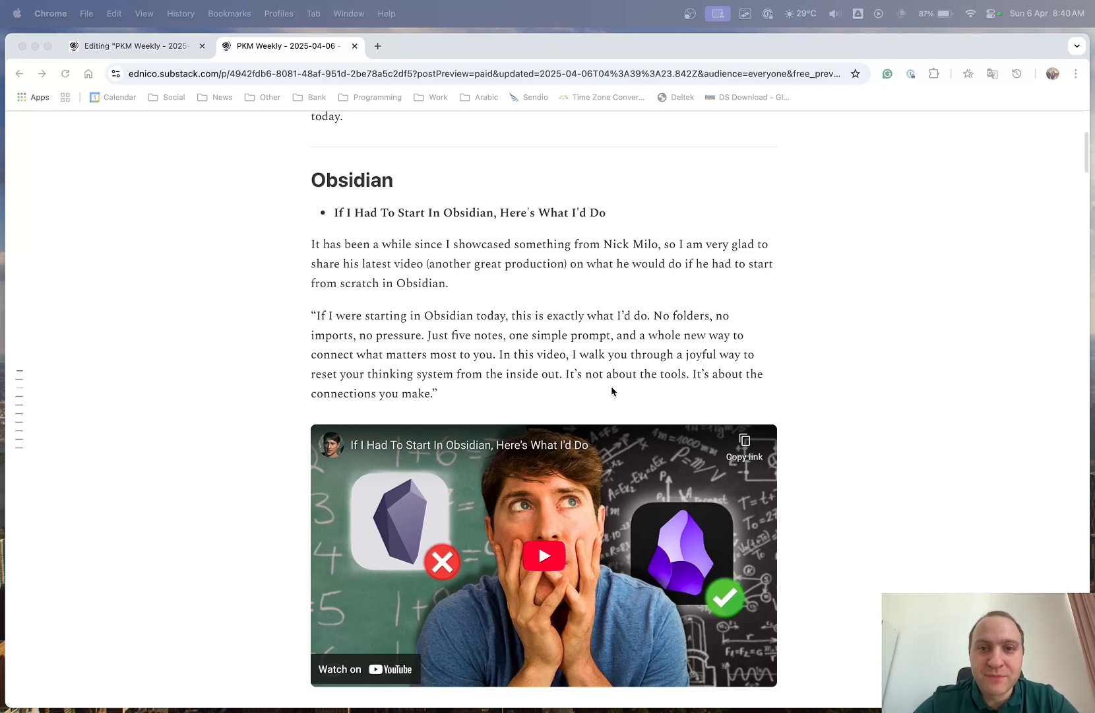
- Scroll to the Android file-access item and its vault location screenshot
scroll(down, 3)
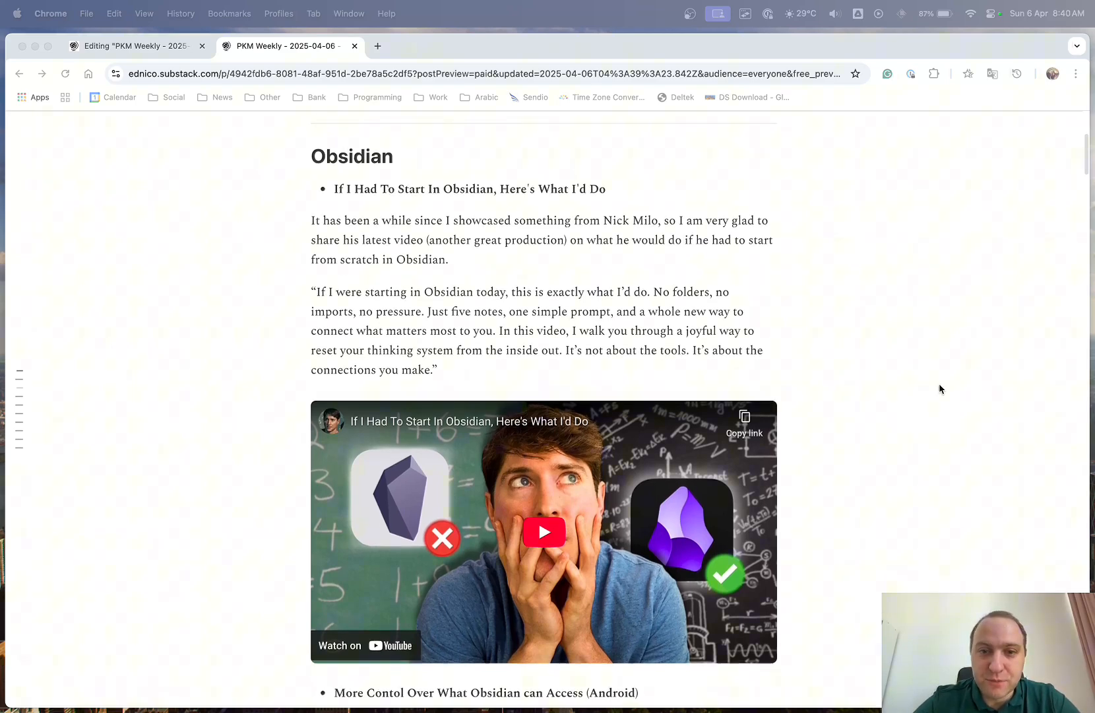
scroll(down, 3)
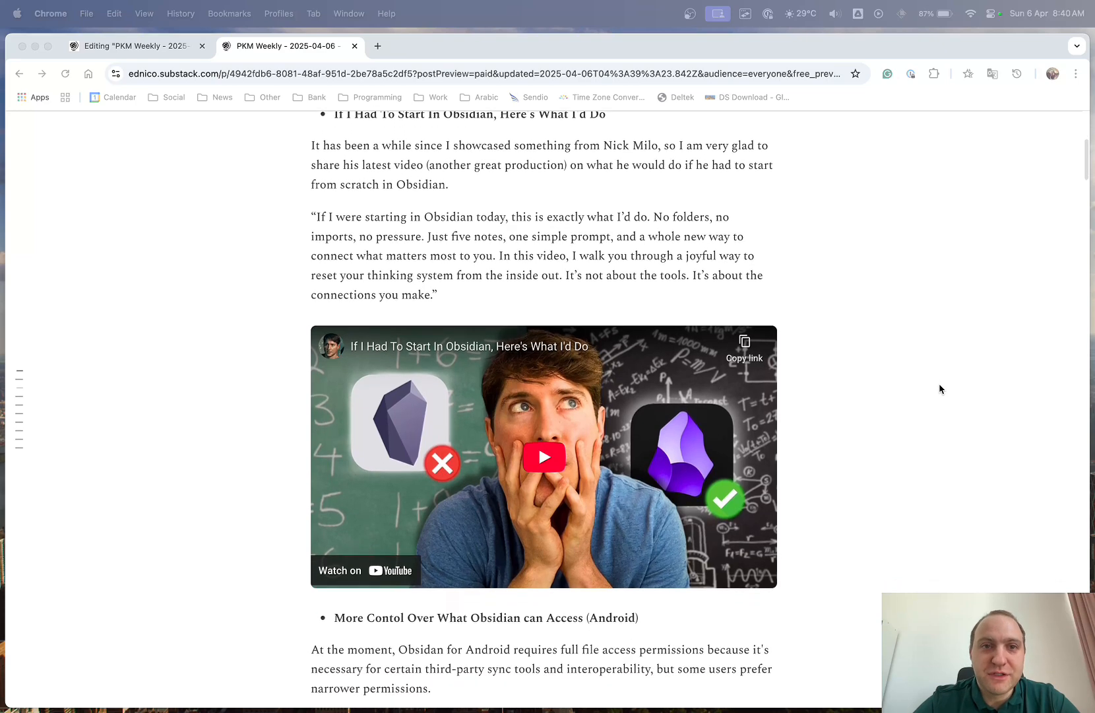
scroll(down, 3)
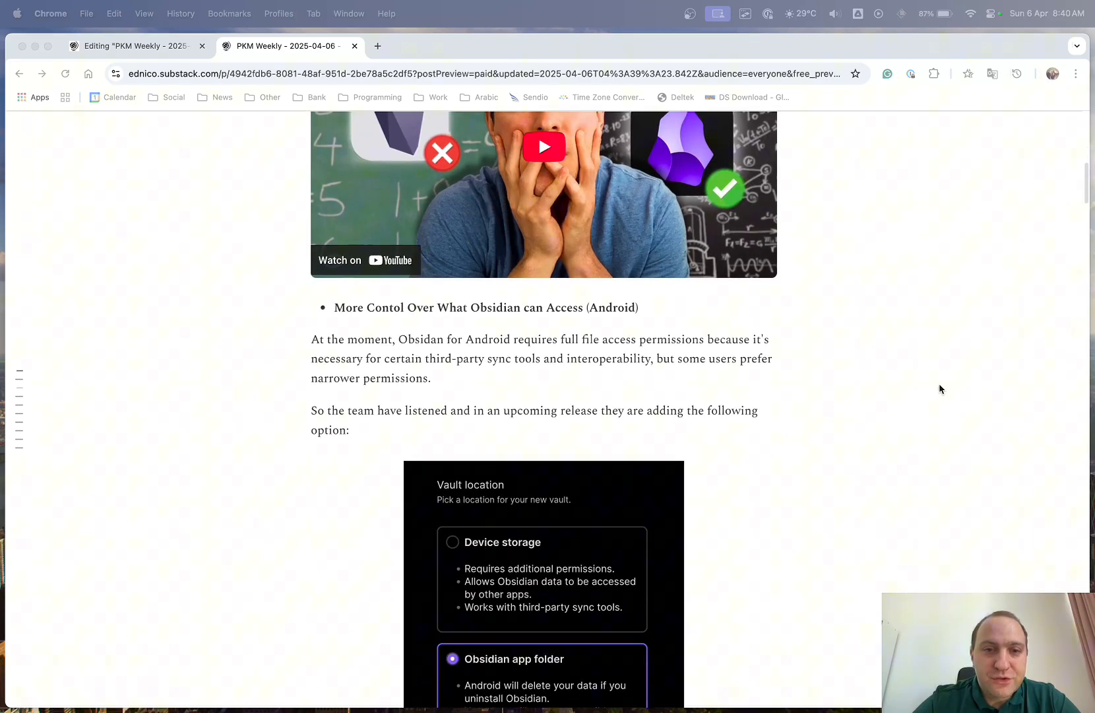
scroll(down, 3)
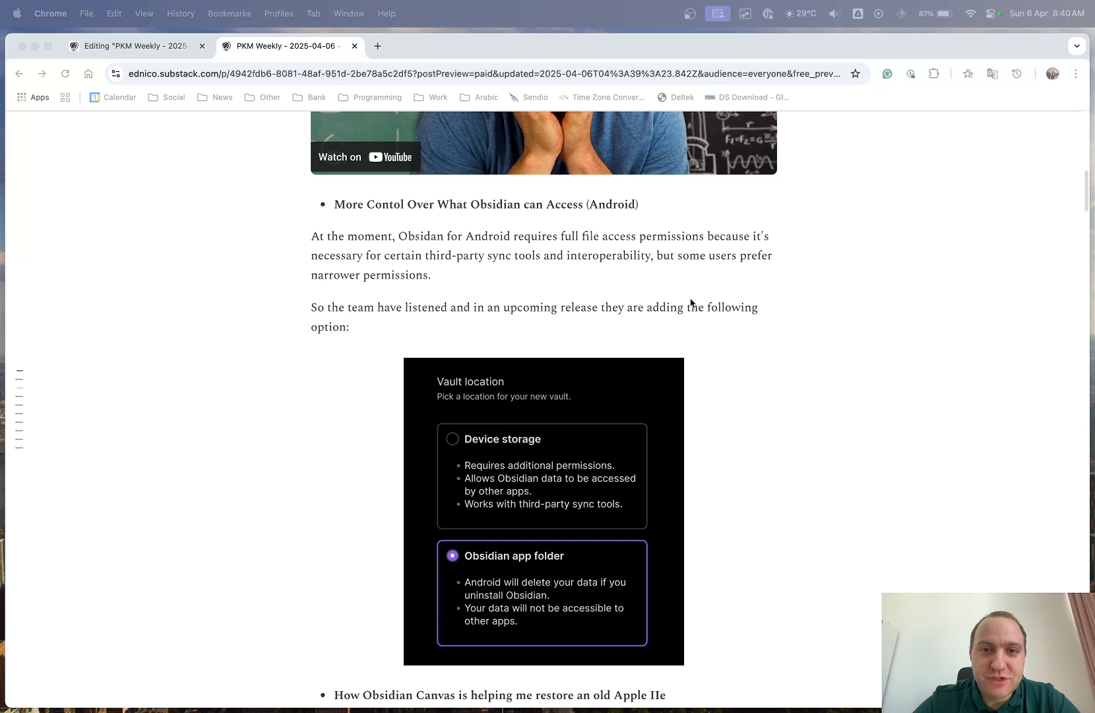
mouse_move(306, 263)
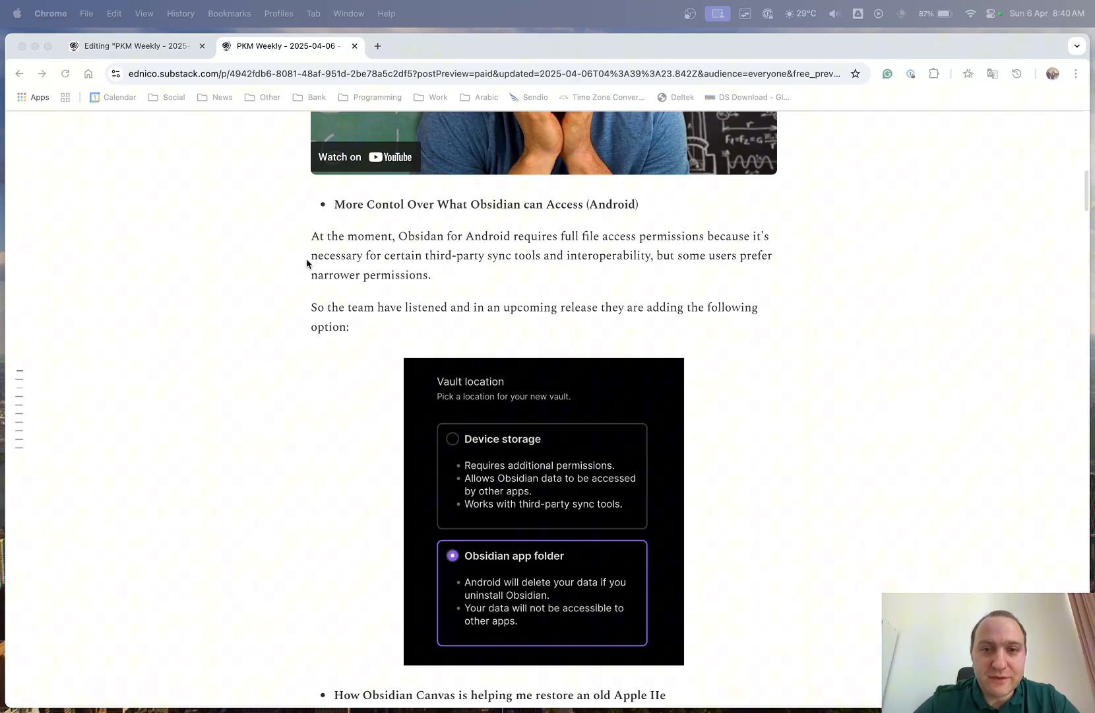
mouse_move(532, 437)
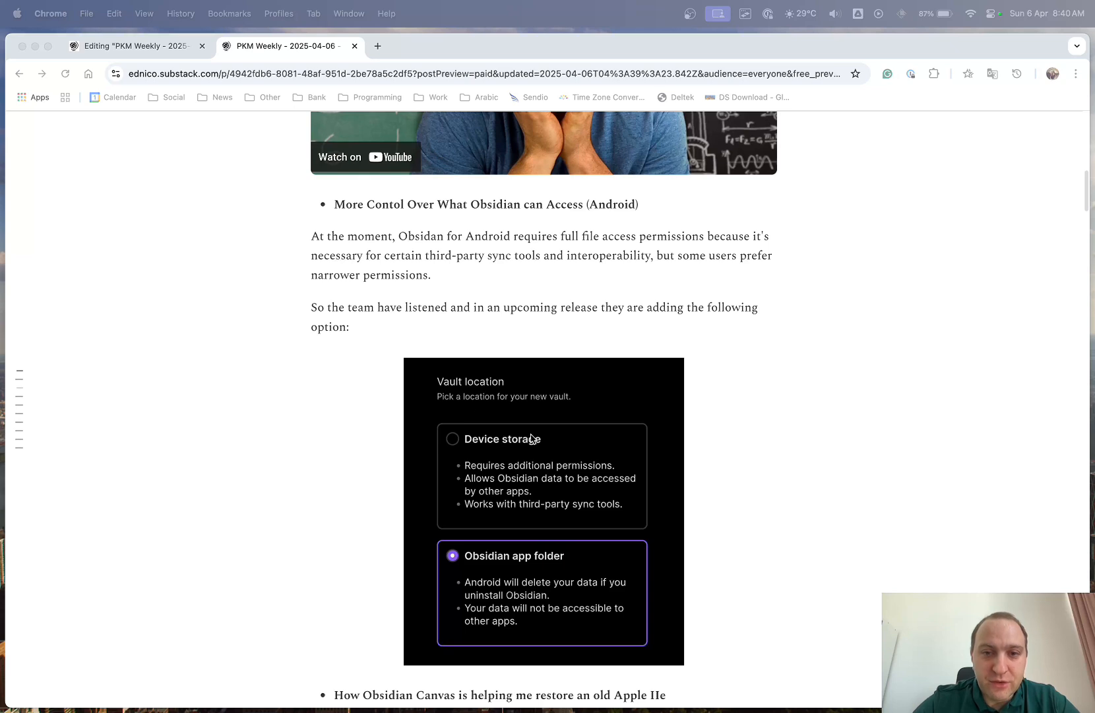
scroll(down, 3)
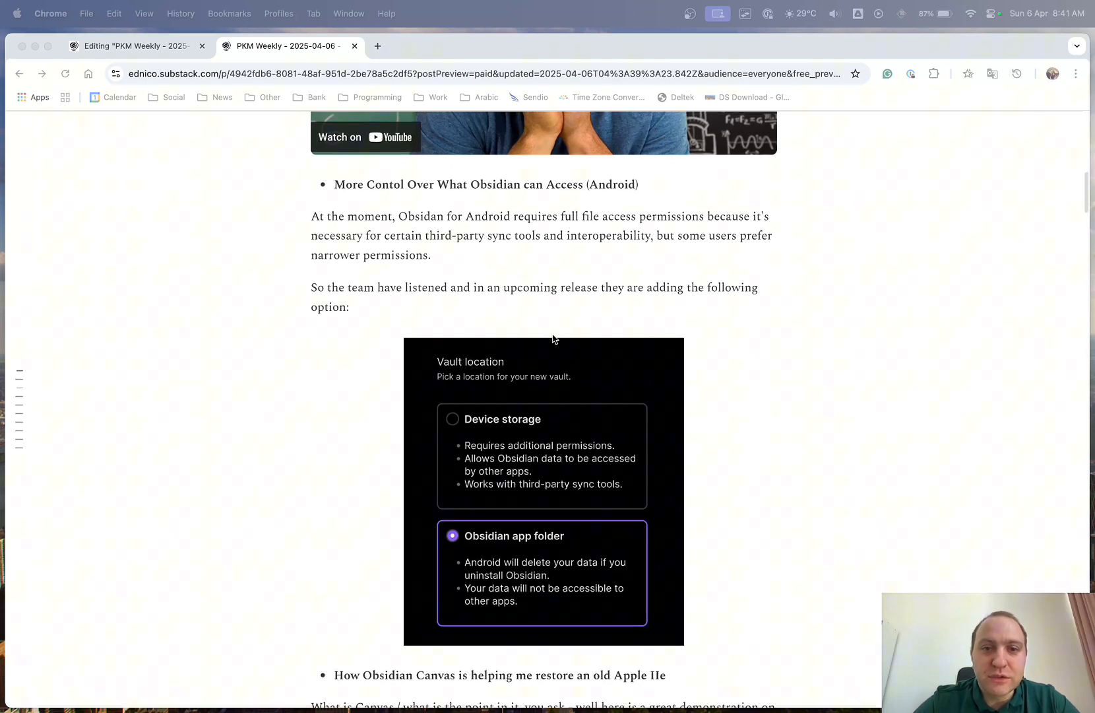
mouse_move(518, 427)
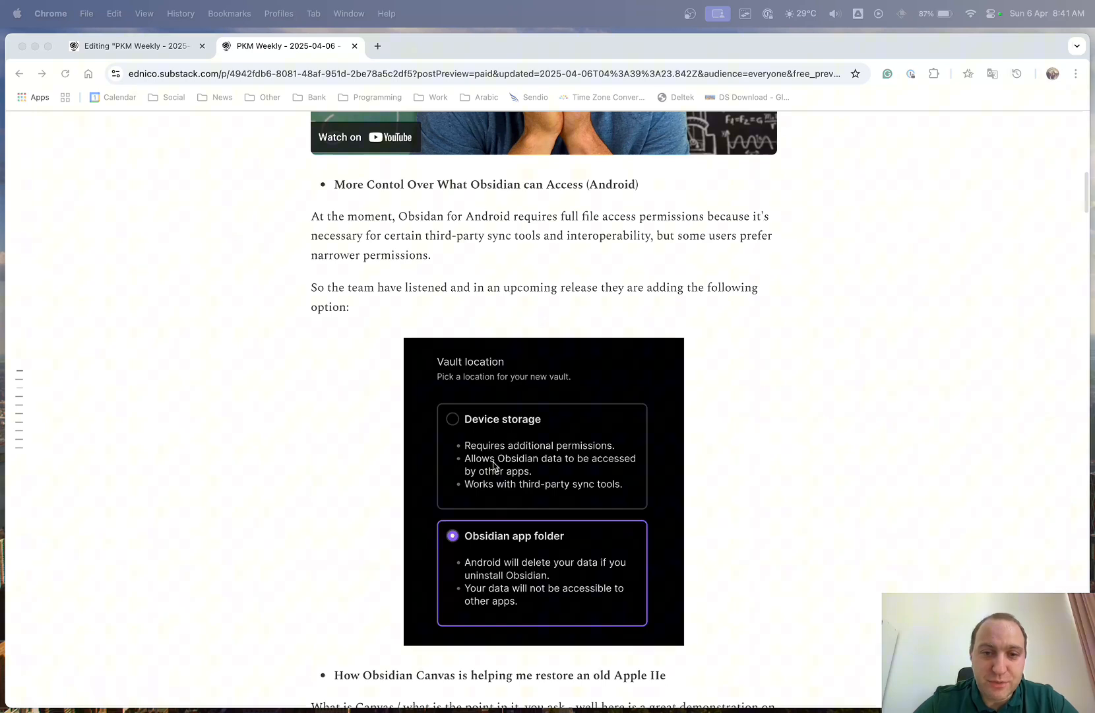
mouse_move(491, 485)
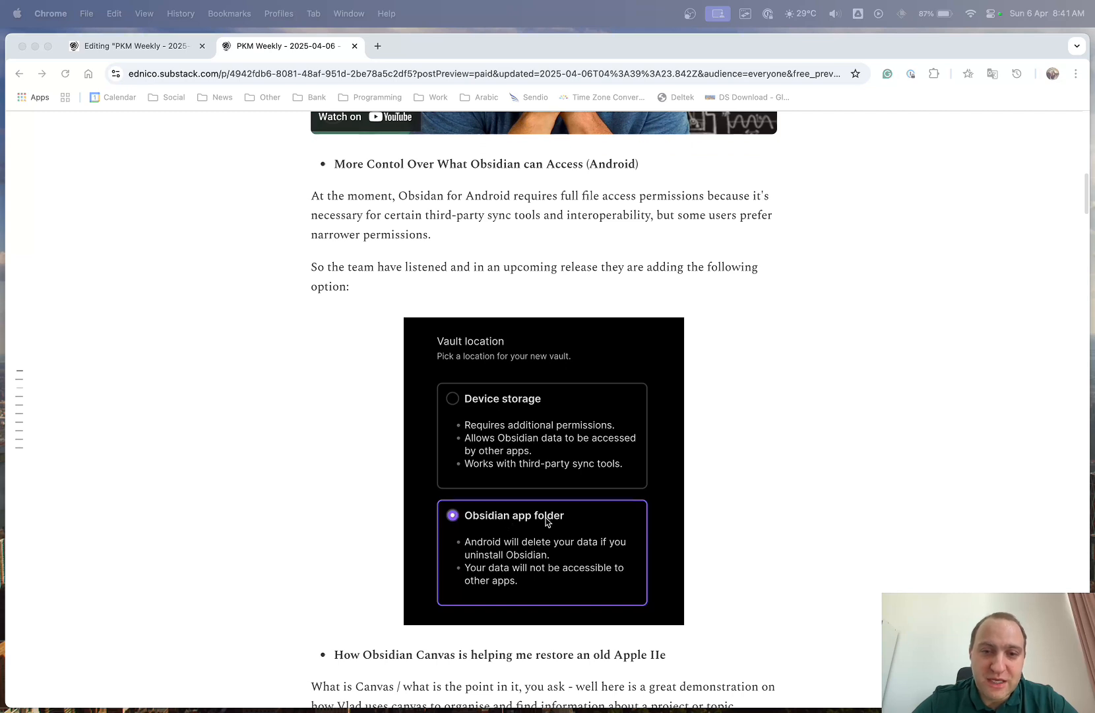
mouse_move(505, 559)
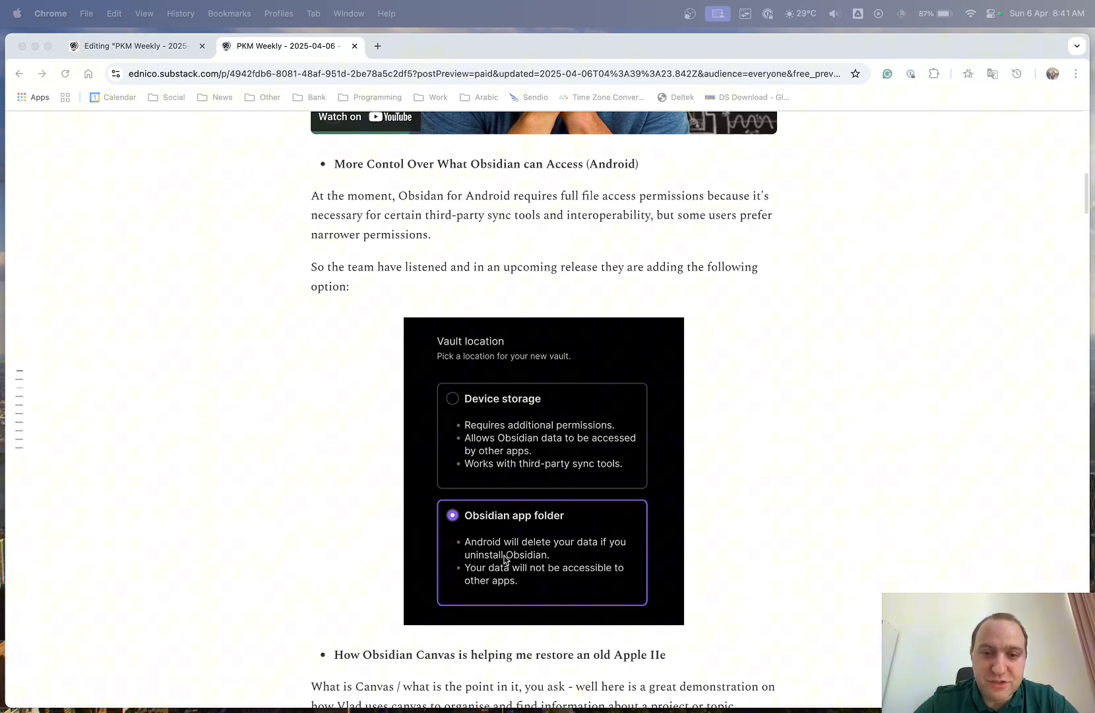
mouse_move(762, 530)
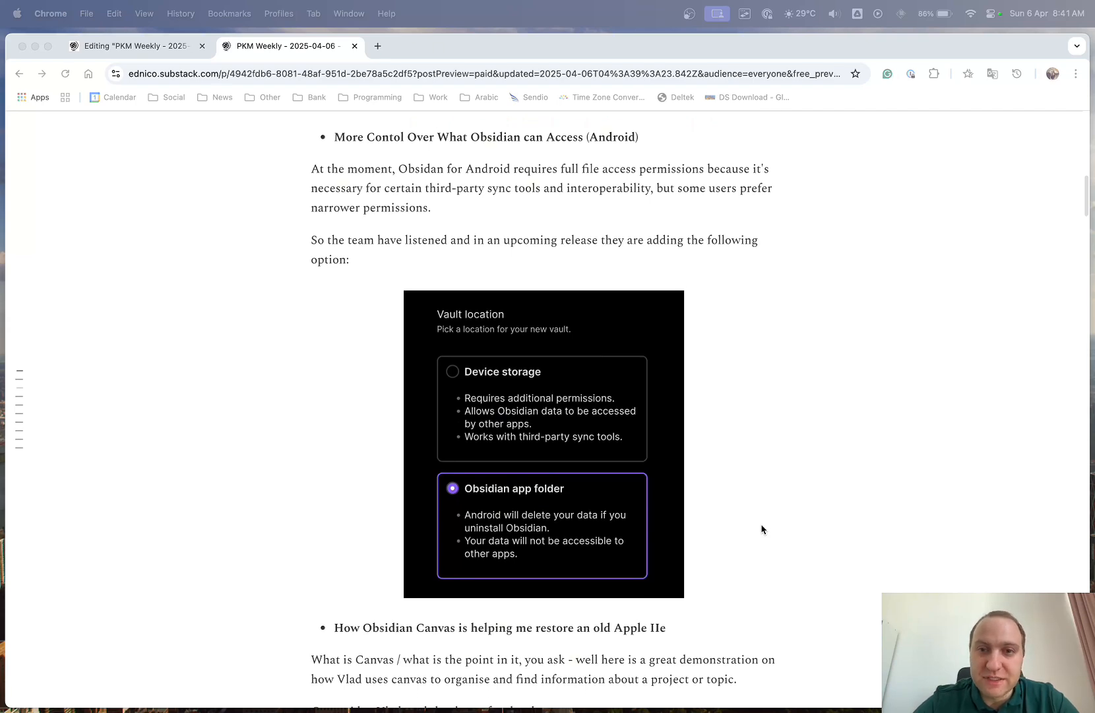
- Scroll to the Apple IIe Canvas item, its embedded video and the Homepage plugin paragraph
scroll(down, 3)
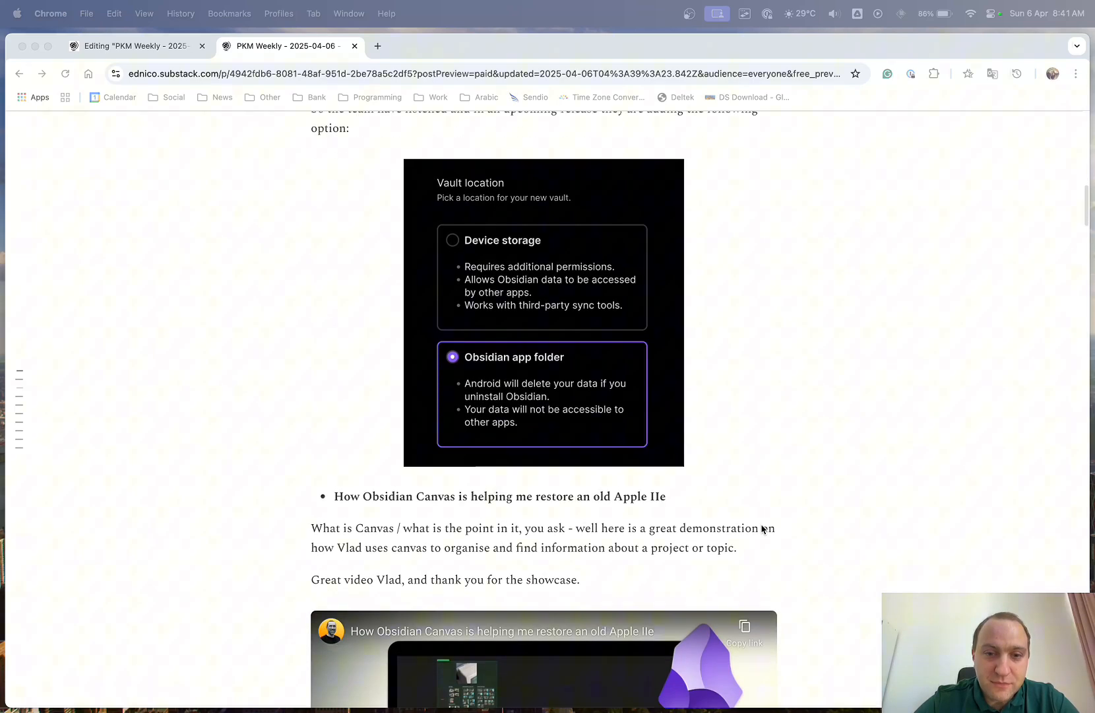
scroll(down, 3)
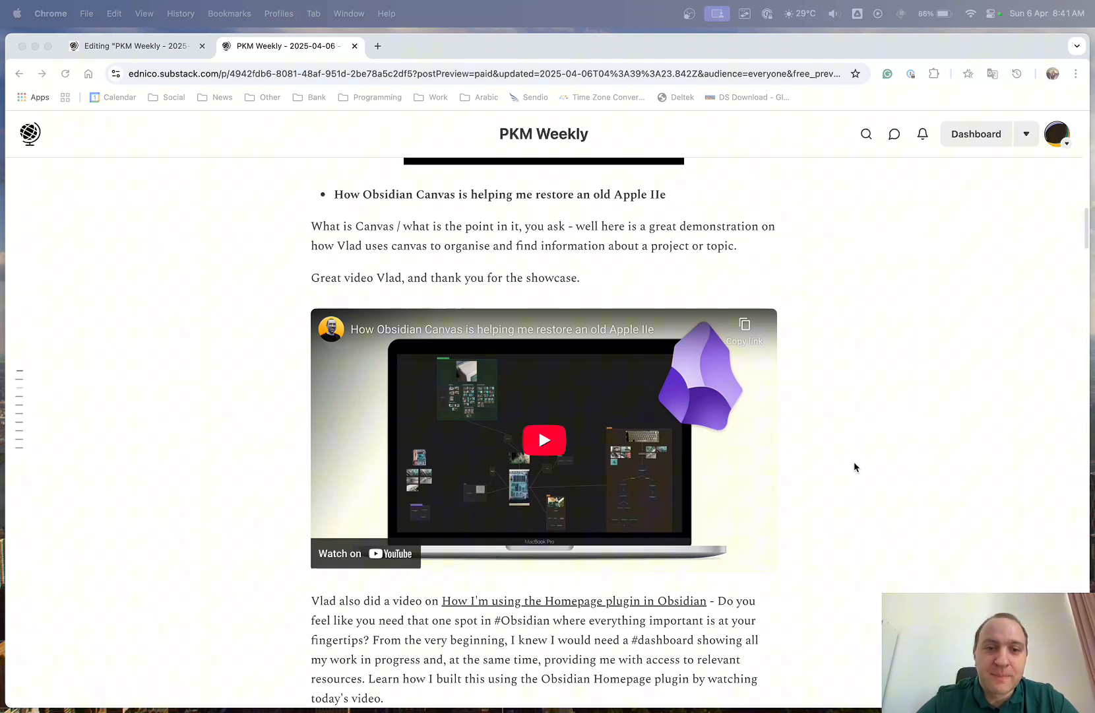
mouse_move(701, 448)
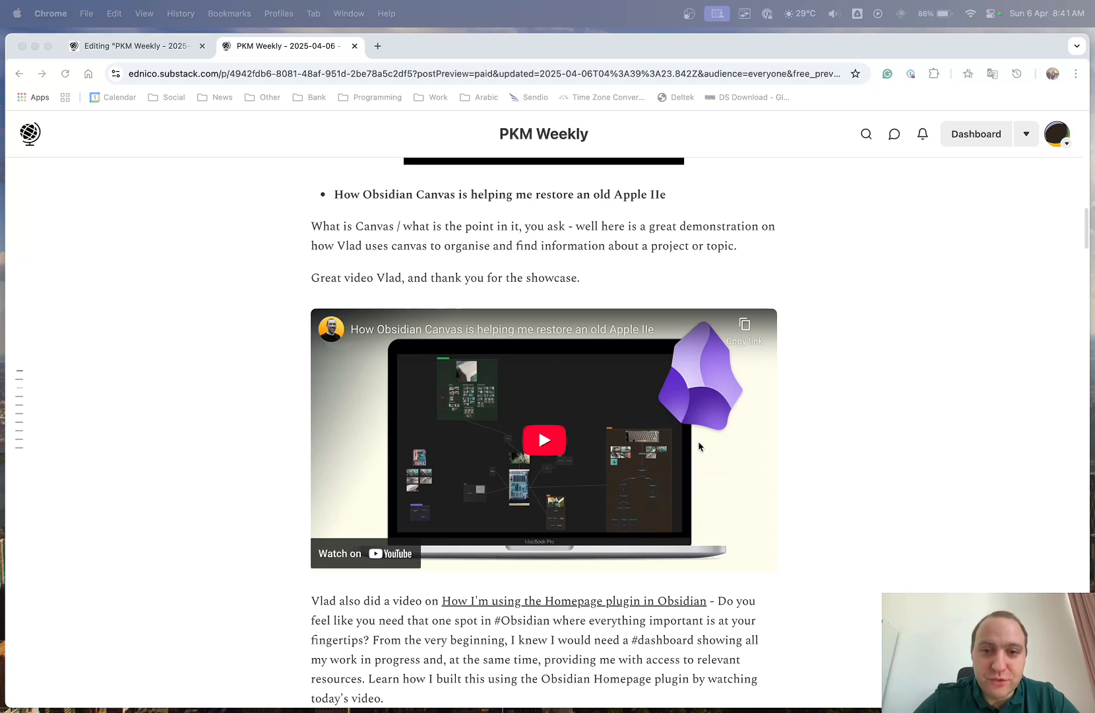
mouse_move(832, 423)
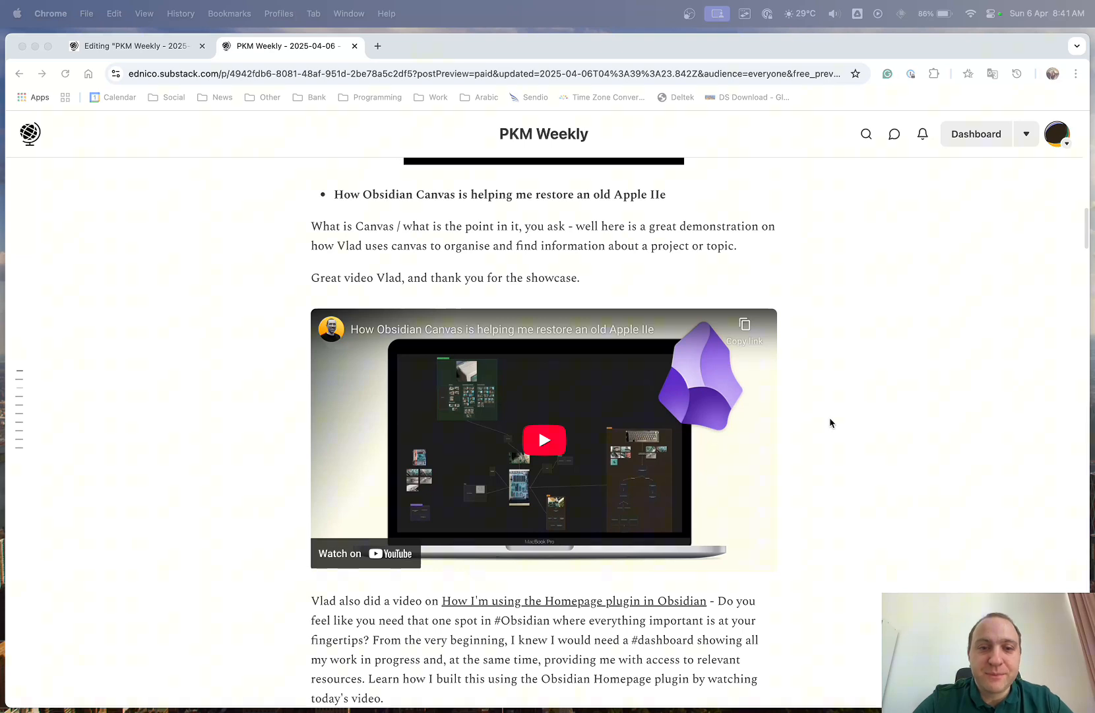
mouse_move(879, 427)
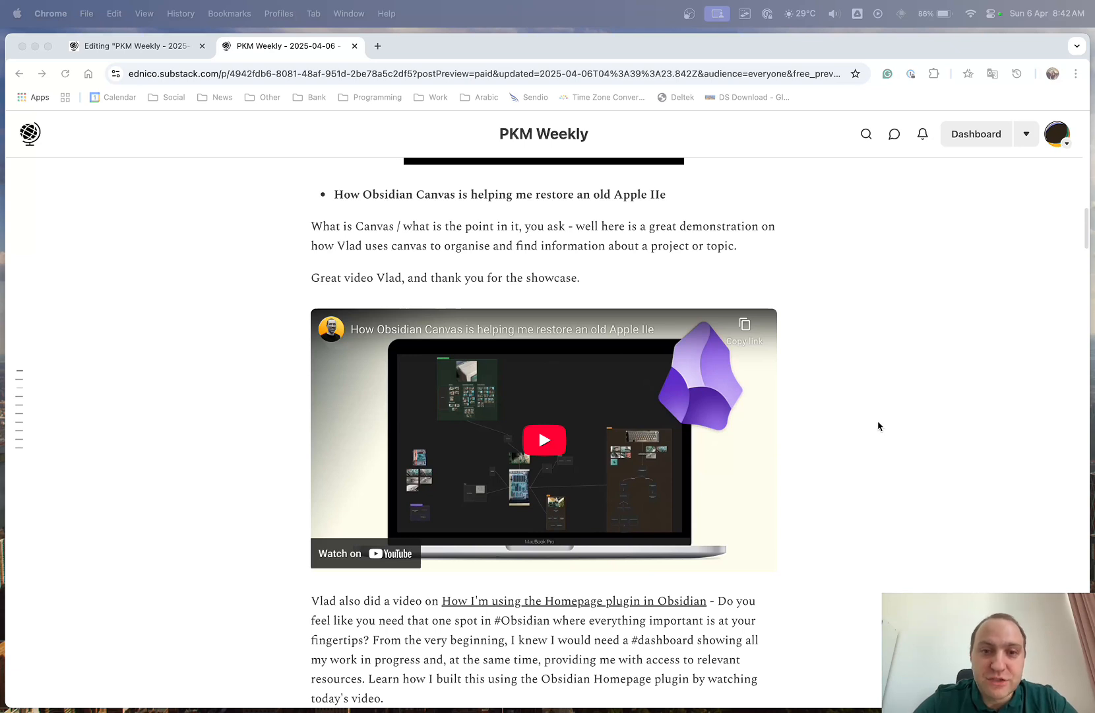
- Scroll past the Canvas video to the 'One major dealbreaker of Obsidian' item
scroll(down, 3)
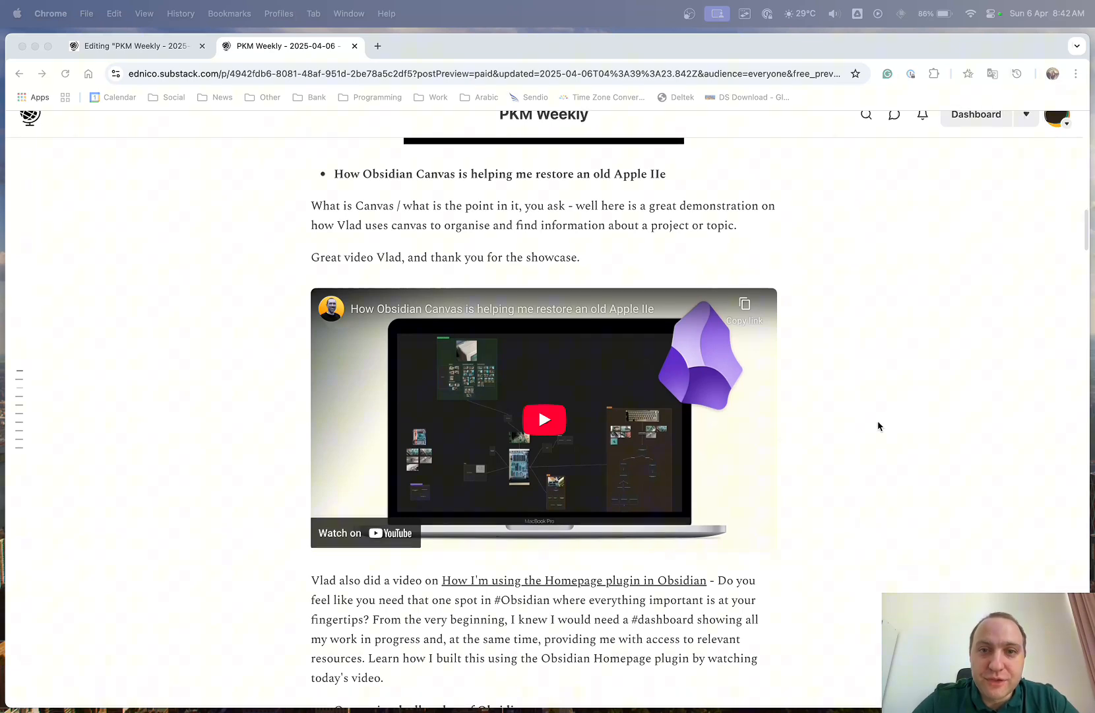
scroll(down, 3)
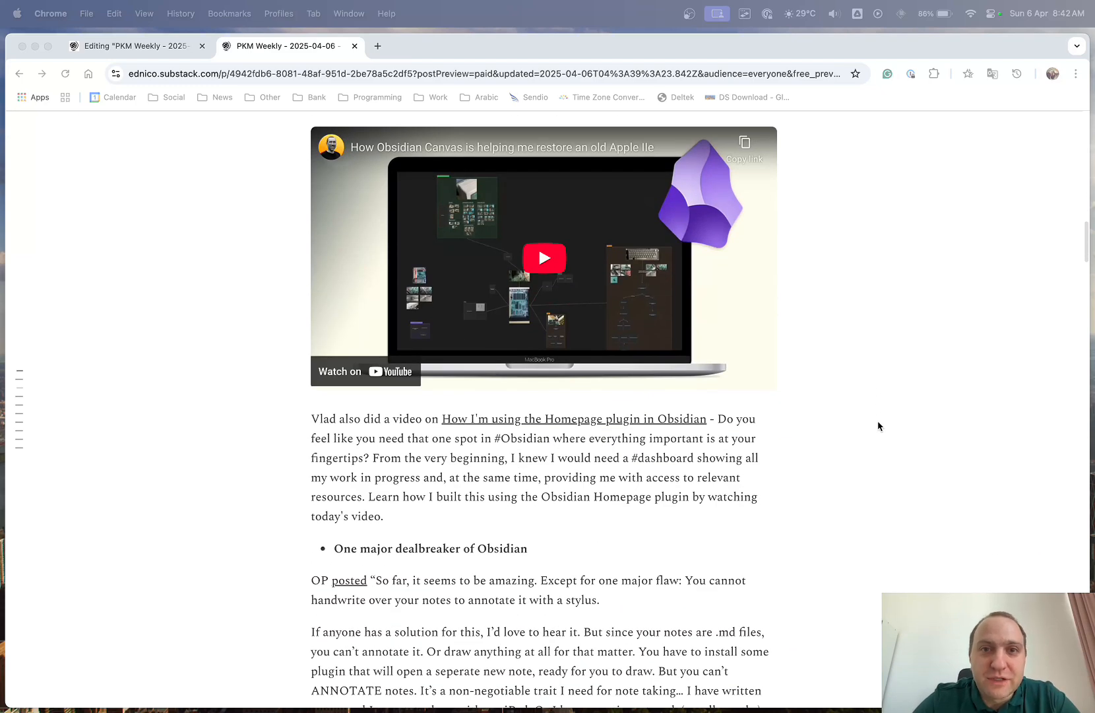
scroll(down, 3)
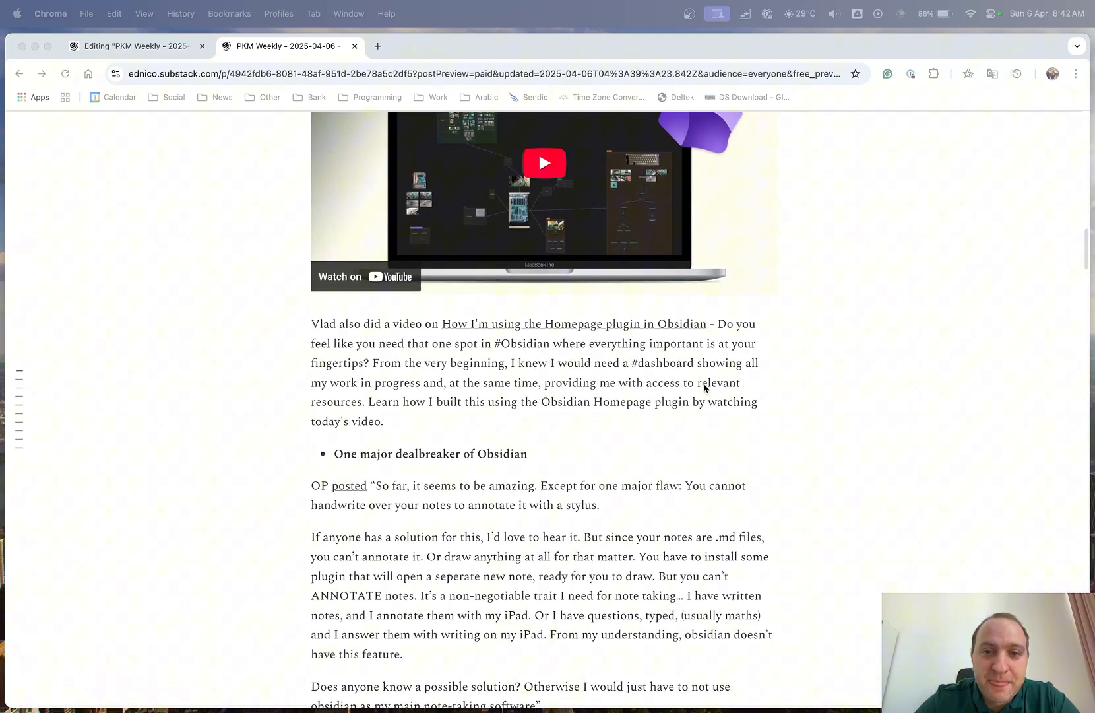
mouse_move(628, 380)
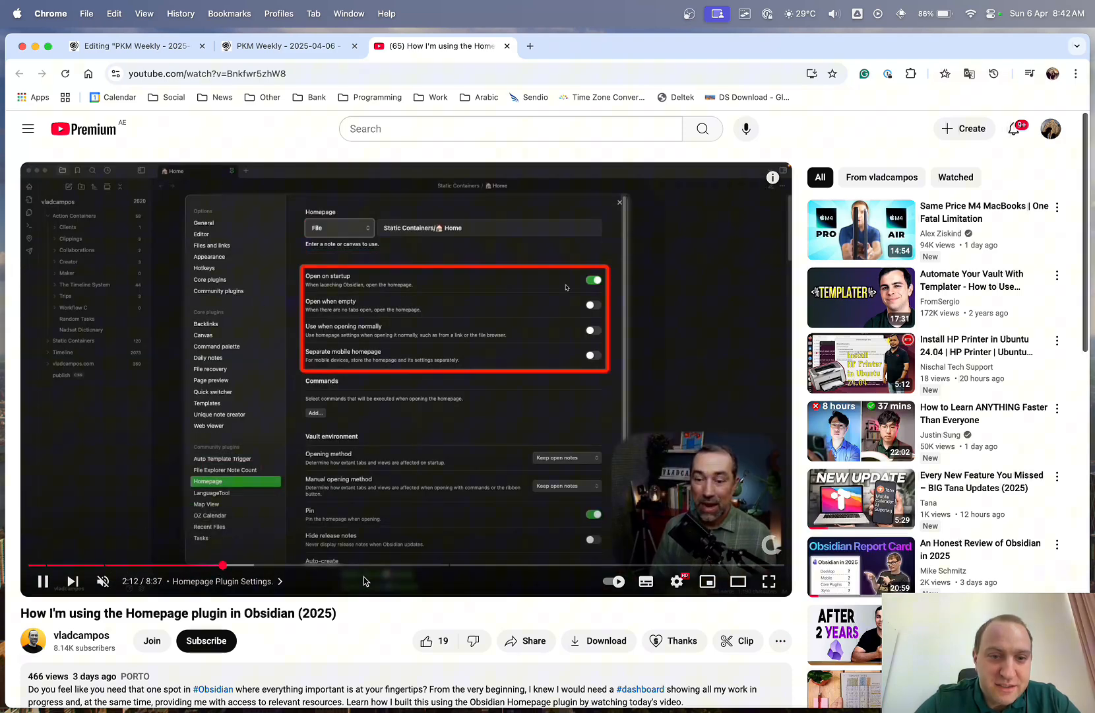
- Skip ahead through the Homepage plugin video to its demo, then close the YouTube tab
drag(222, 565, 465, 566)
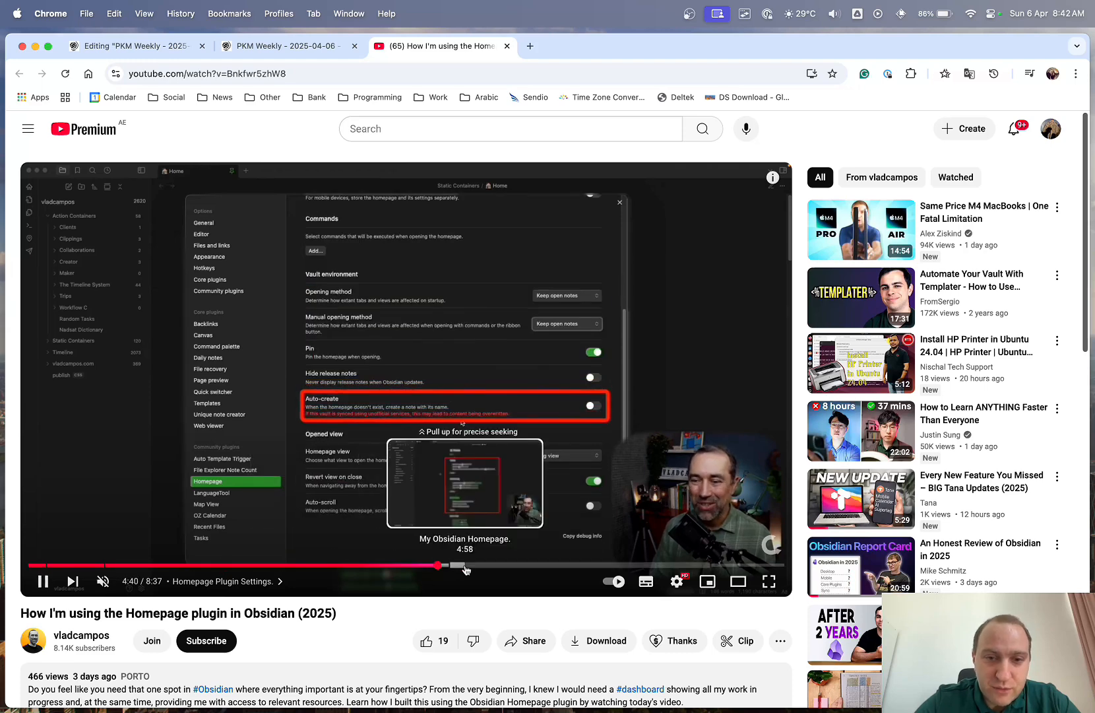
drag(445, 565, 505, 565)
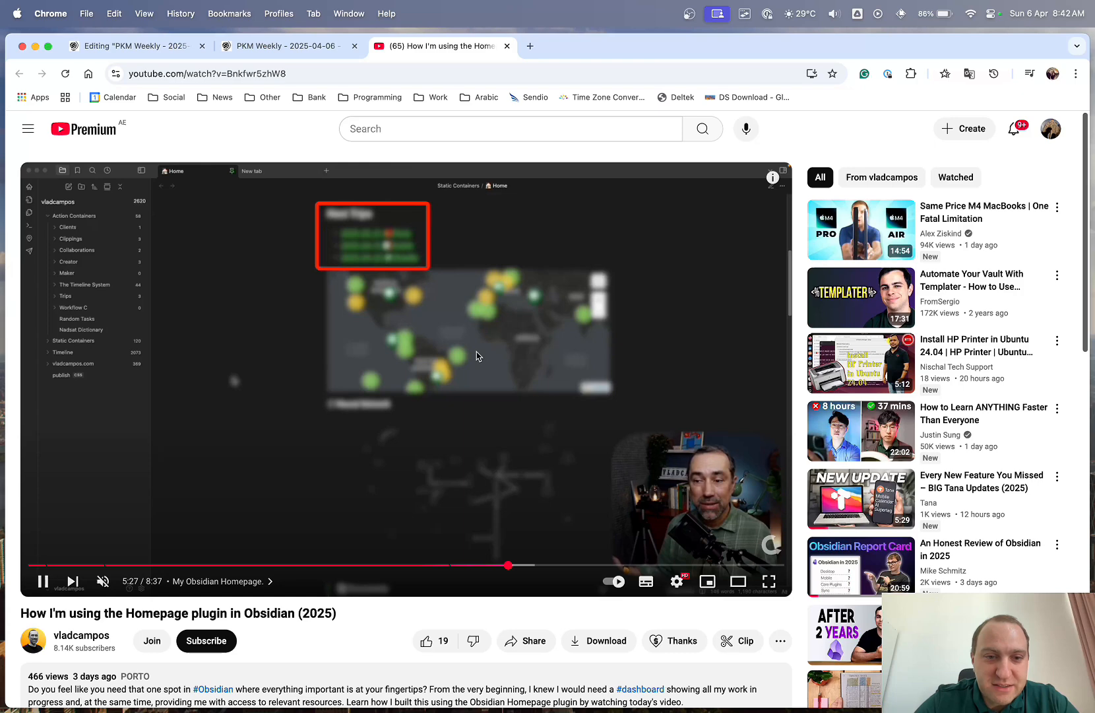
click(567, 566)
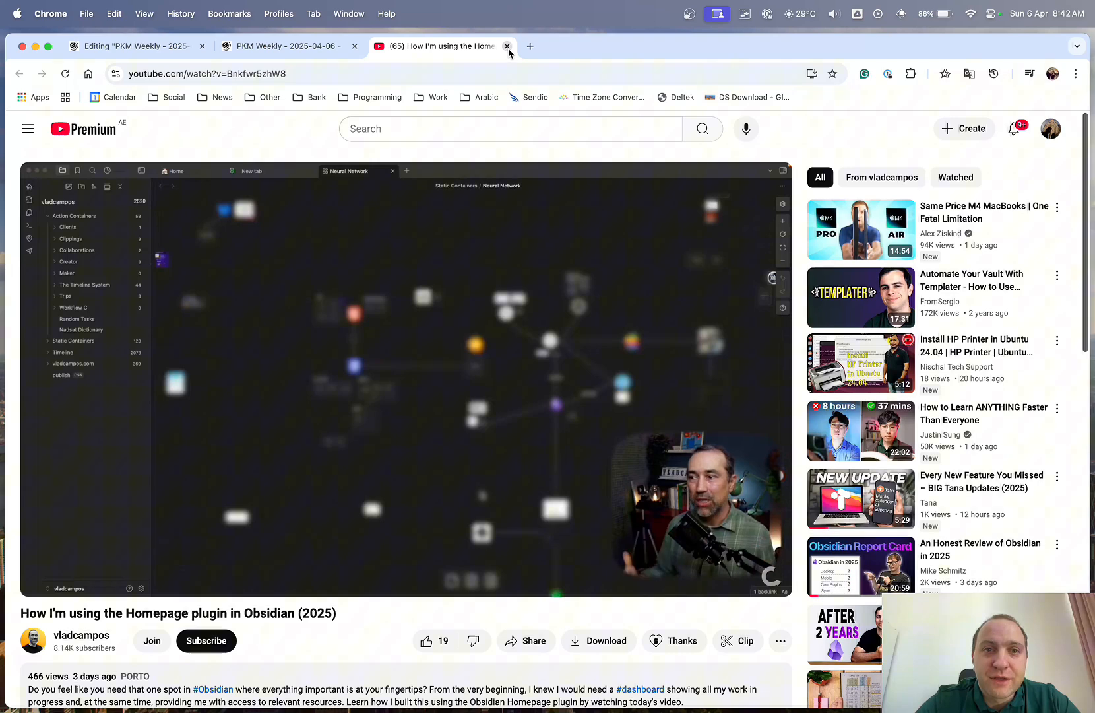
click(508, 46)
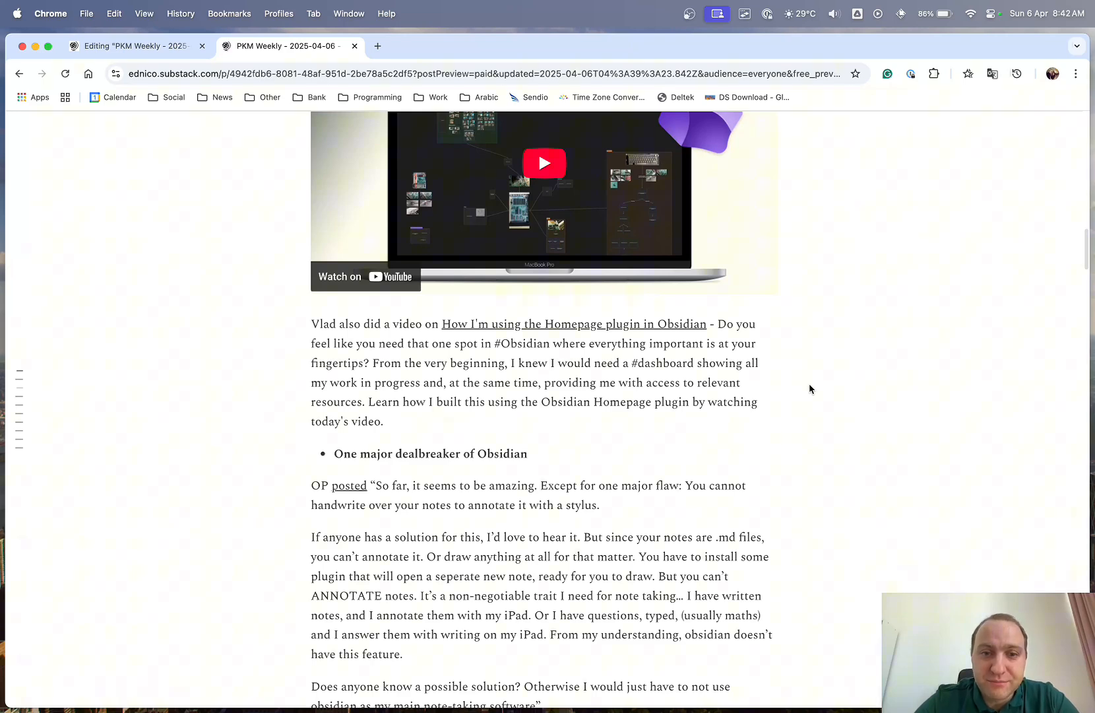
- Scroll through the handwriting annotation dealbreaker to the Capacities heading
scroll(down, 3)
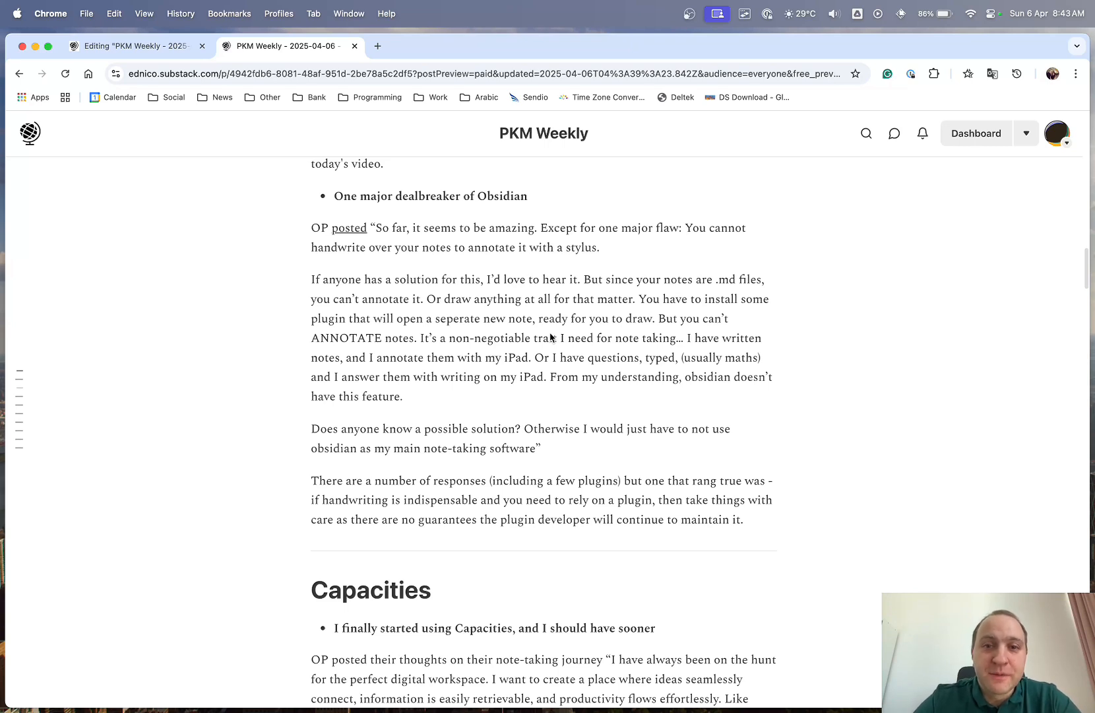
mouse_move(777, 402)
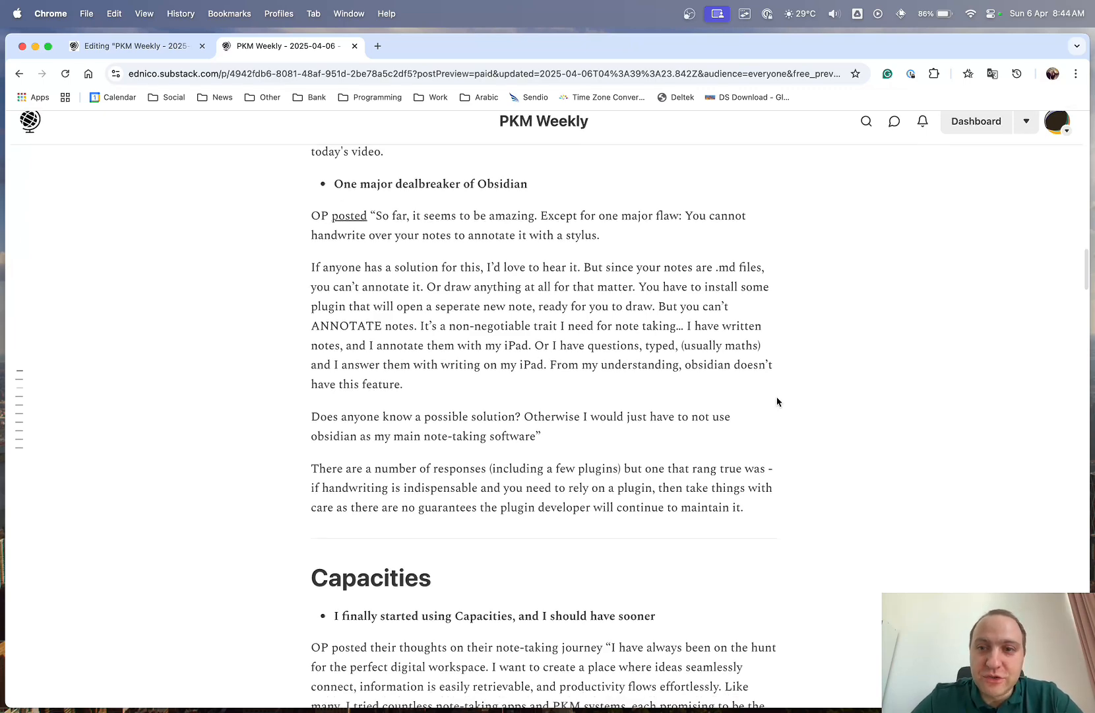
- Scroll into the Capacities section and open the XDA article 'I finally started using Capacities'
scroll(down, 3)
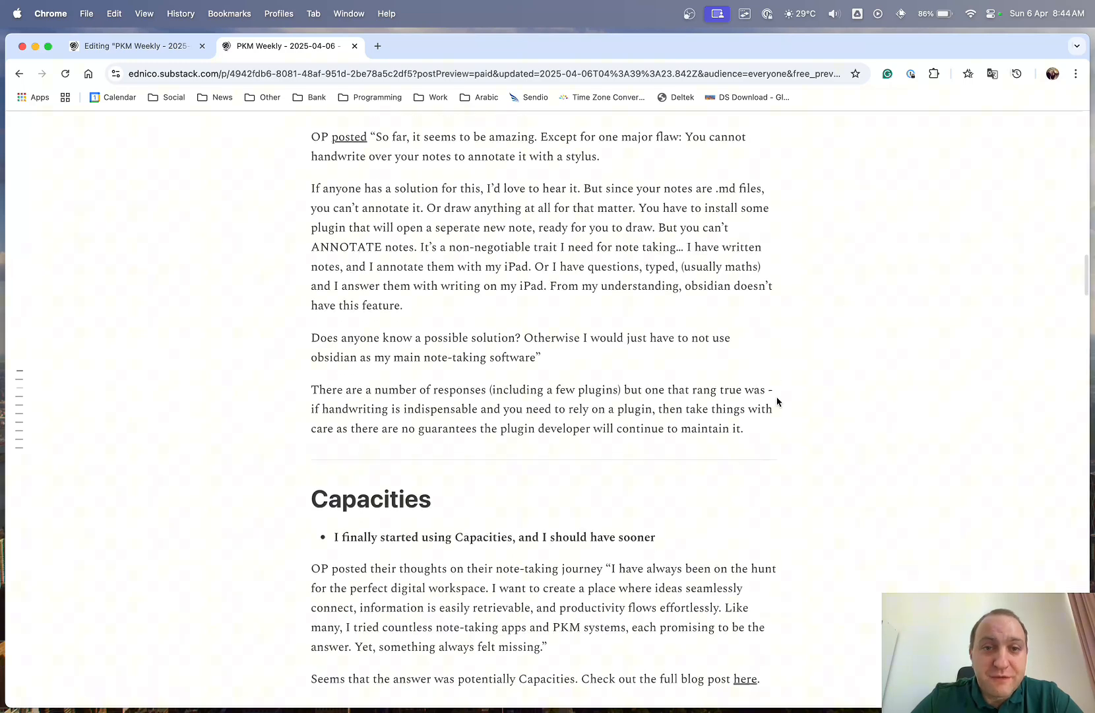
scroll(down, 3)
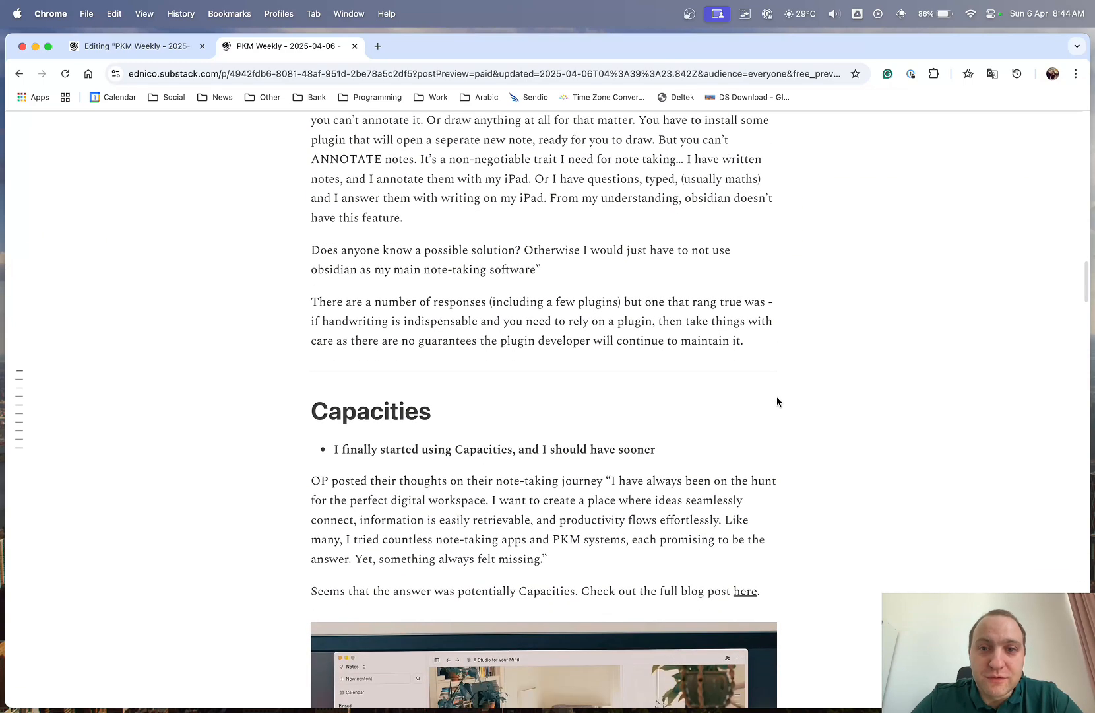
scroll(down, 3)
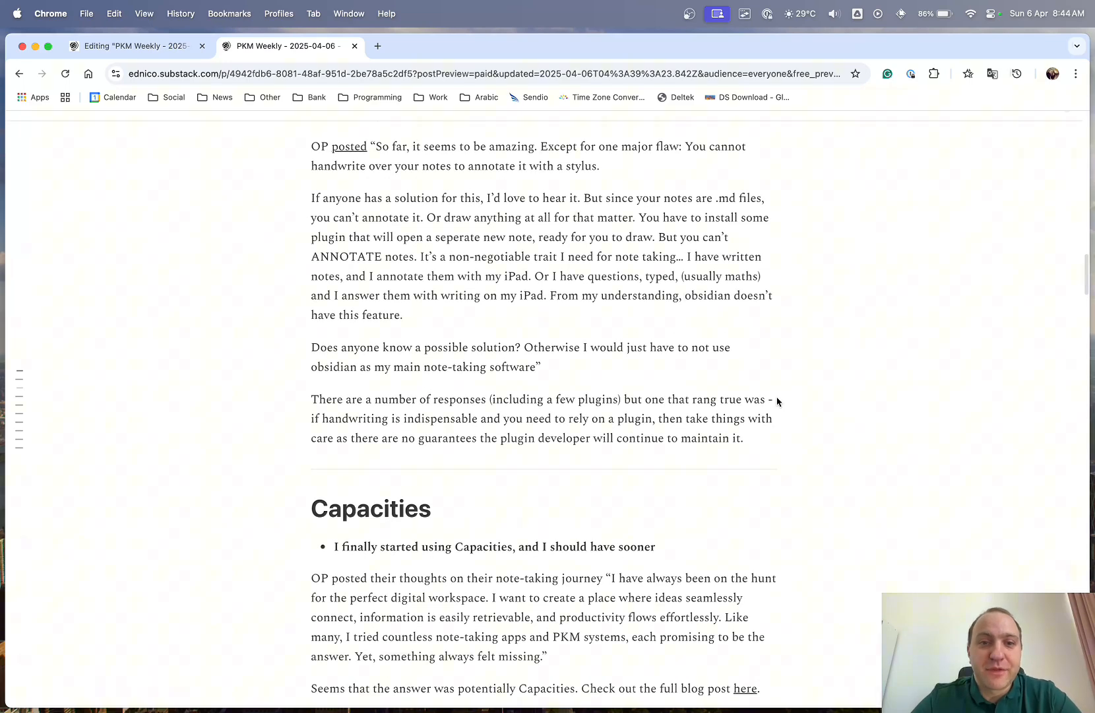
scroll(down, 3)
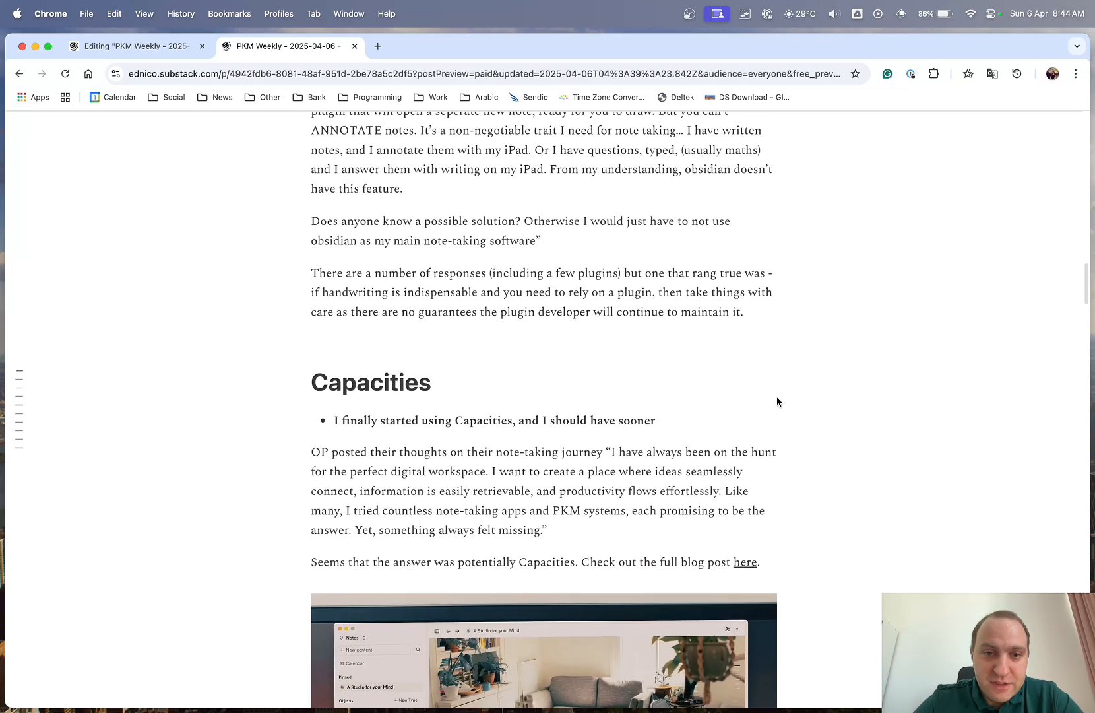
scroll(down, 3)
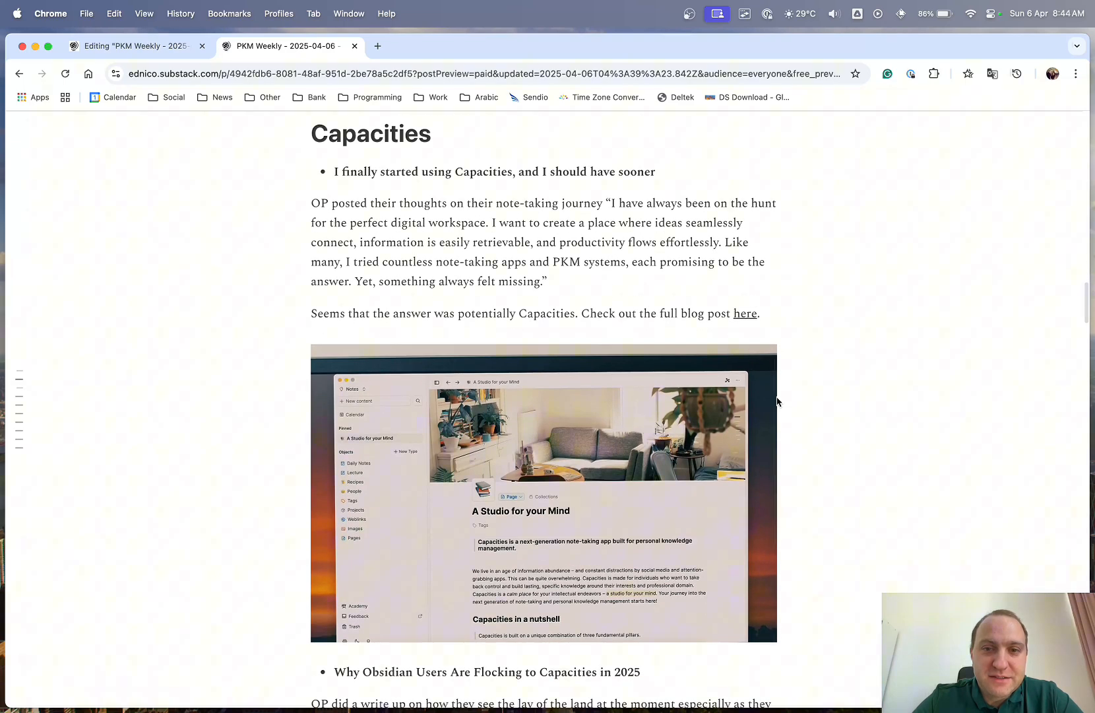
scroll(down, 3)
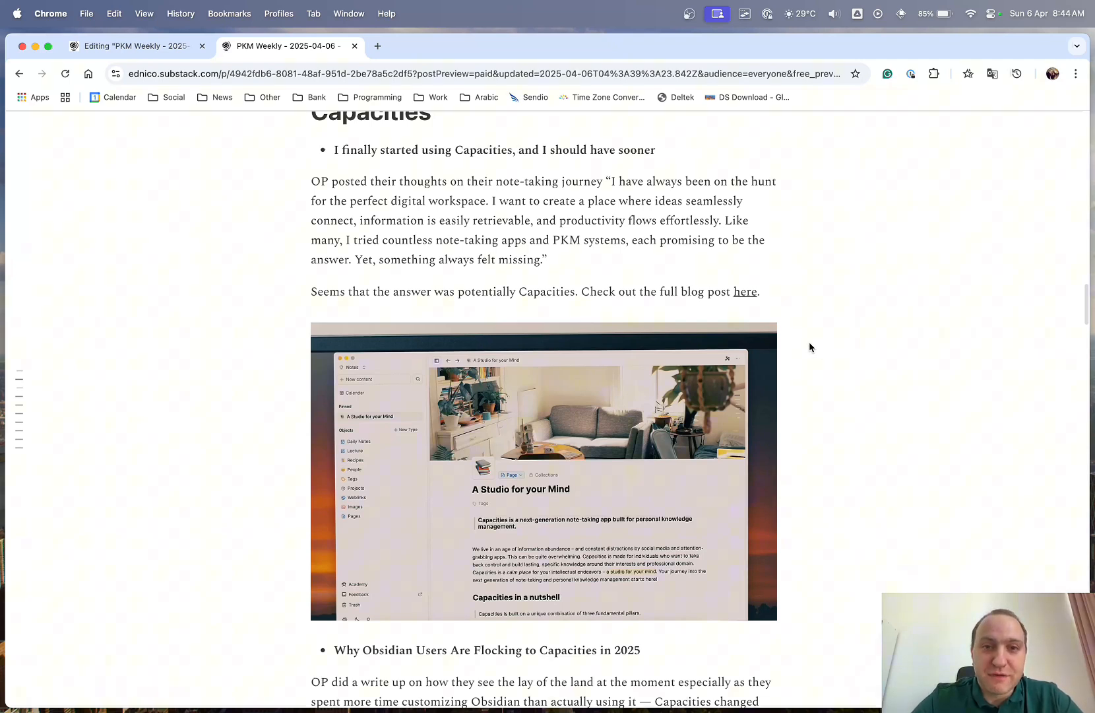
click(745, 292)
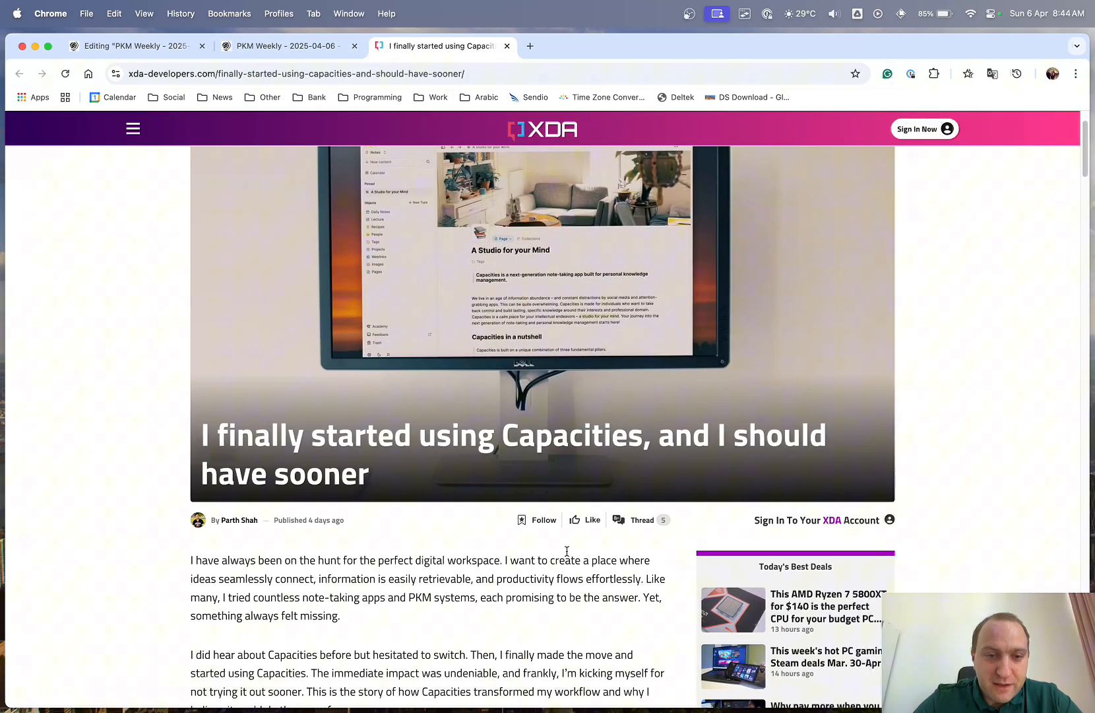
- Skim down the XDA Capacities article
scroll(down, 3)
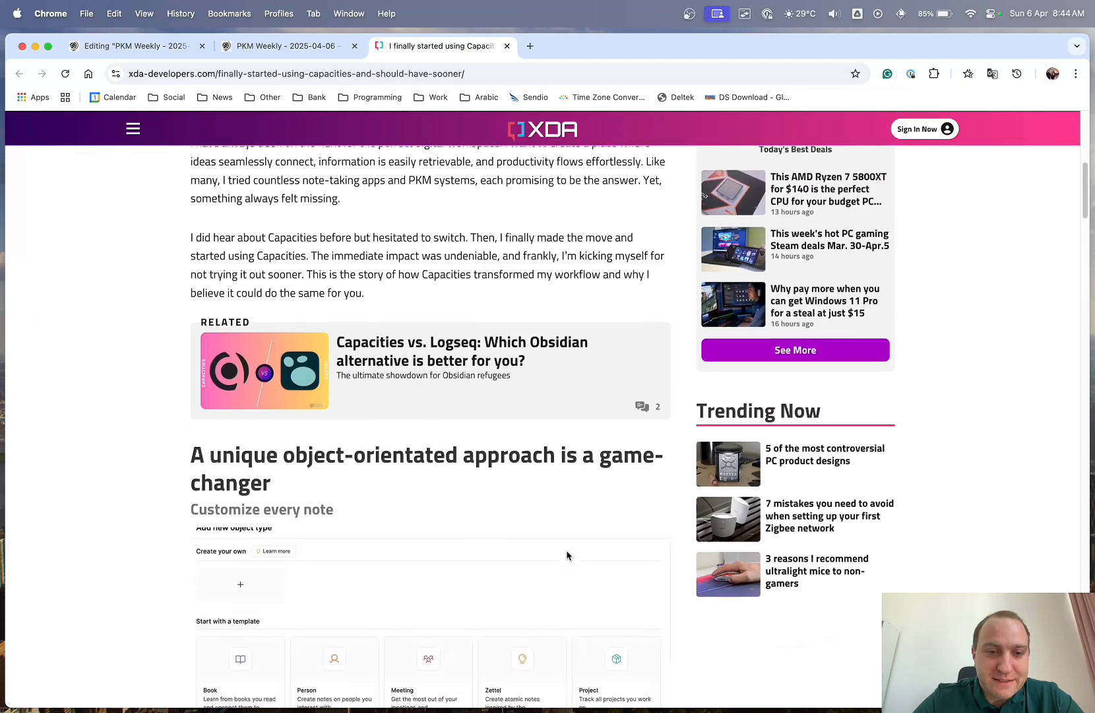
scroll(down, 3)
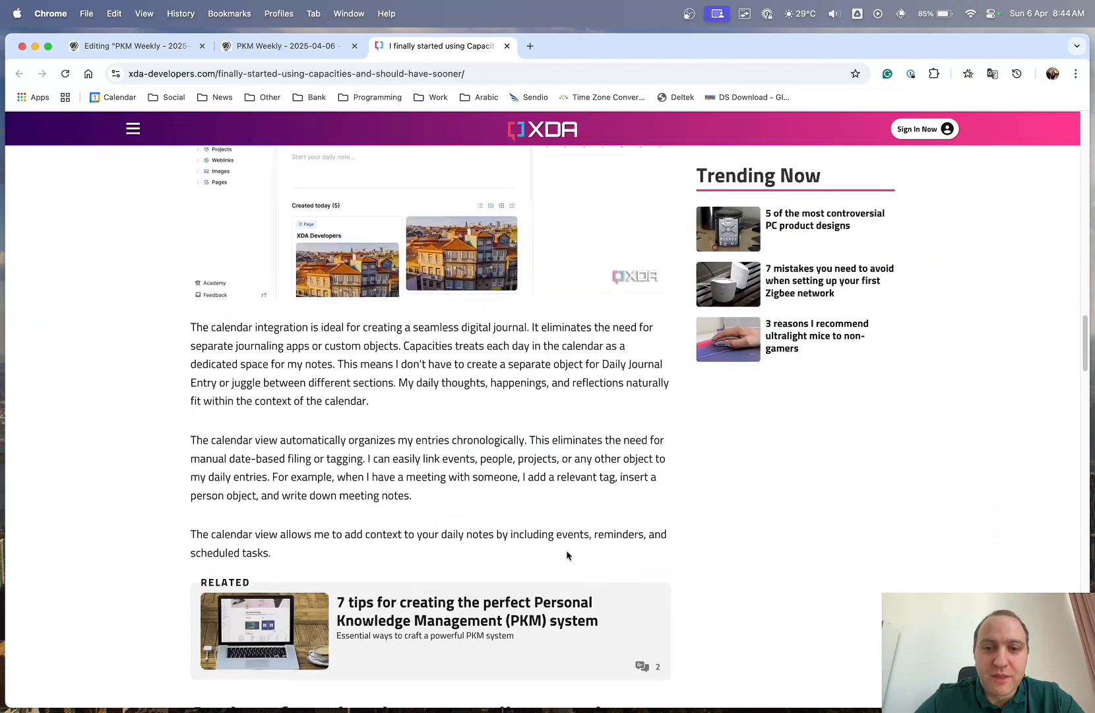
scroll(down, 3)
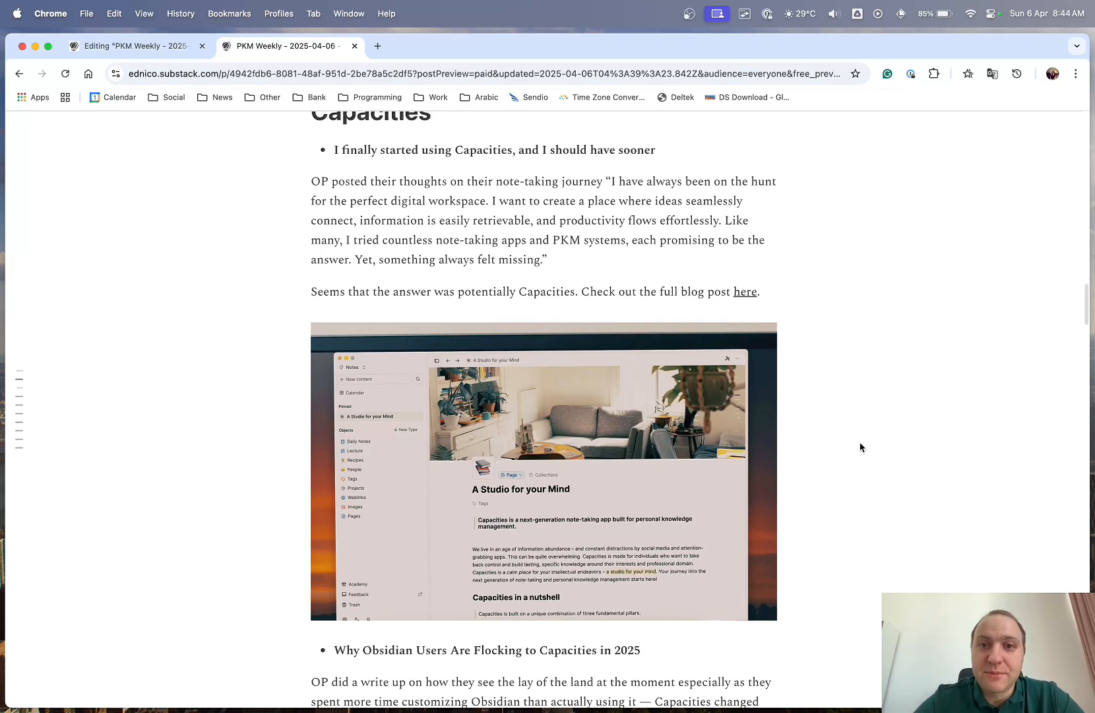
- Scroll to the 'Why Obsidian Users Are Flocking to Capacities' item and Tool Finder review
scroll(down, 3)
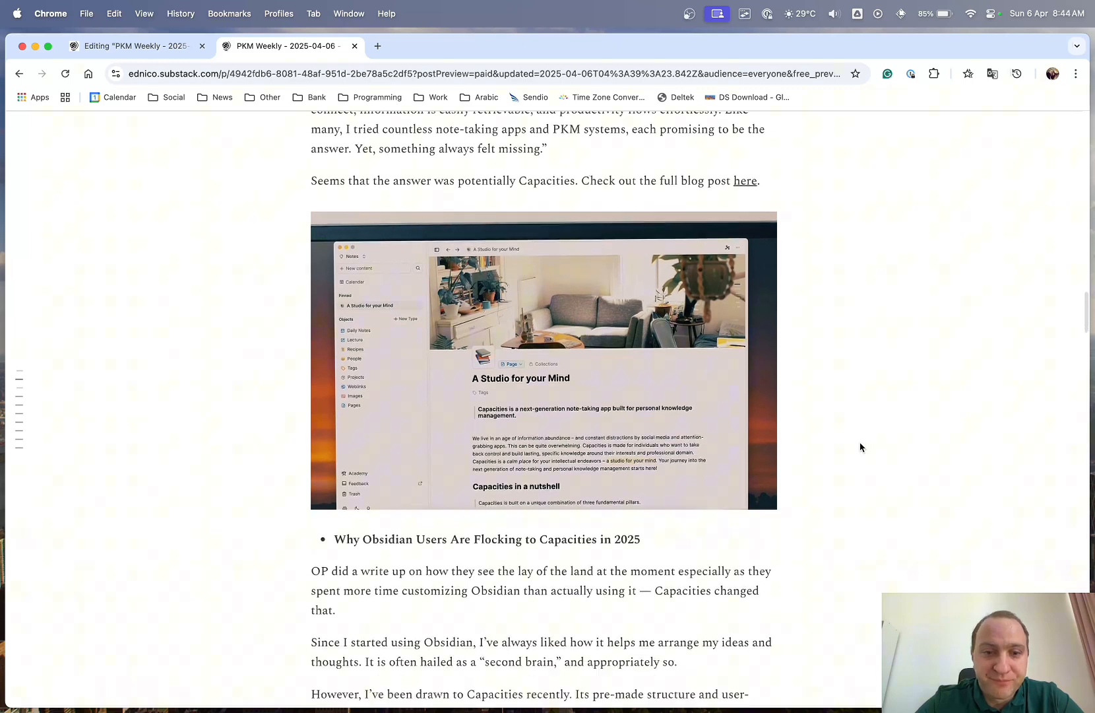
scroll(down, 3)
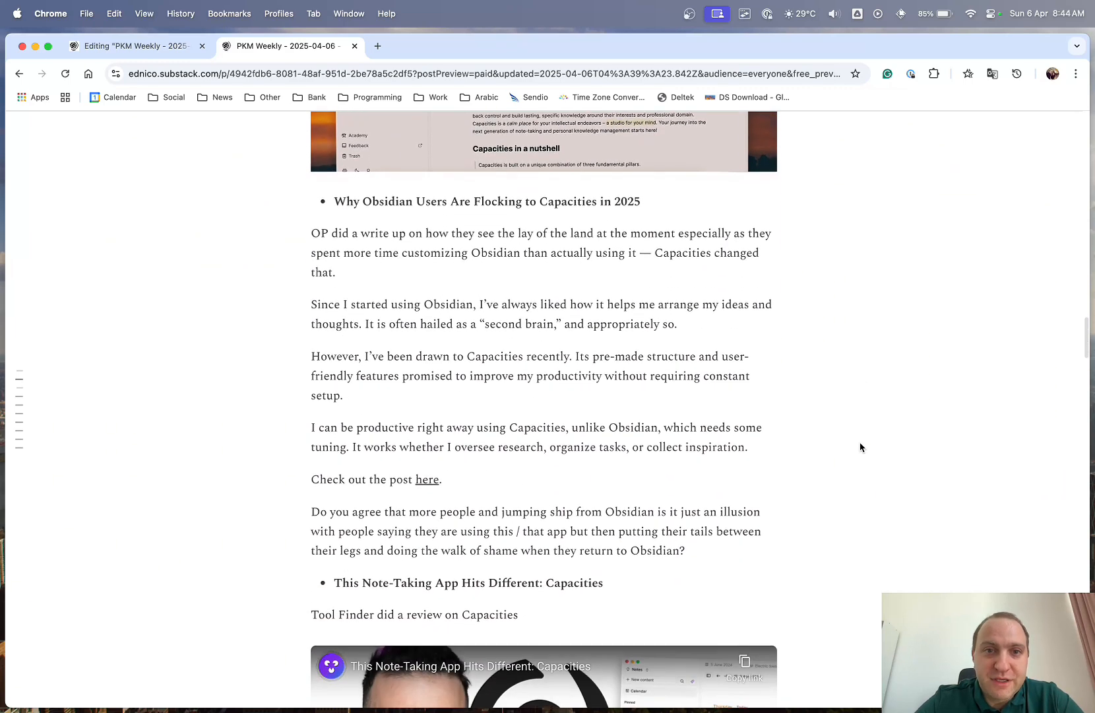
mouse_move(539, 333)
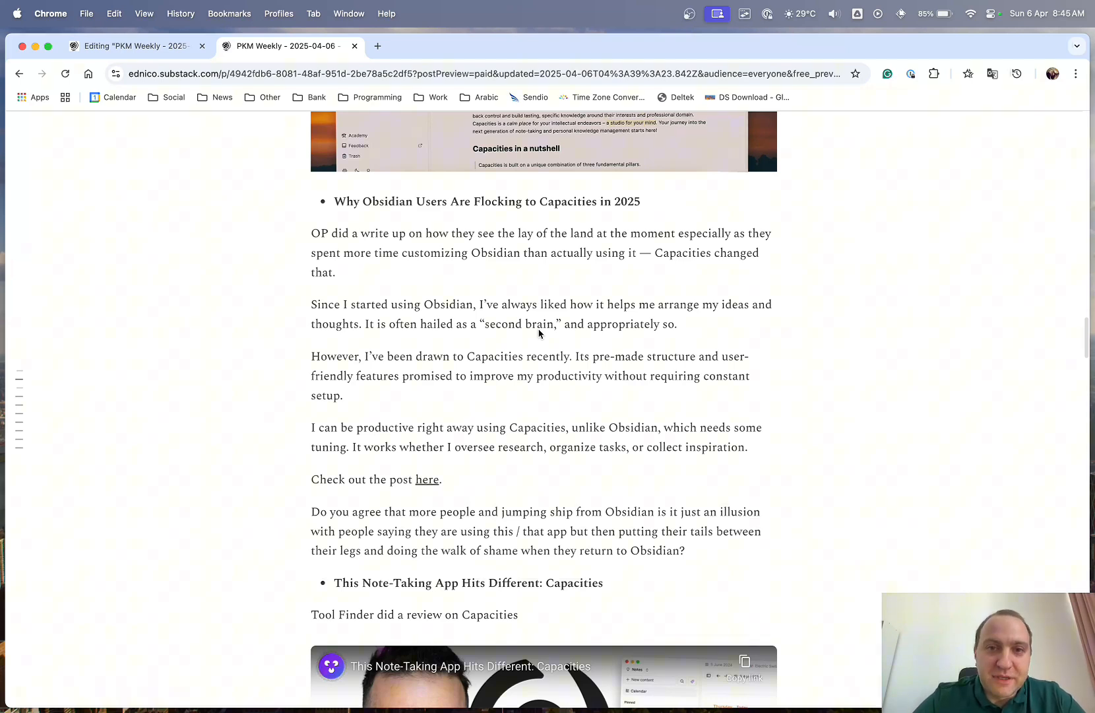
mouse_move(432, 499)
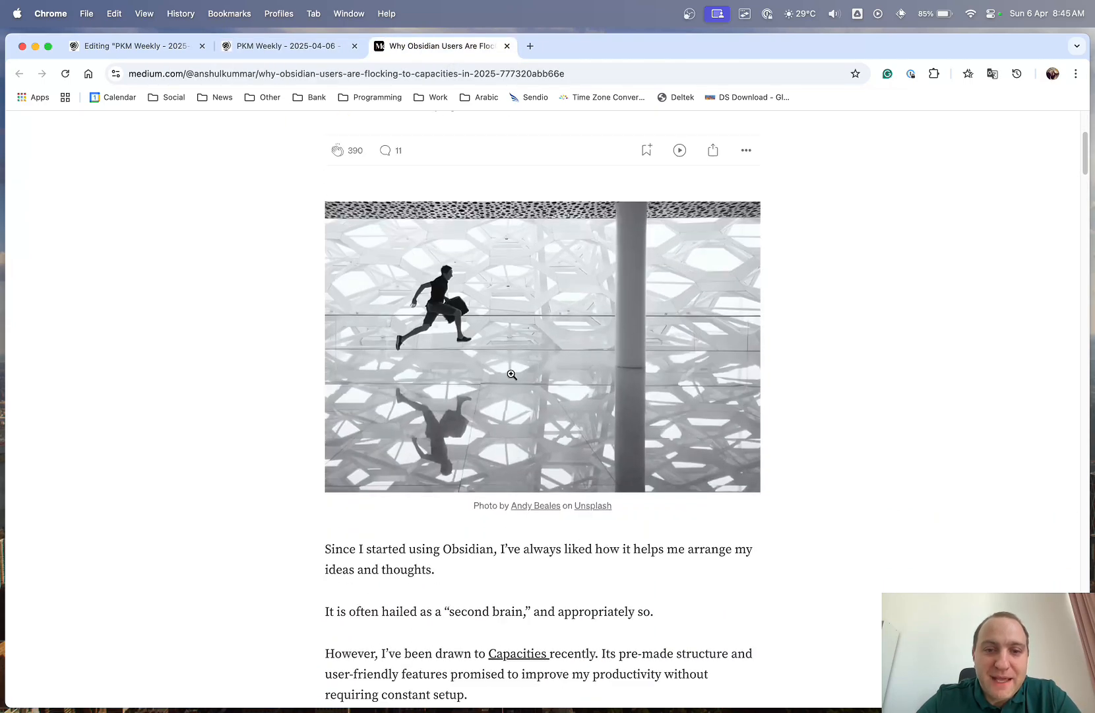
- Skim the Medium article 'Why Obsidian Users Are Flocking to Capacities in 2025'
scroll(down, 3)
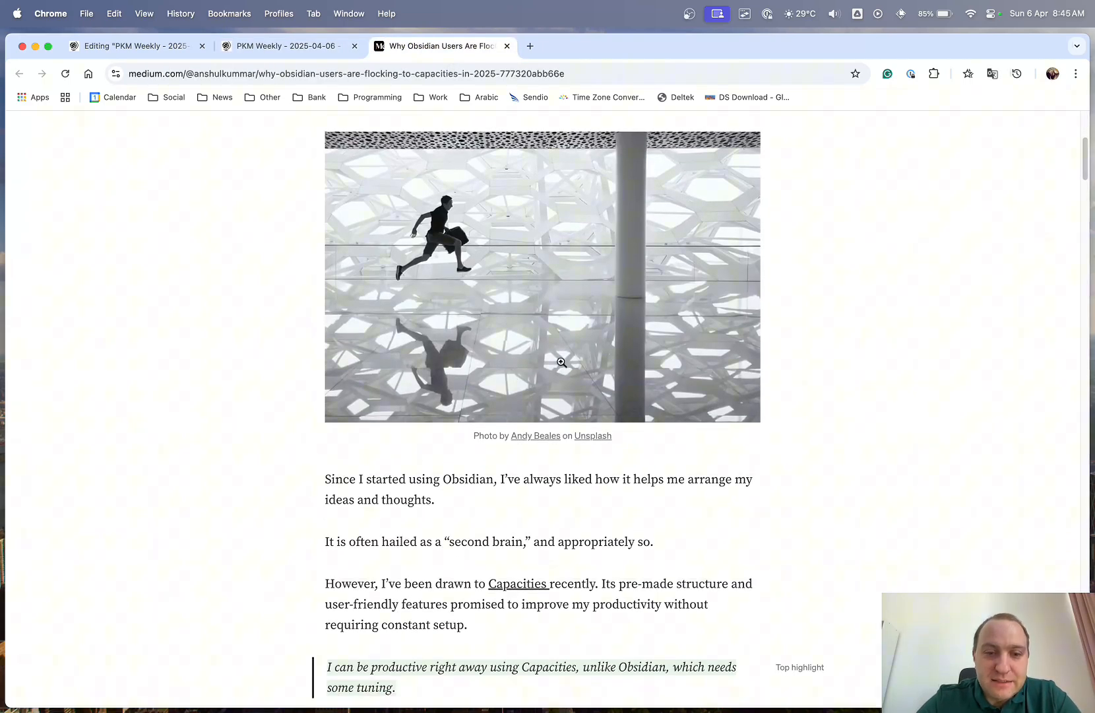
scroll(down, 3)
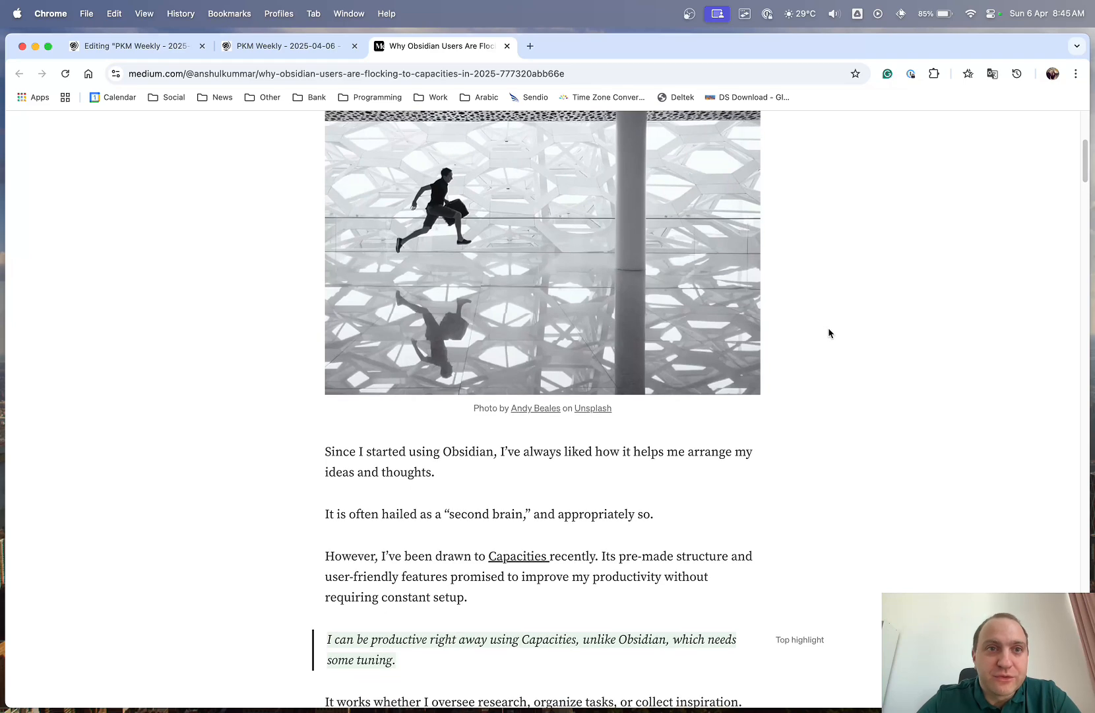
scroll(down, 3)
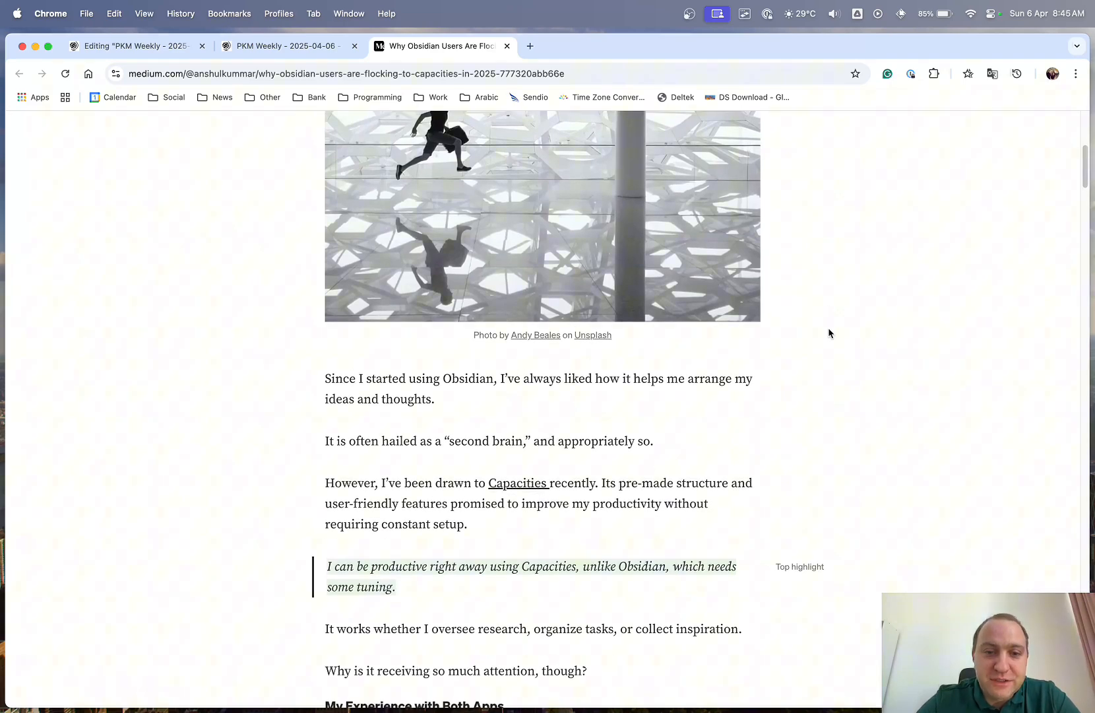
scroll(down, 3)
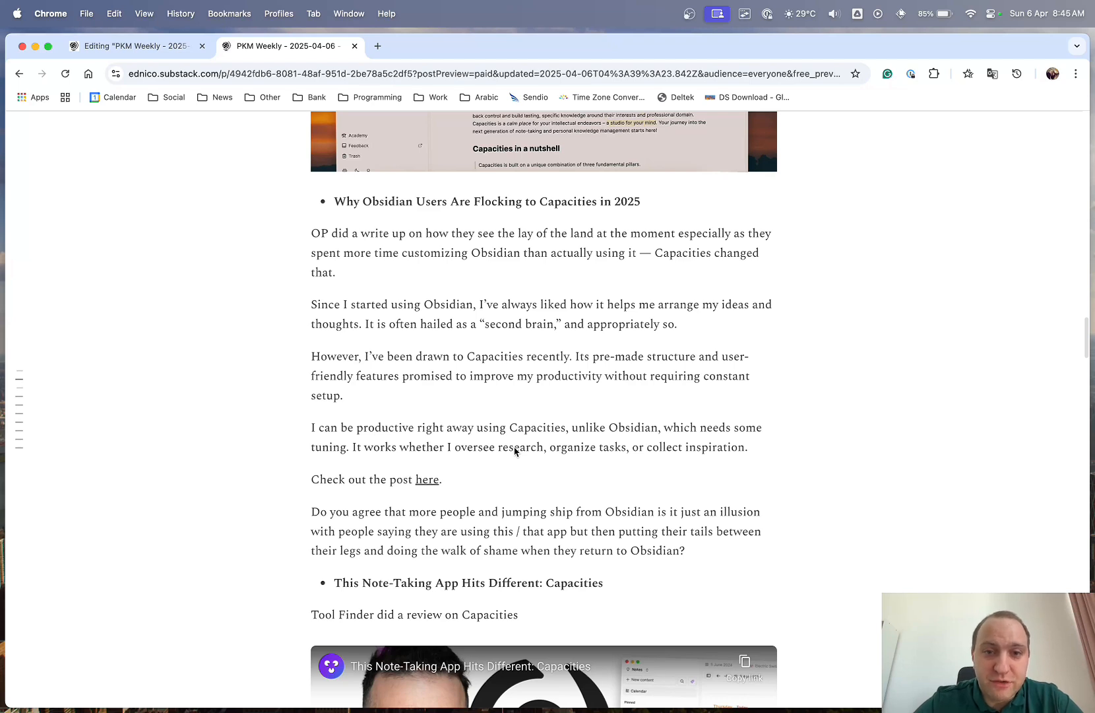
mouse_move(569, 402)
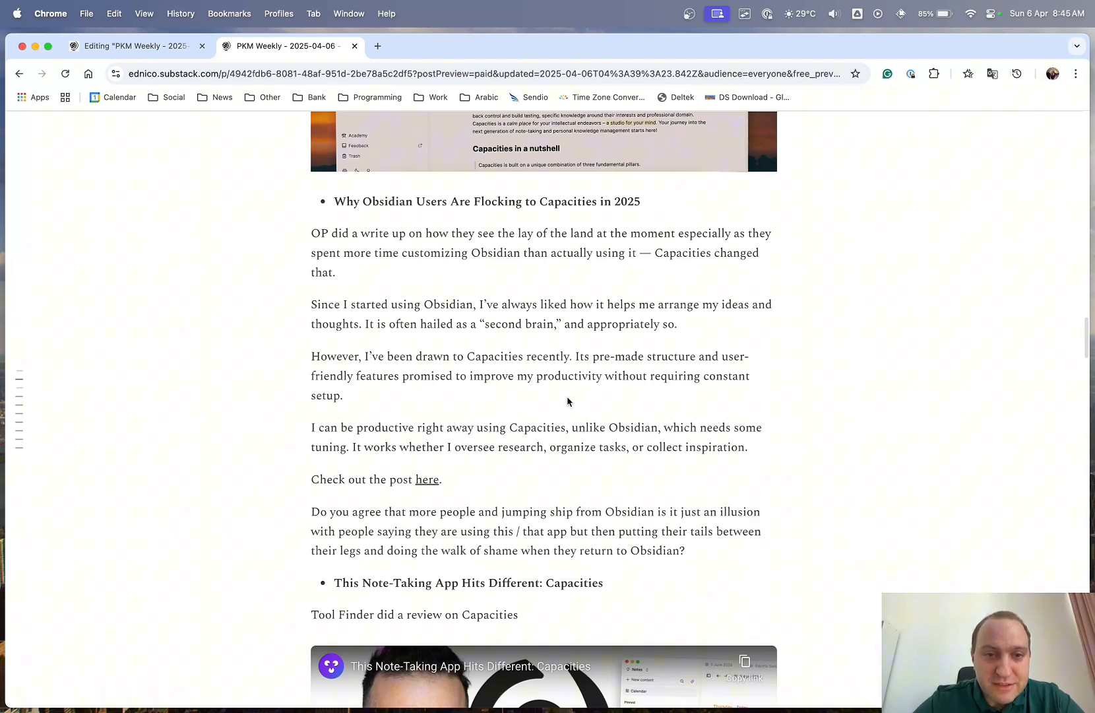
mouse_move(639, 412)
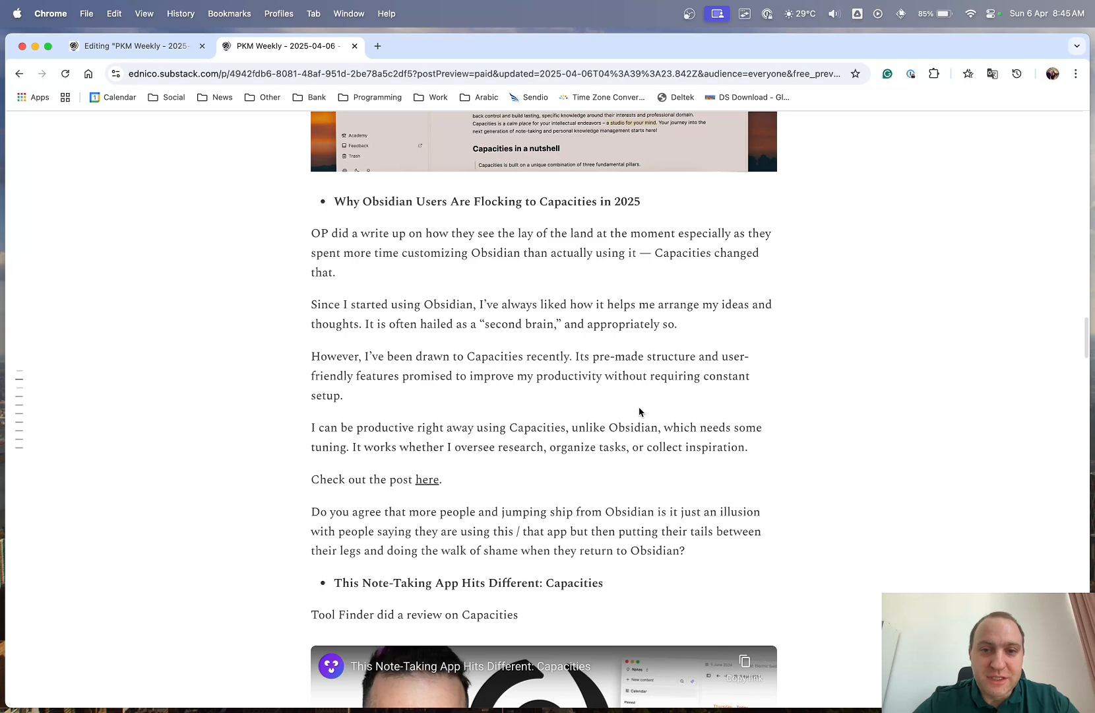
mouse_move(765, 442)
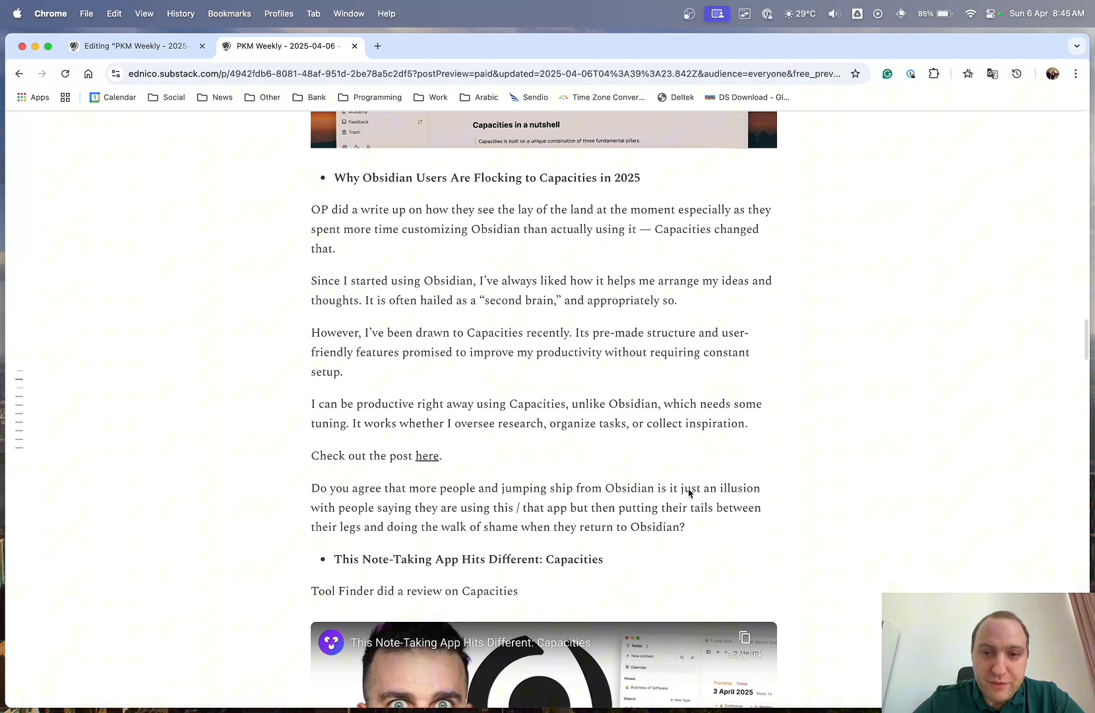
- Highlight and clear the Obsidian question, then read down to the Tool Finder Capacities review video
drag(676, 508, 685, 527)
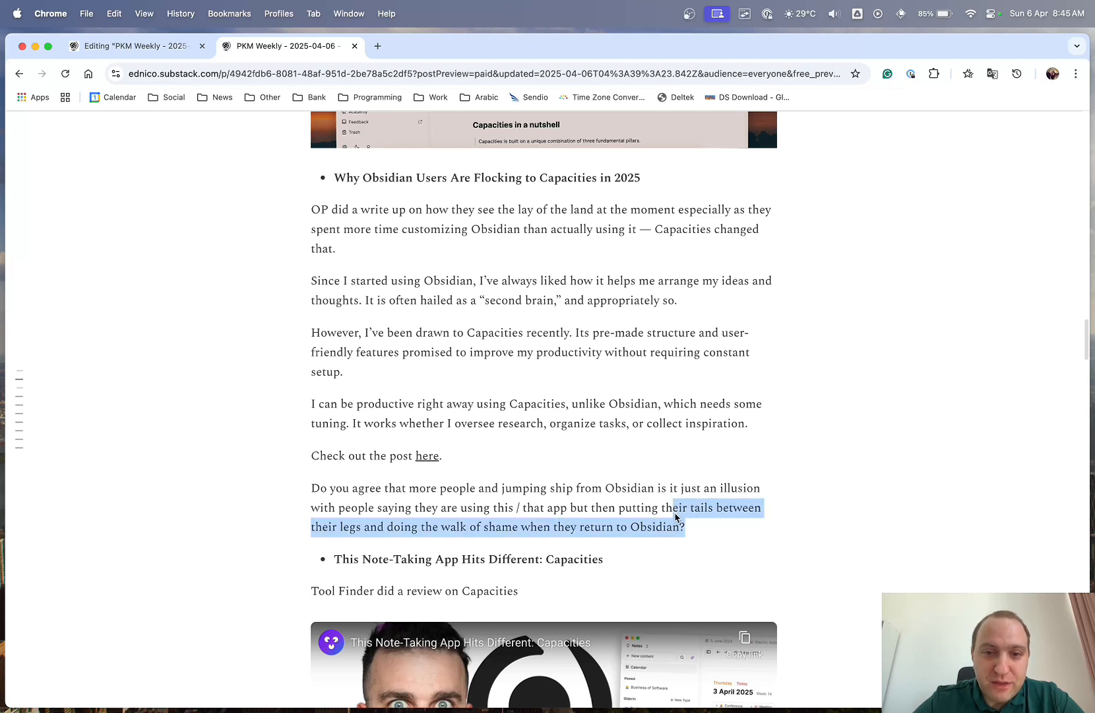
click(617, 495)
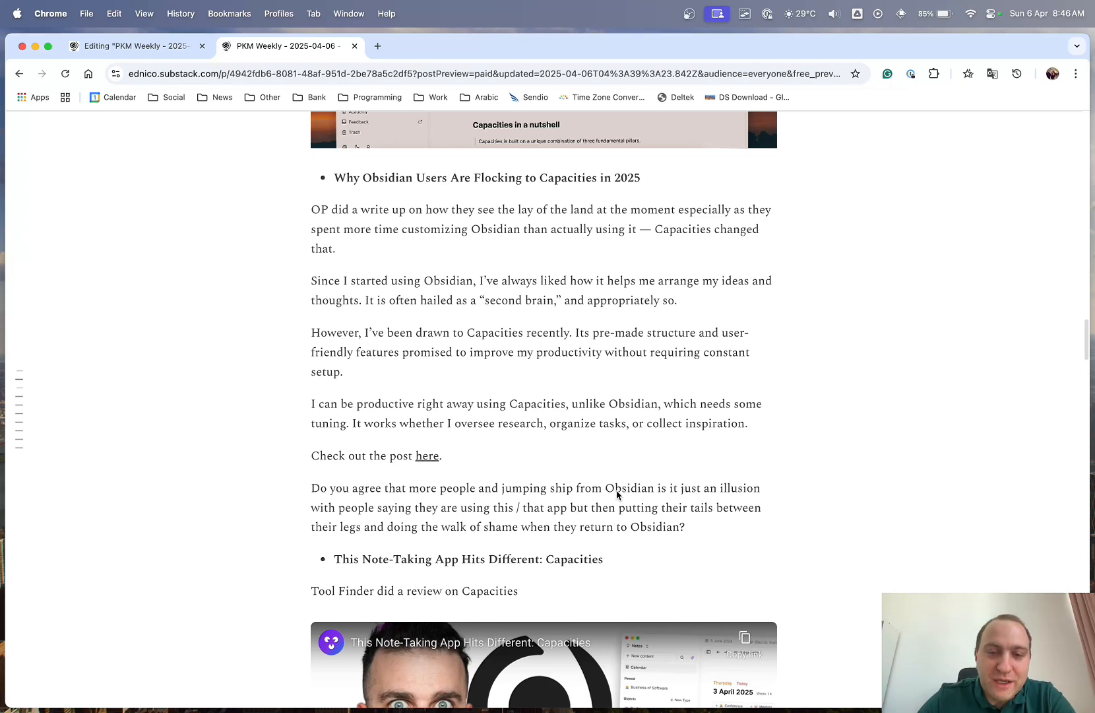
scroll(down, 3)
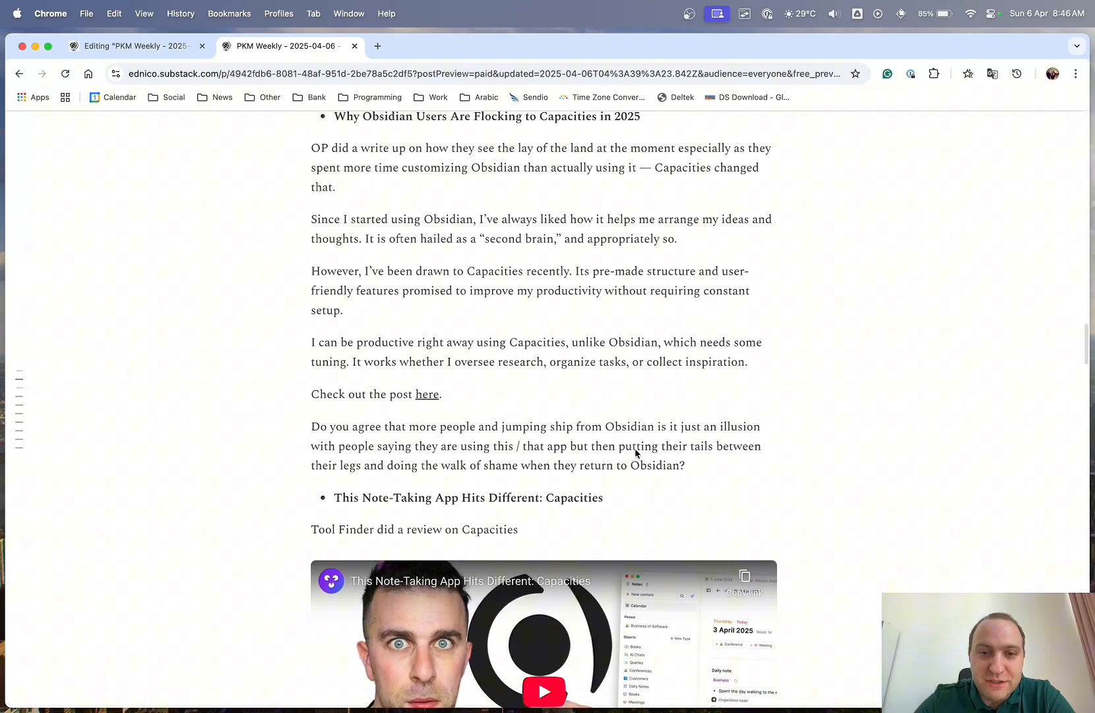
scroll(down, 3)
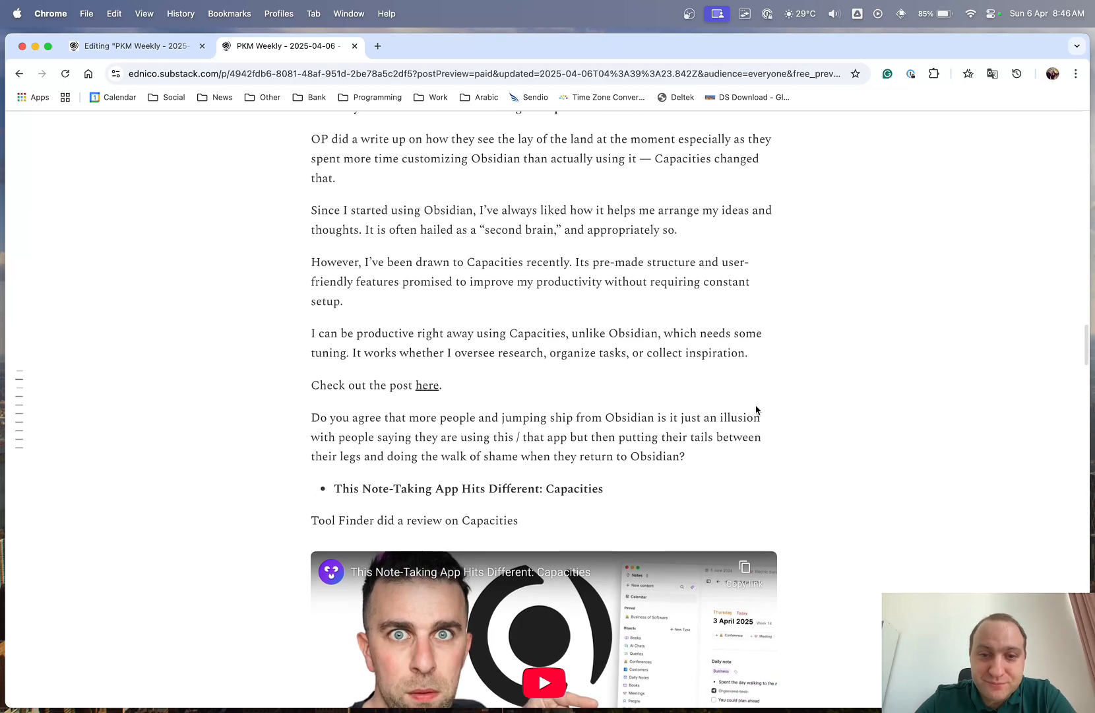
scroll(down, 3)
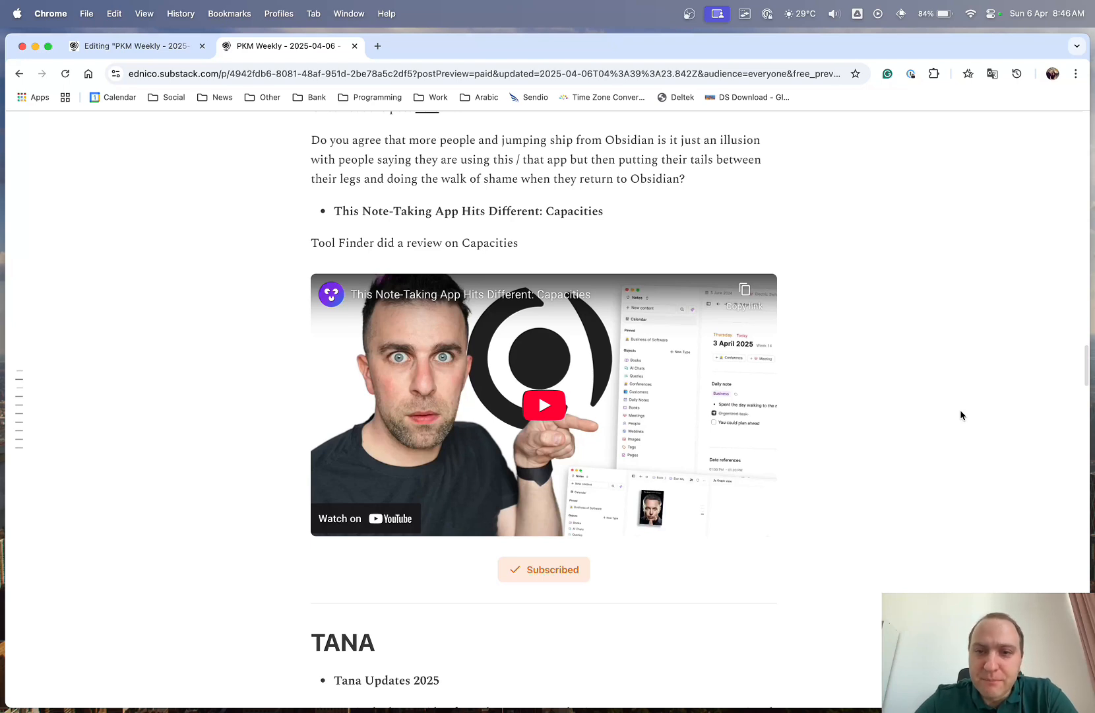
- Scroll to the 'Tana Updates 2025' bullet and play its embedded video
scroll(down, 3)
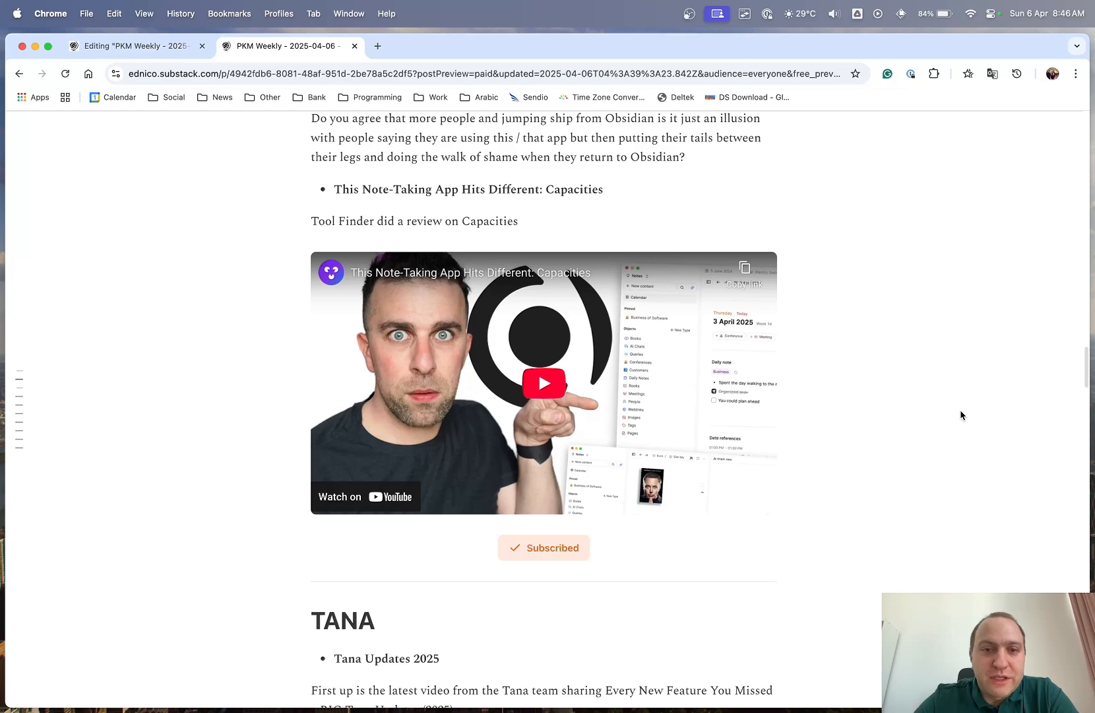
scroll(down, 3)
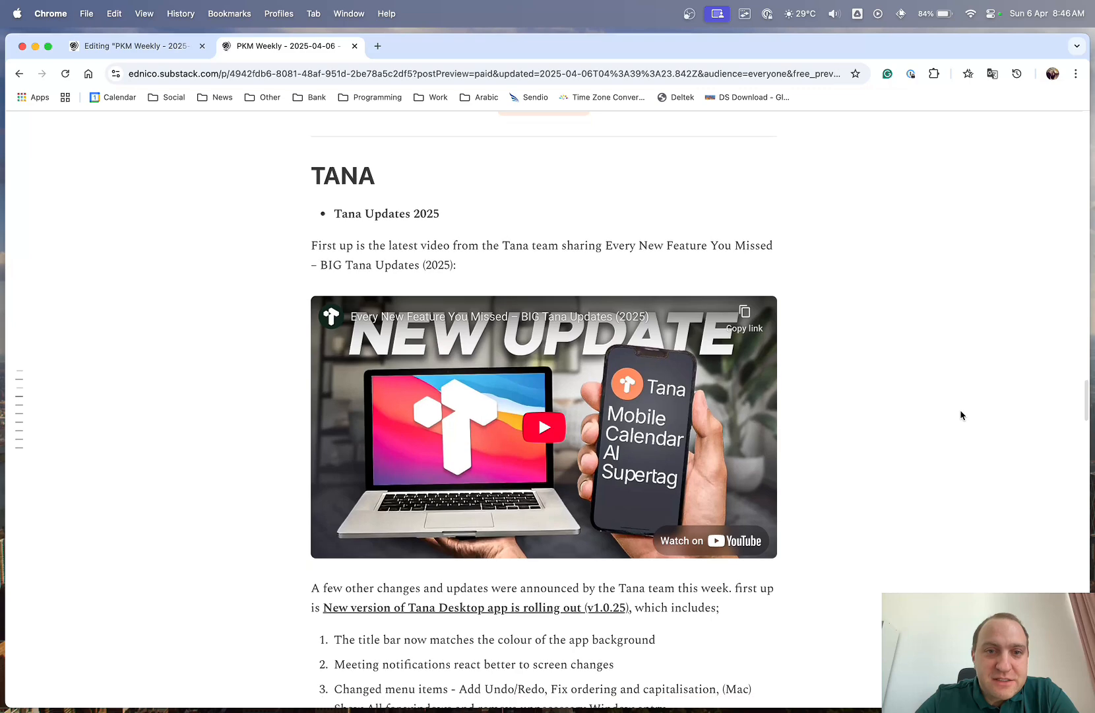
scroll(down, 3)
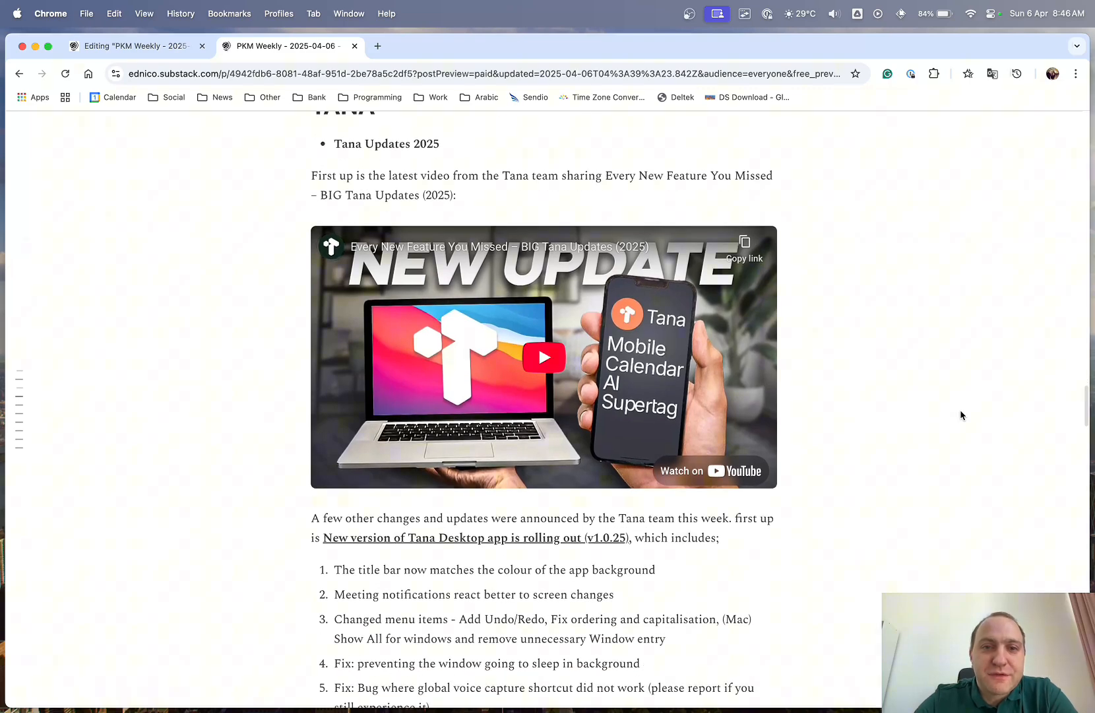
mouse_move(215, 227)
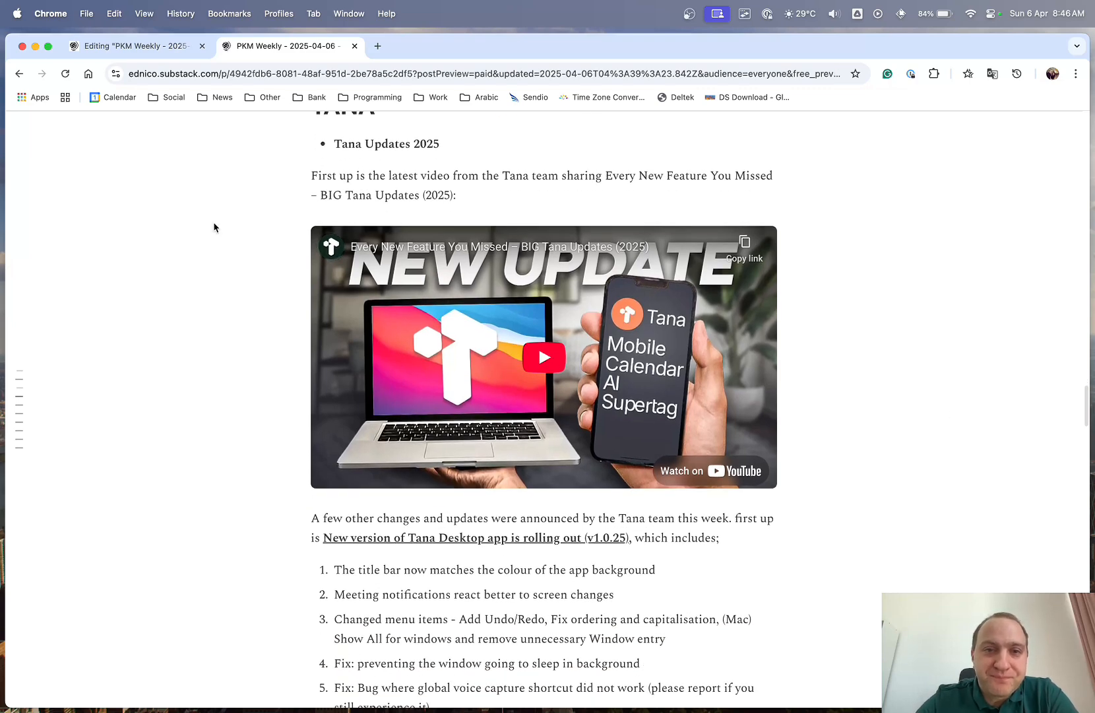
mouse_move(183, 242)
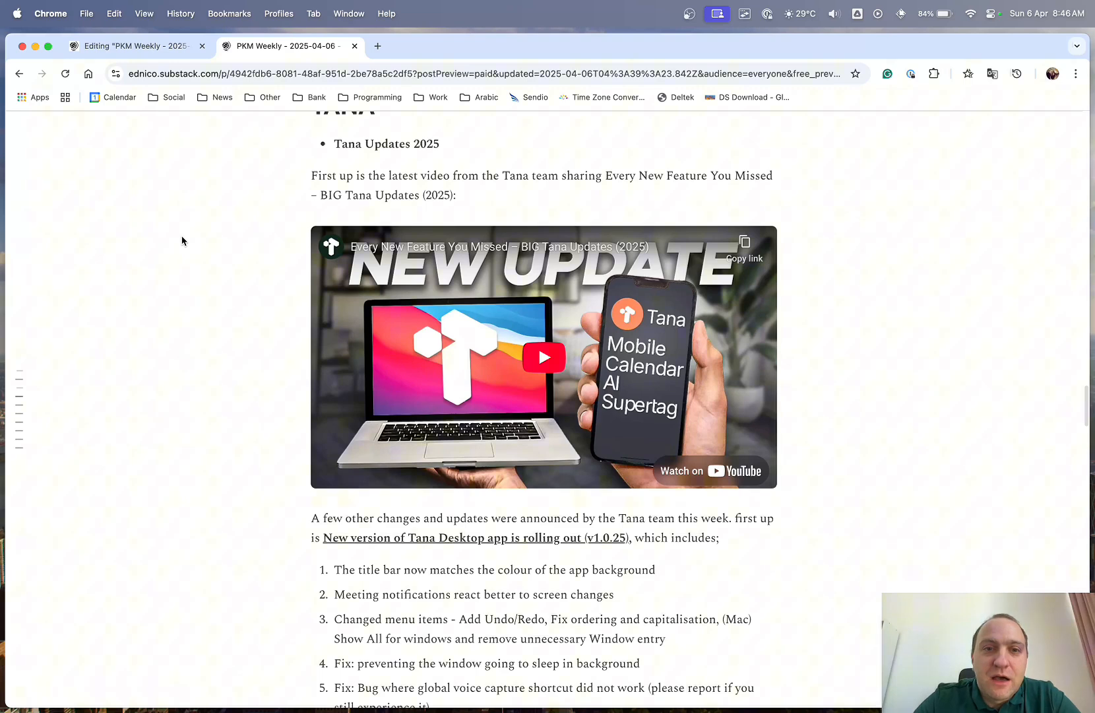
mouse_move(544, 357)
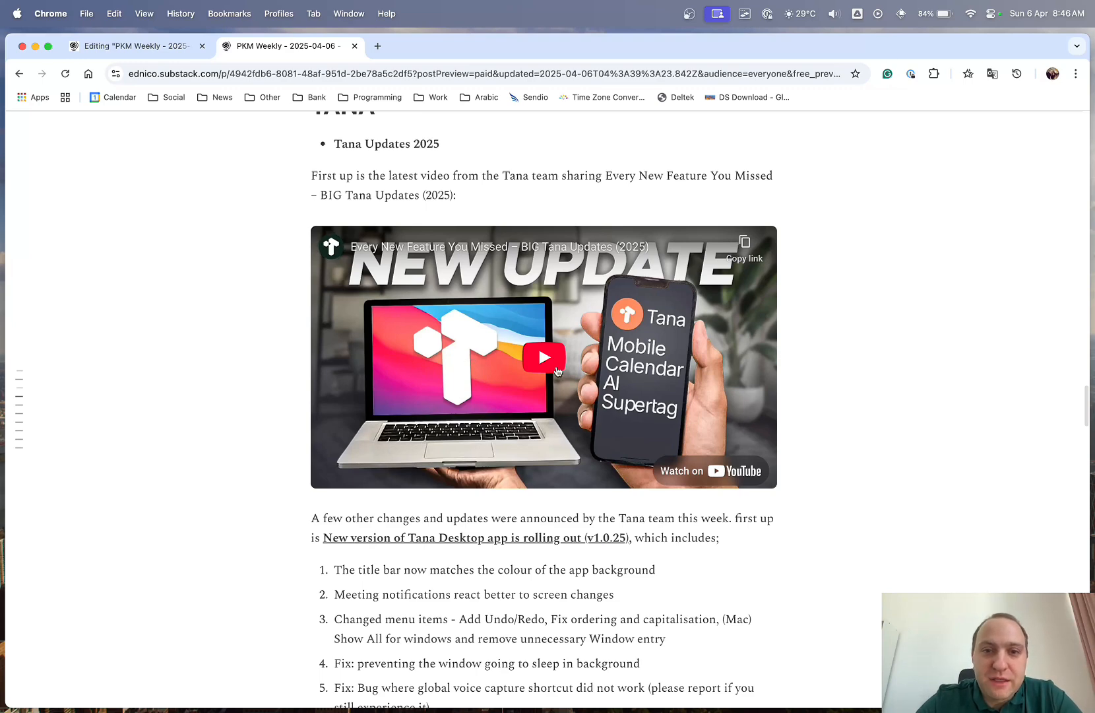
click(545, 357)
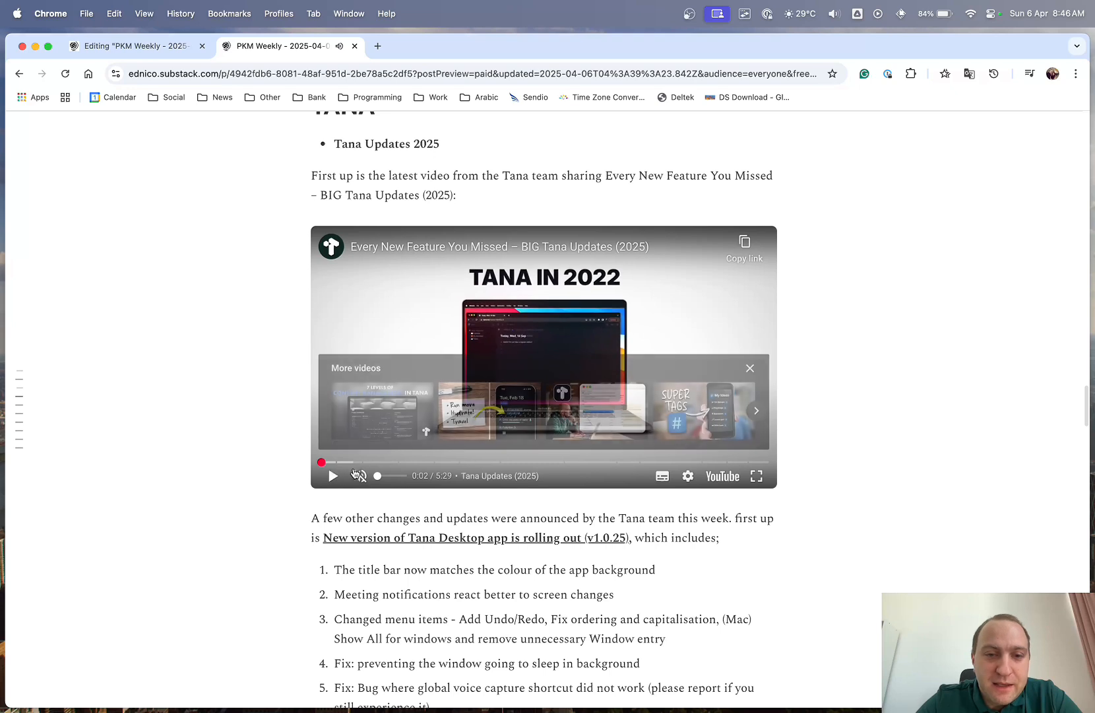
mouse_move(393, 463)
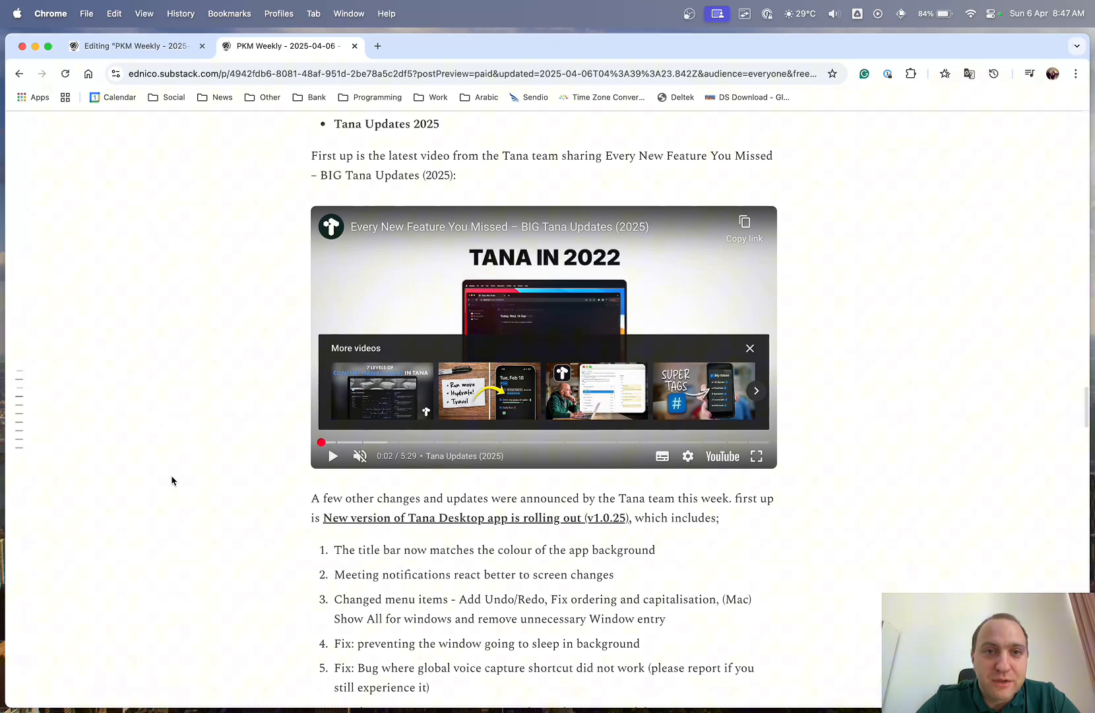
- Scroll past the video to the Tana Desktop v1.0.25 numbered changes list
scroll(down, 3)
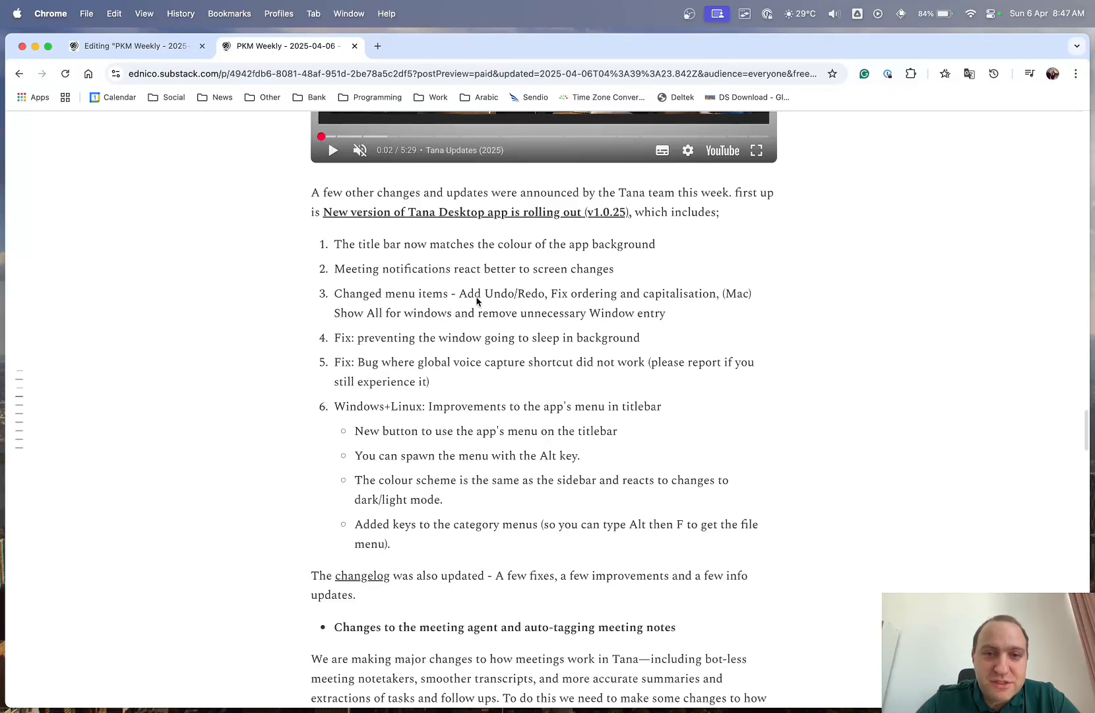
mouse_move(433, 346)
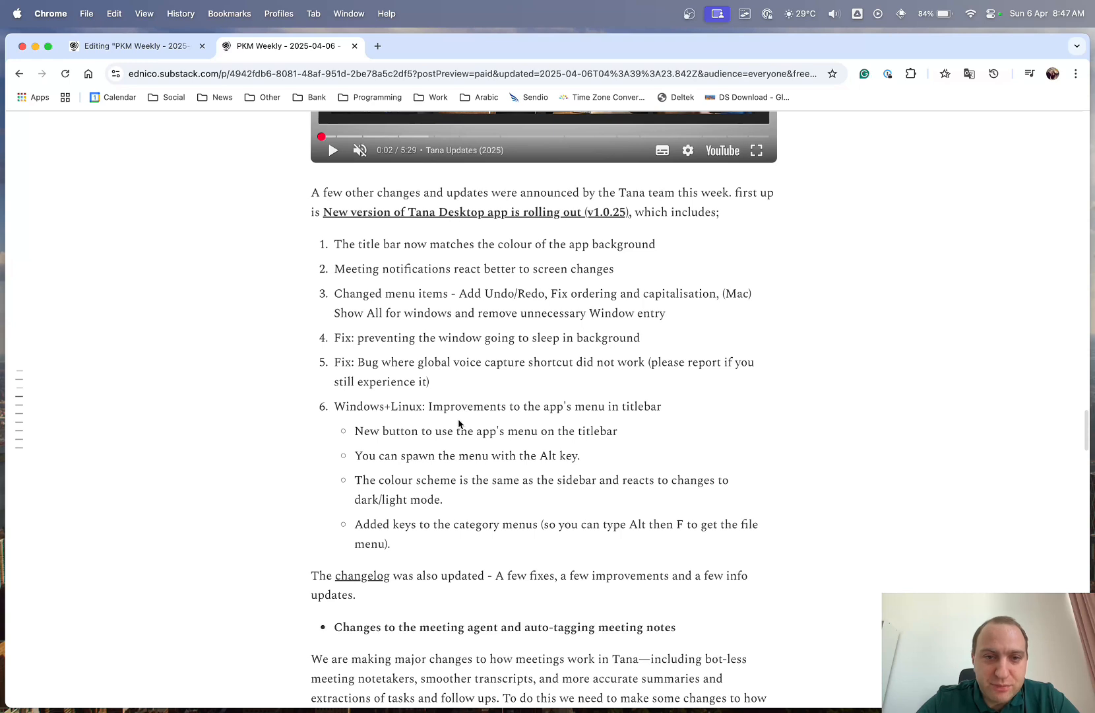
mouse_move(565, 357)
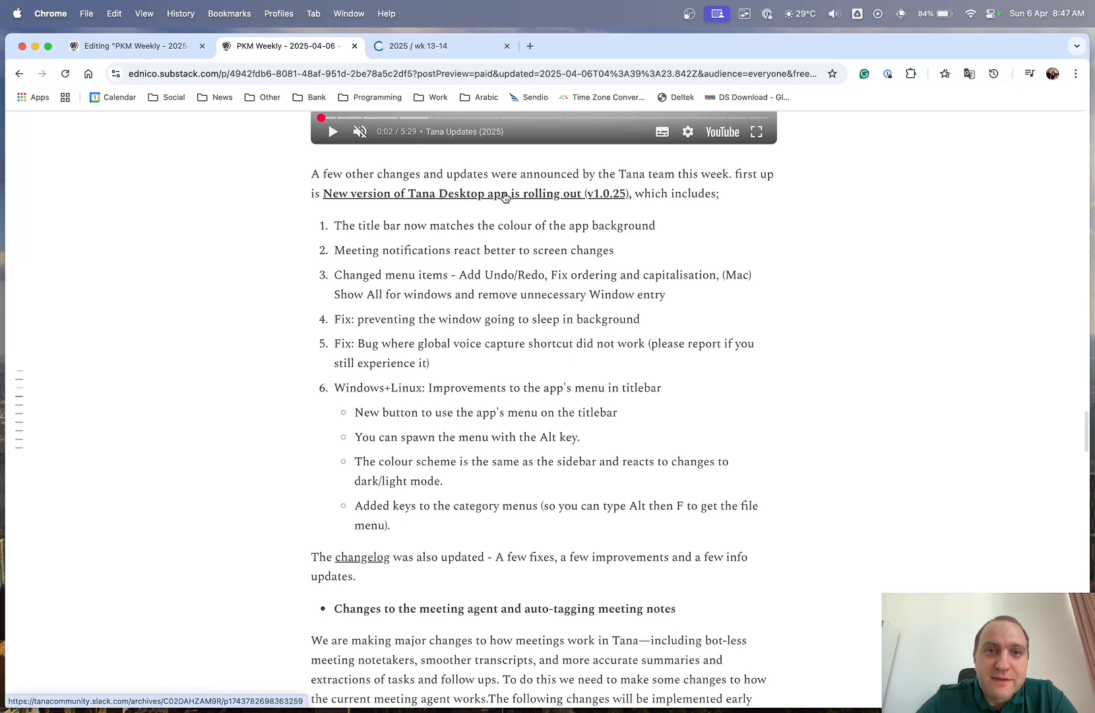
- Open the Tana Desktop release notes for 2025 / wk 13-14 and skim them
click(419, 46)
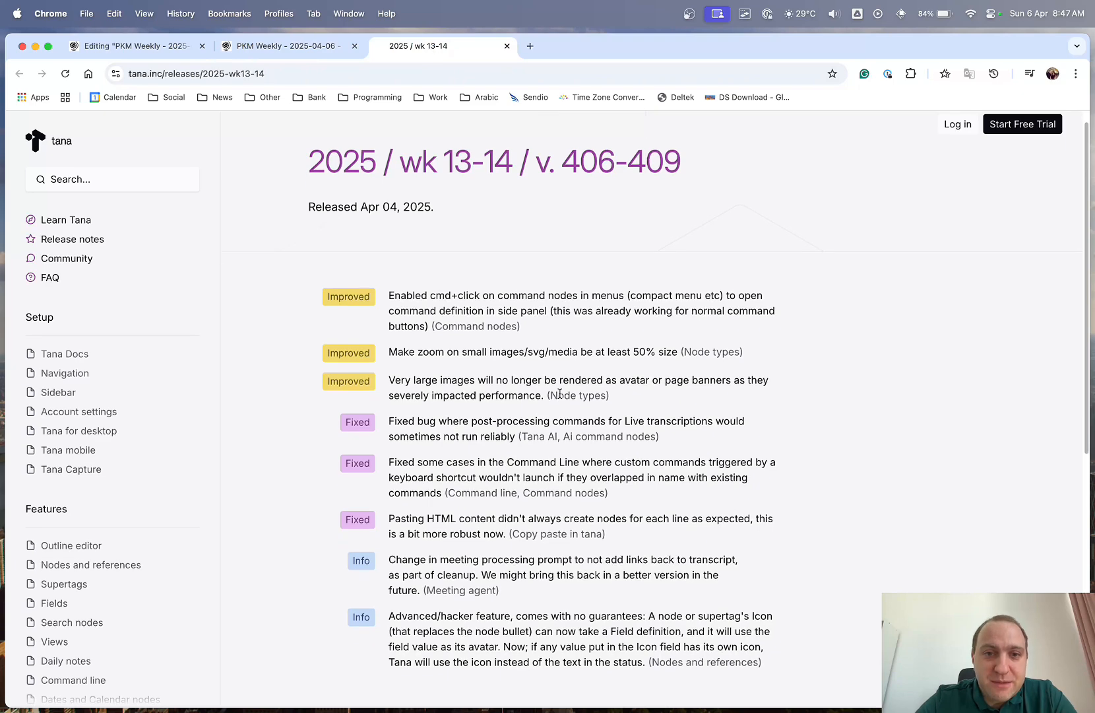
scroll(down, 3)
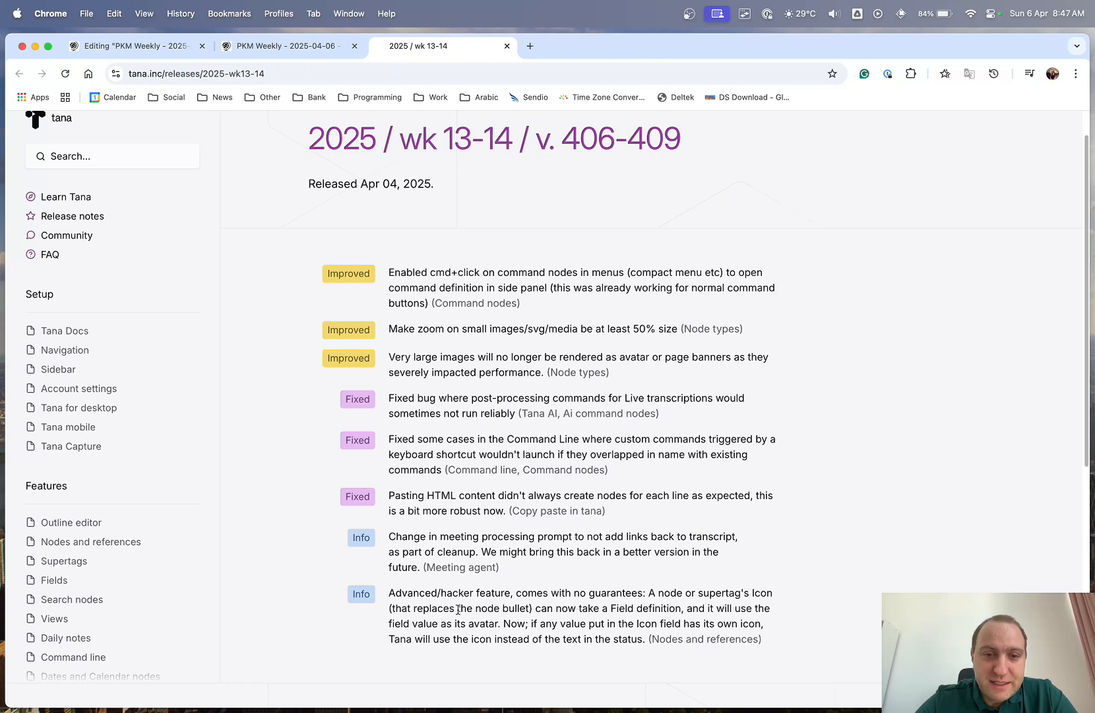
mouse_move(833, 508)
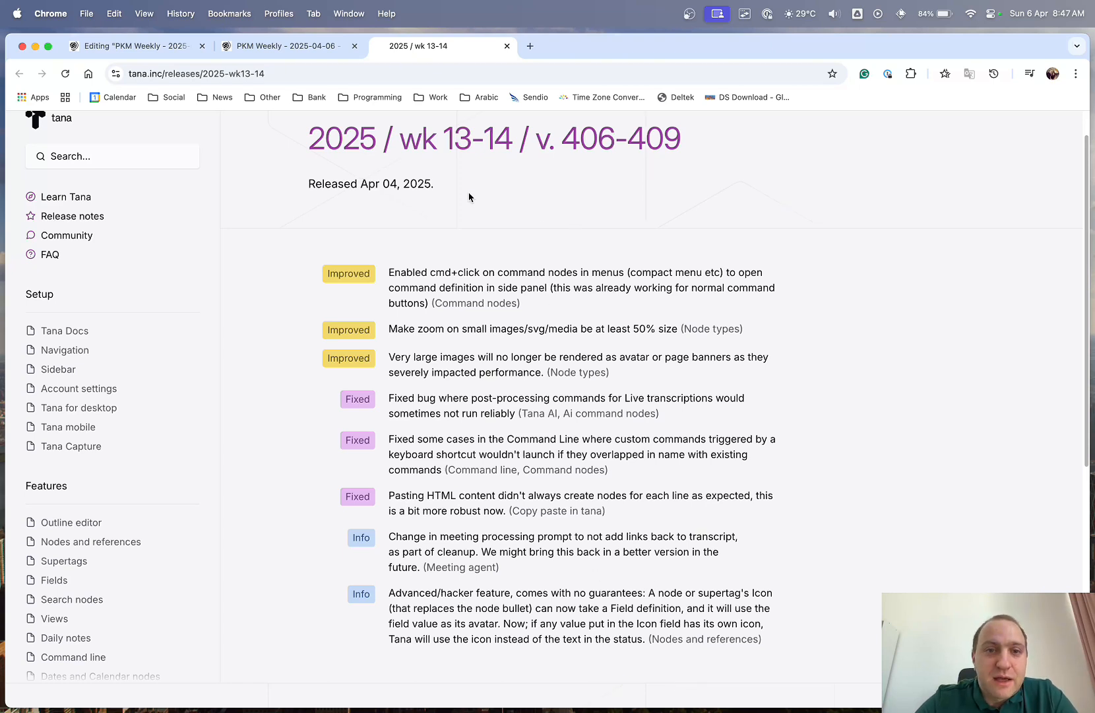
mouse_move(547, 223)
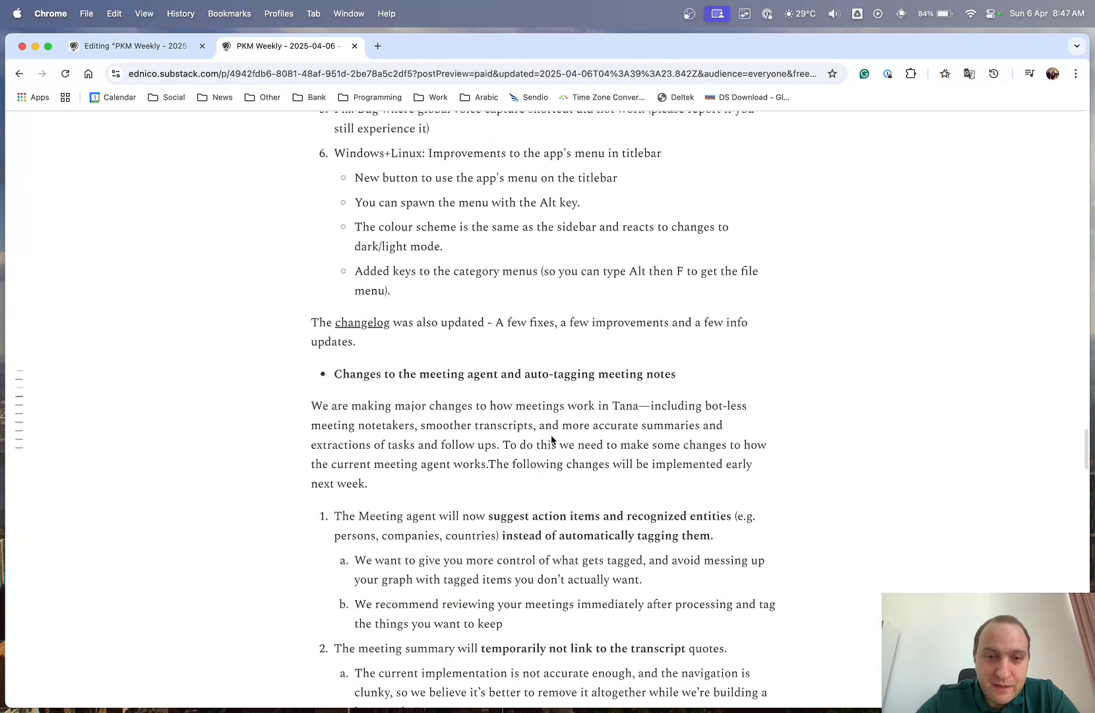
- Highlight 'including bot-less meeting notetakers' and read on to the Project Dashboards for Tana Template item
scroll(down, 3)
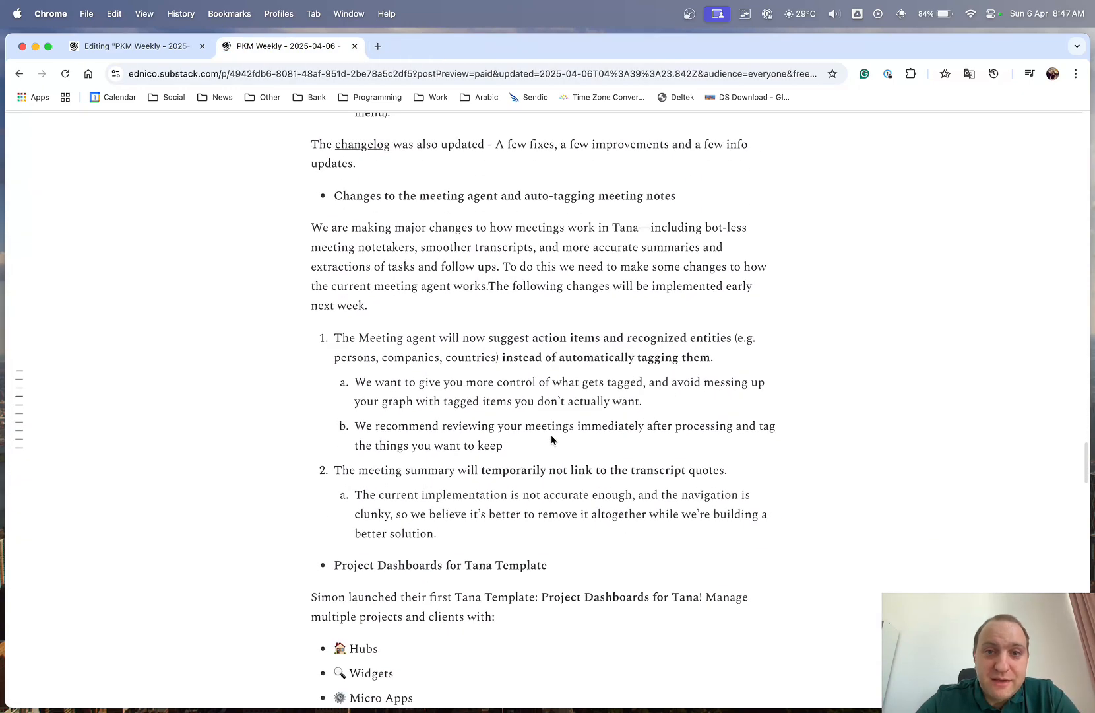
mouse_move(480, 297)
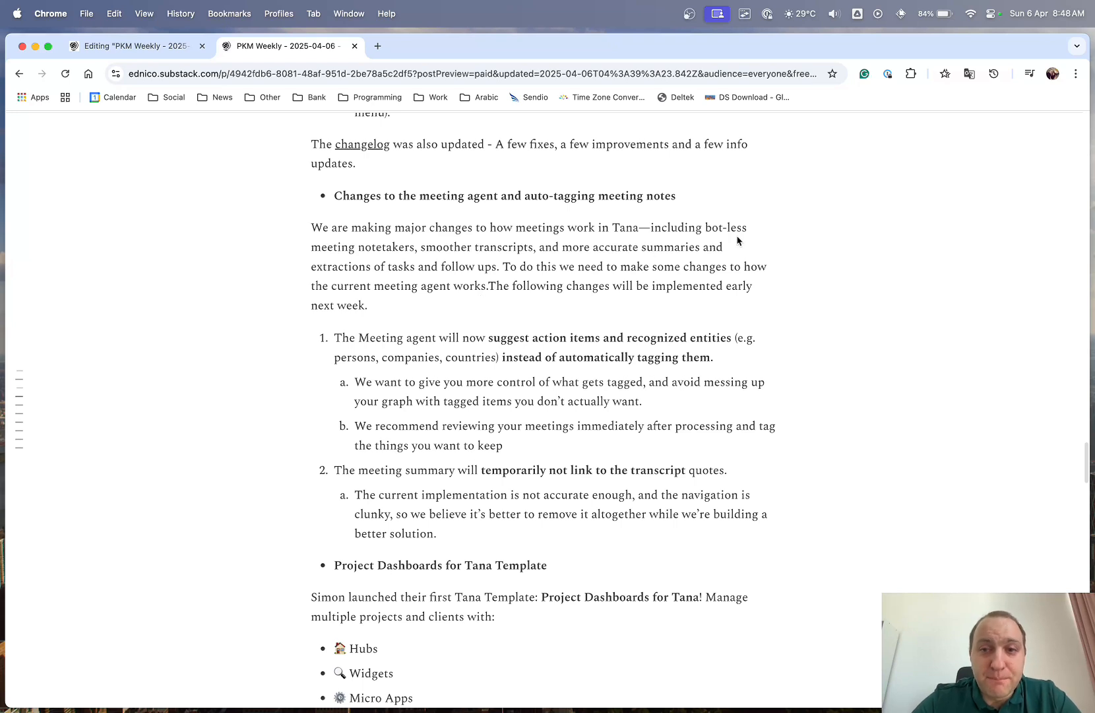
drag(650, 227, 415, 247)
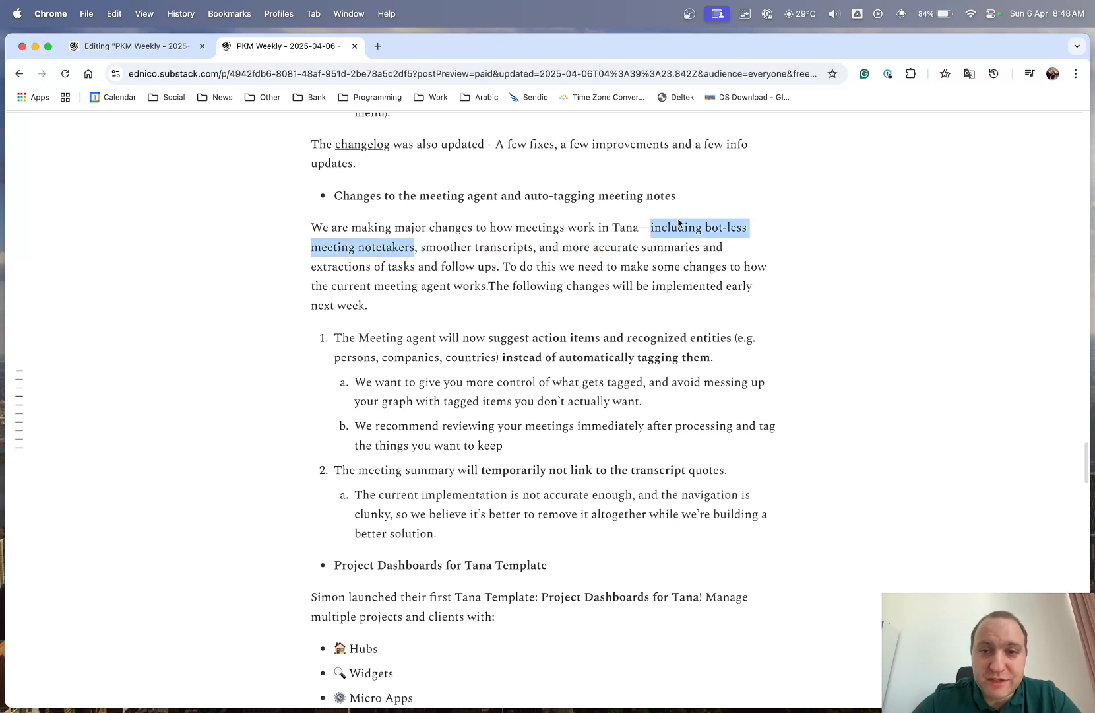
mouse_move(832, 261)
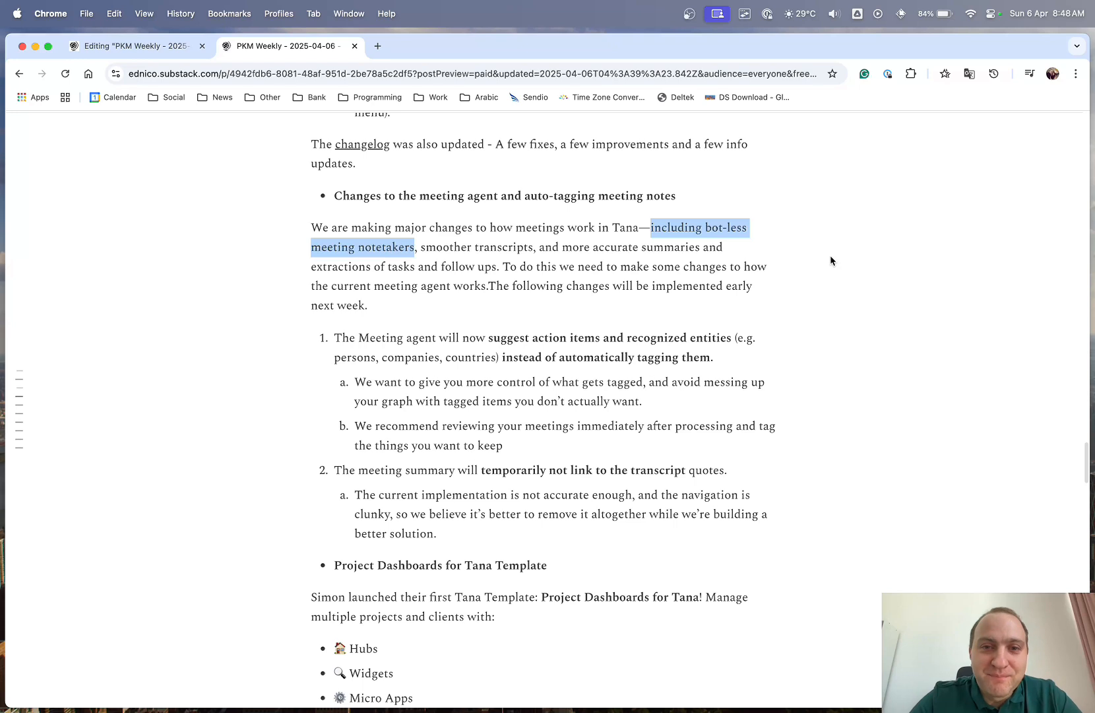
mouse_move(823, 333)
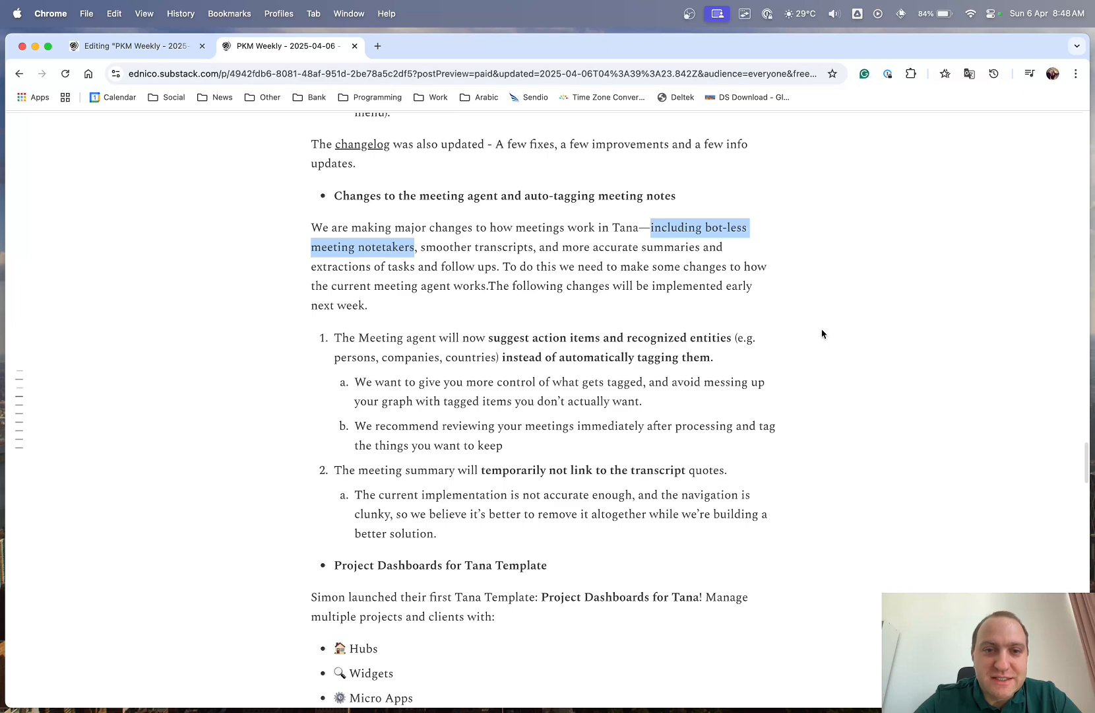
scroll(down, 3)
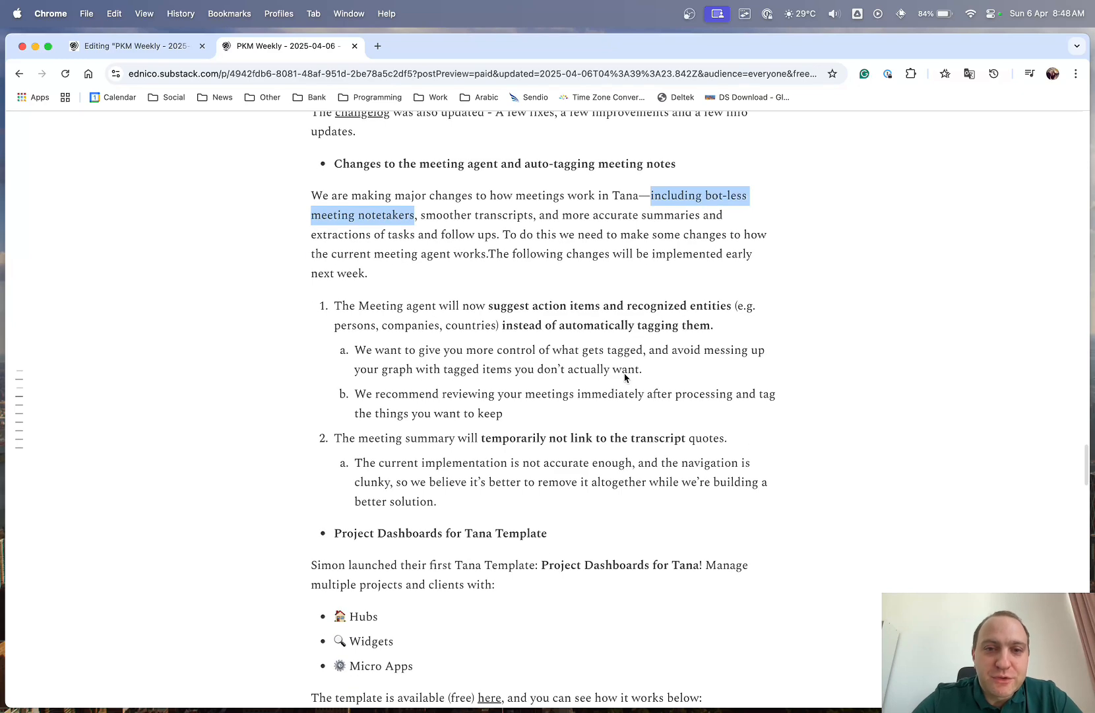
scroll(down, 3)
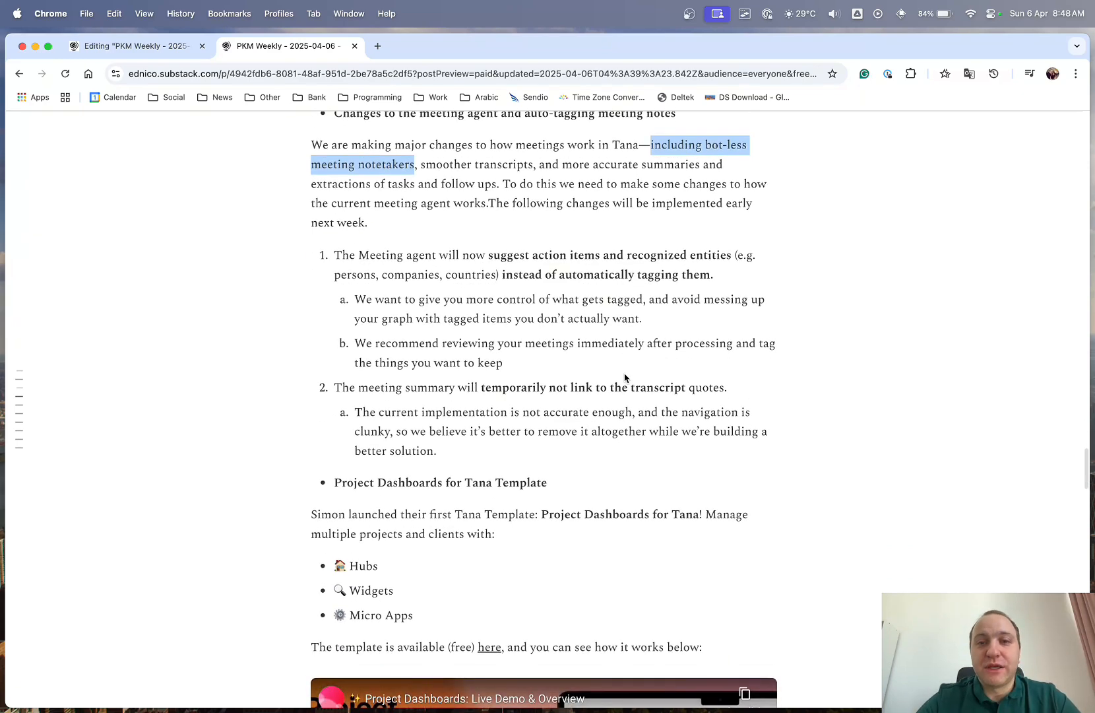
mouse_move(662, 283)
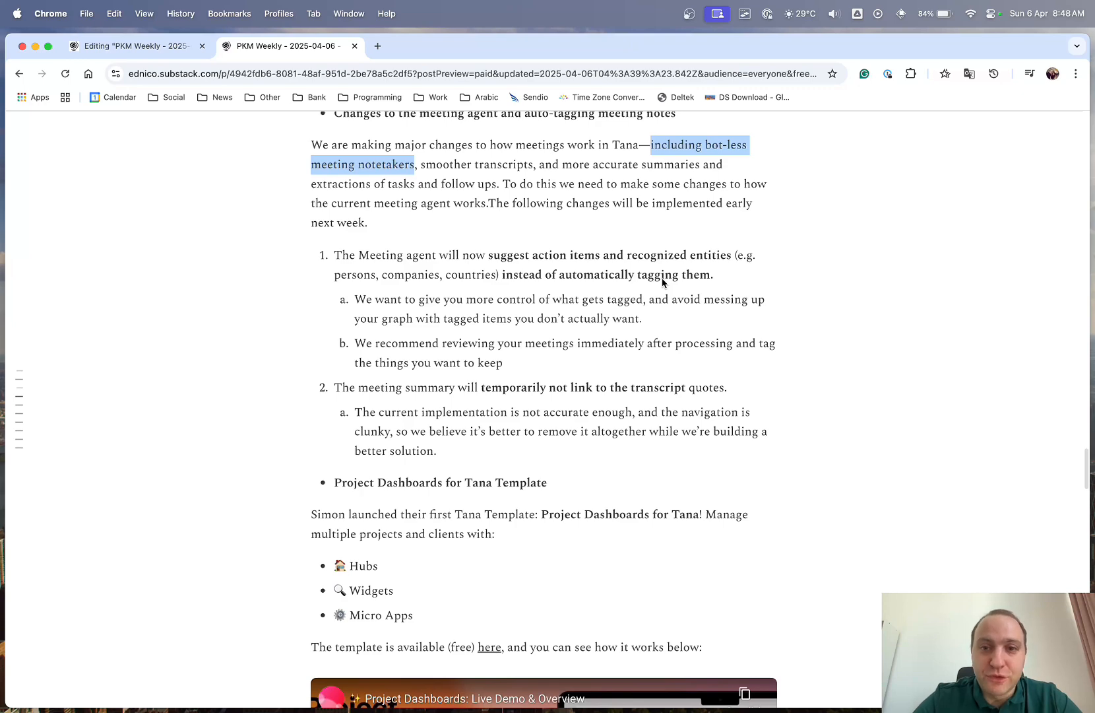
scroll(down, 3)
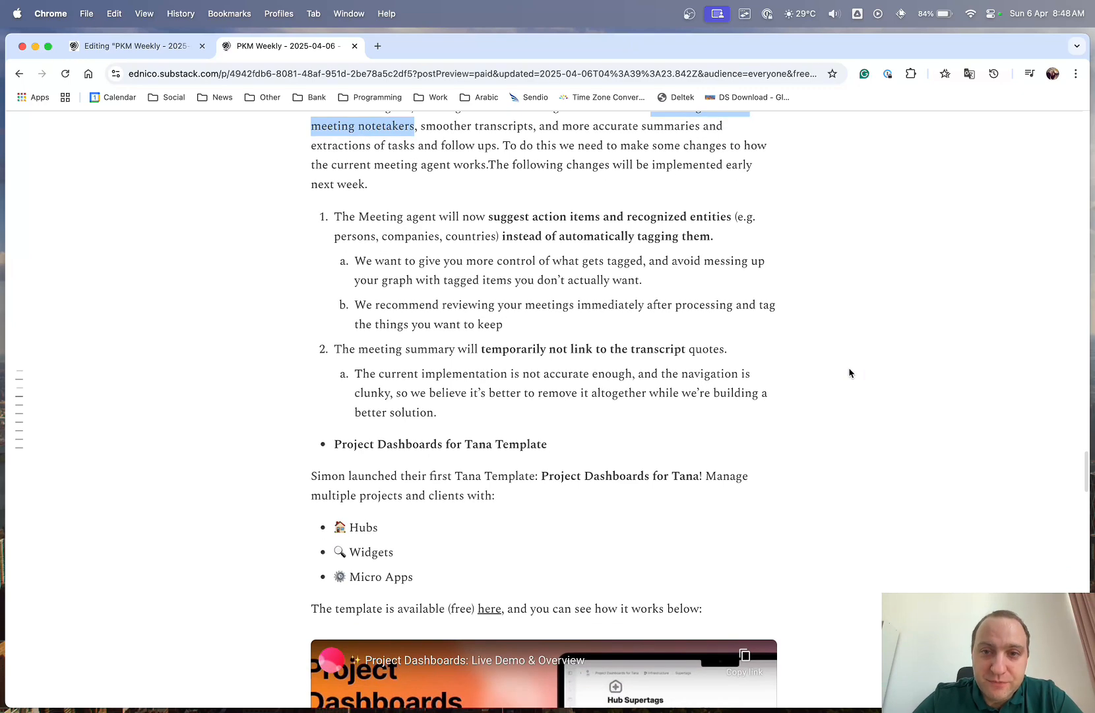
scroll(down, 3)
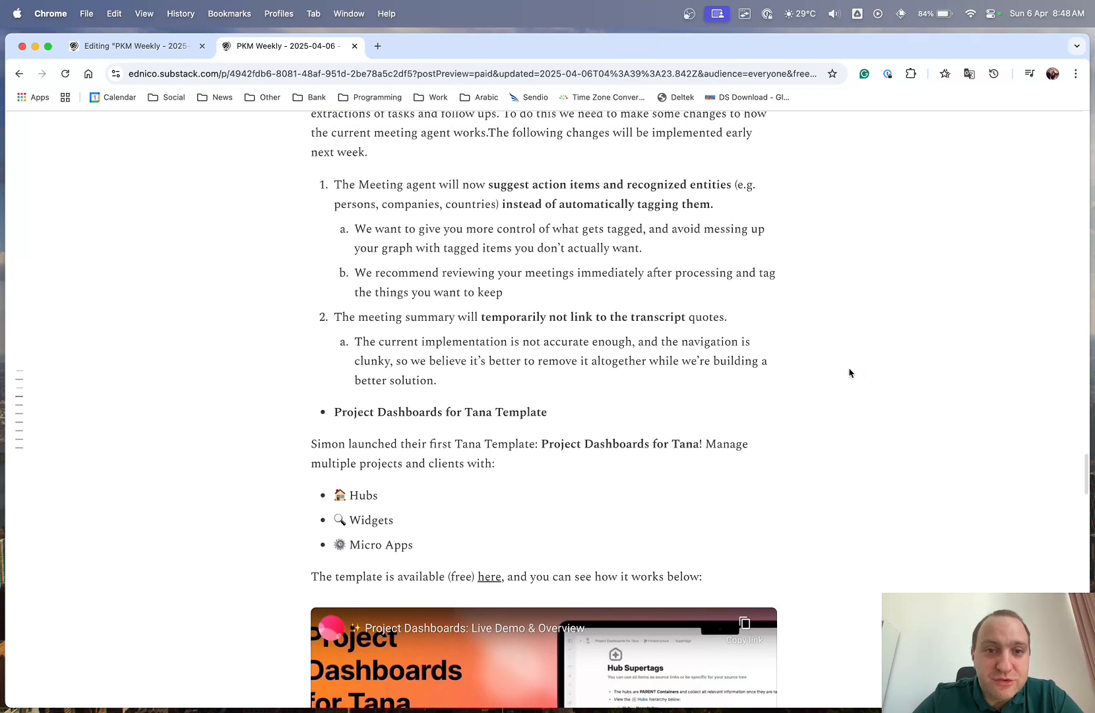
scroll(down, 3)
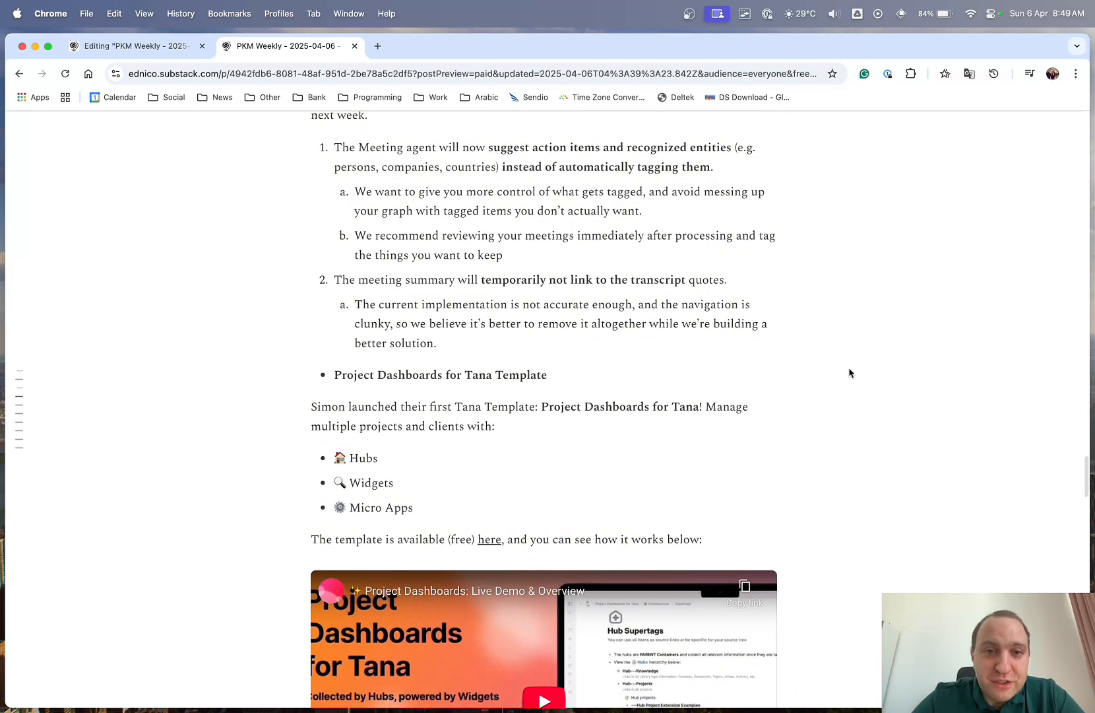
mouse_move(492, 292)
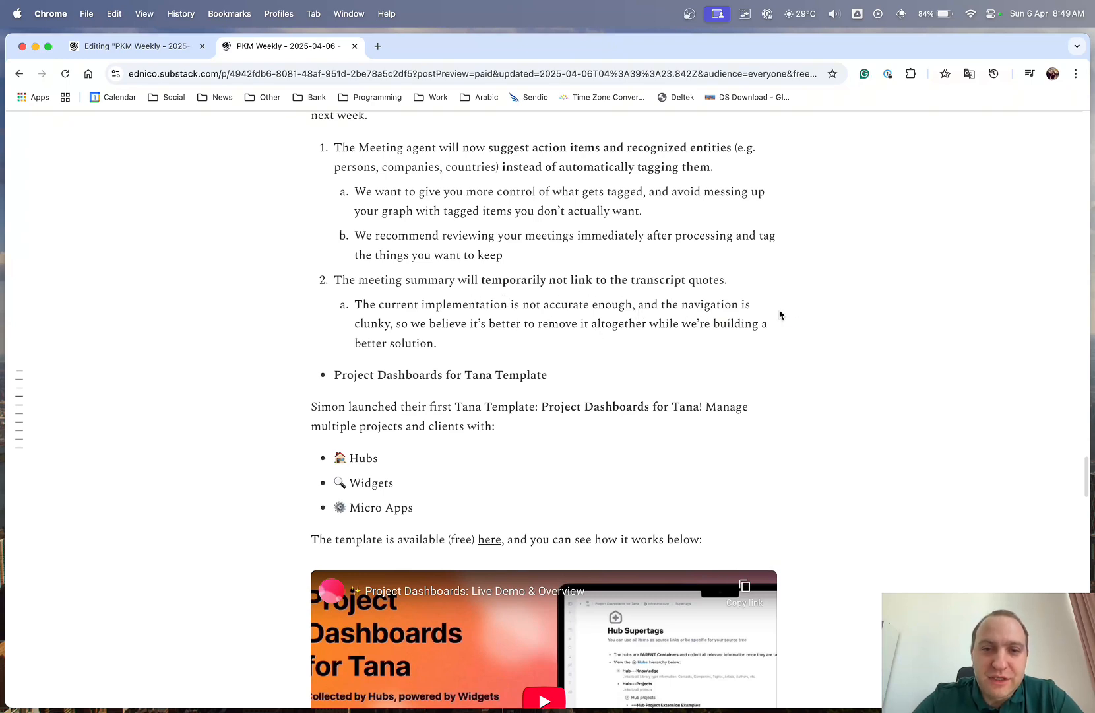
mouse_move(841, 306)
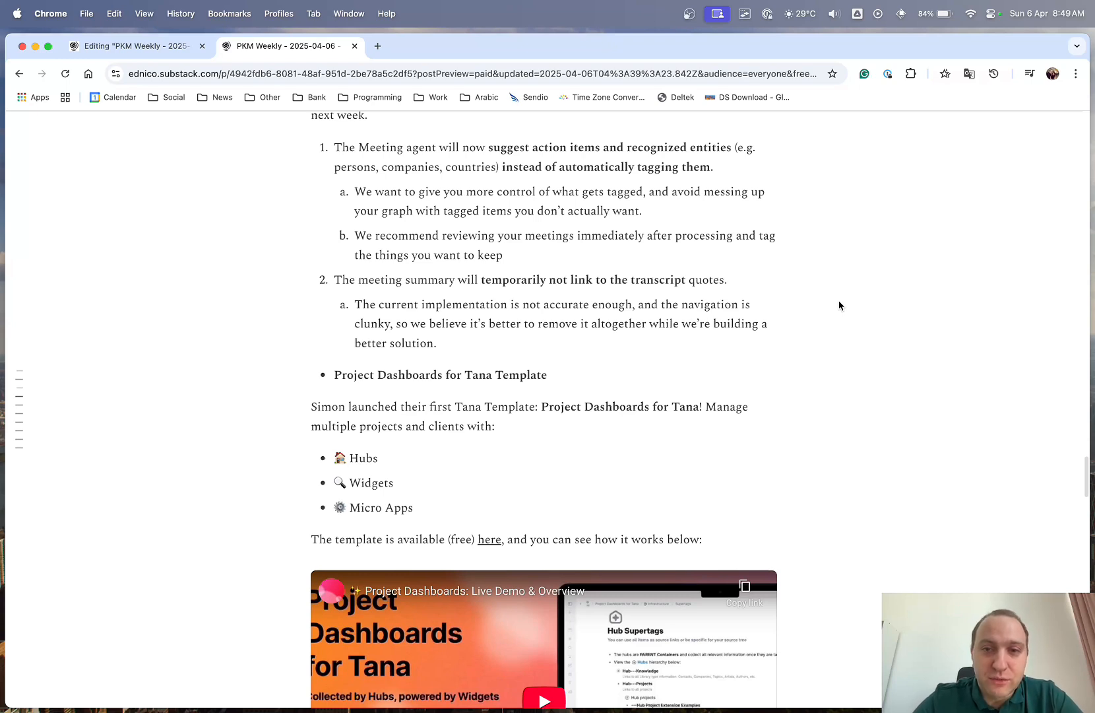
scroll(down, 3)
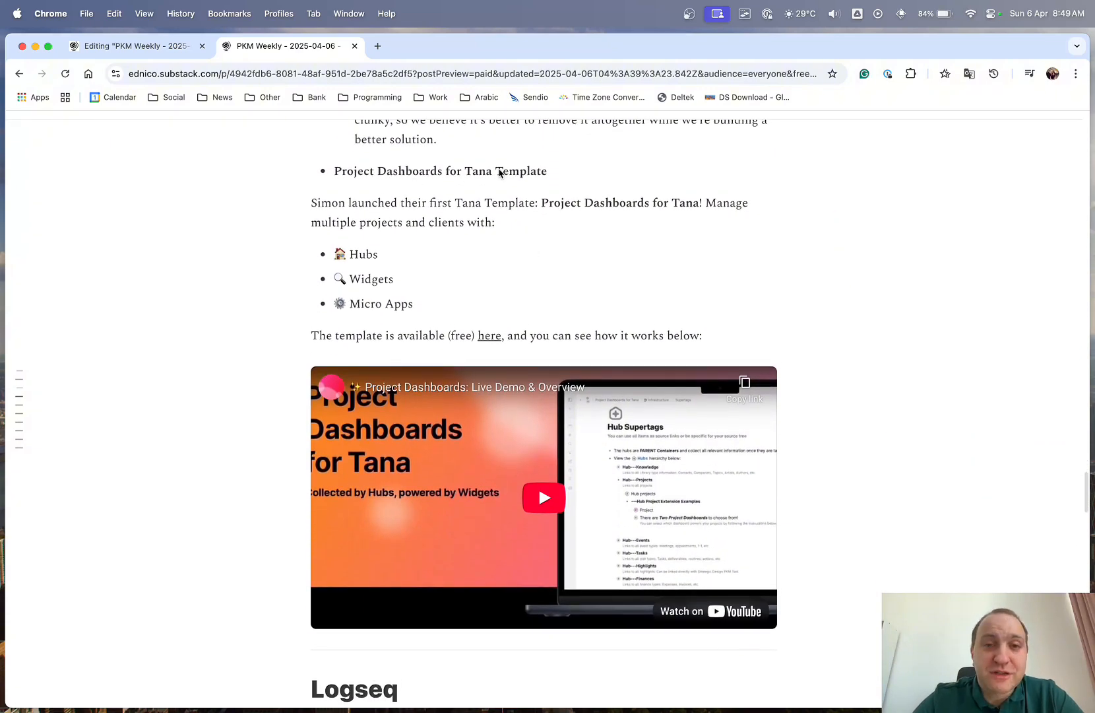
mouse_move(559, 222)
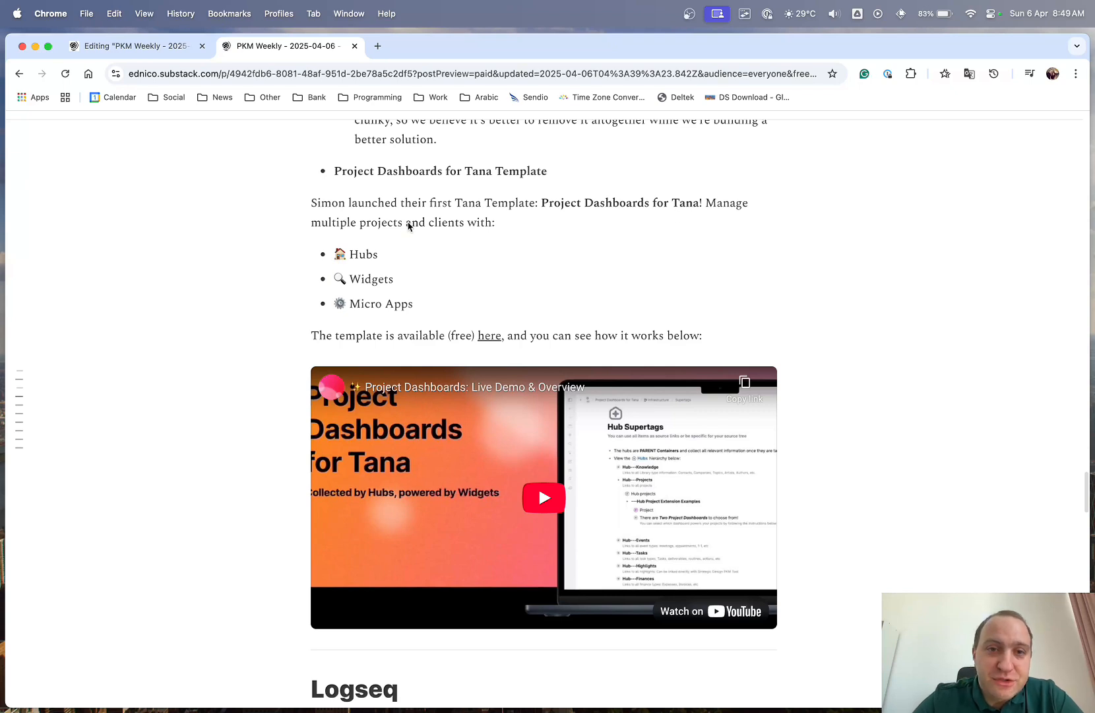
mouse_move(378, 245)
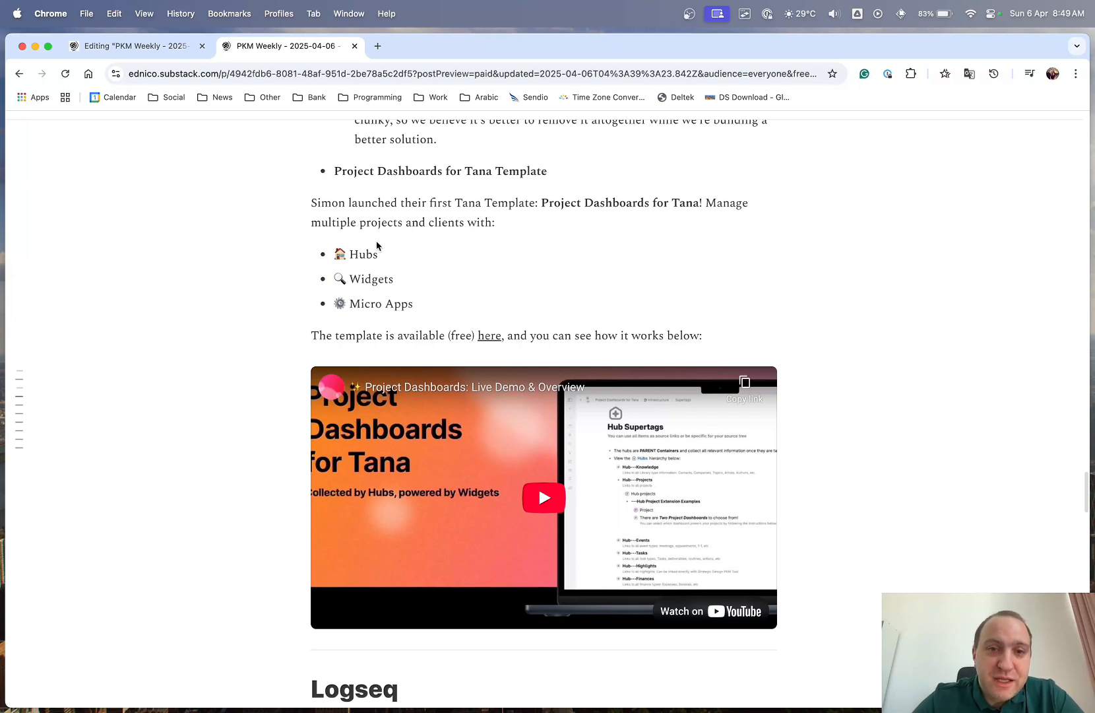
mouse_move(384, 328)
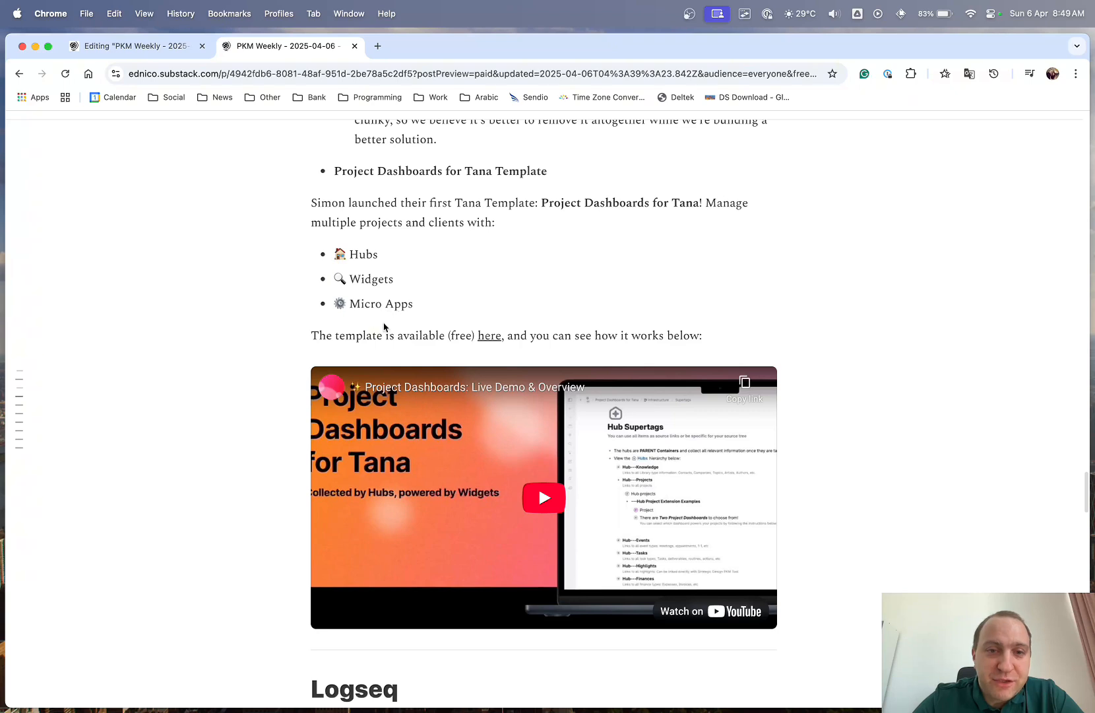
mouse_move(625, 338)
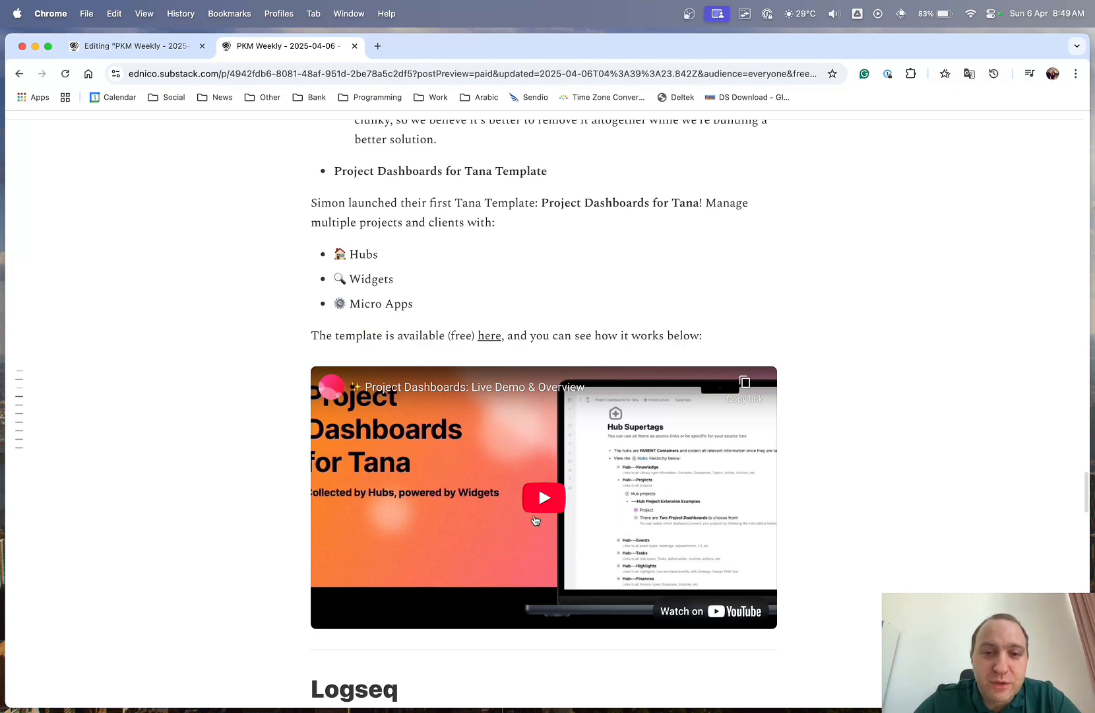
mouse_move(910, 399)
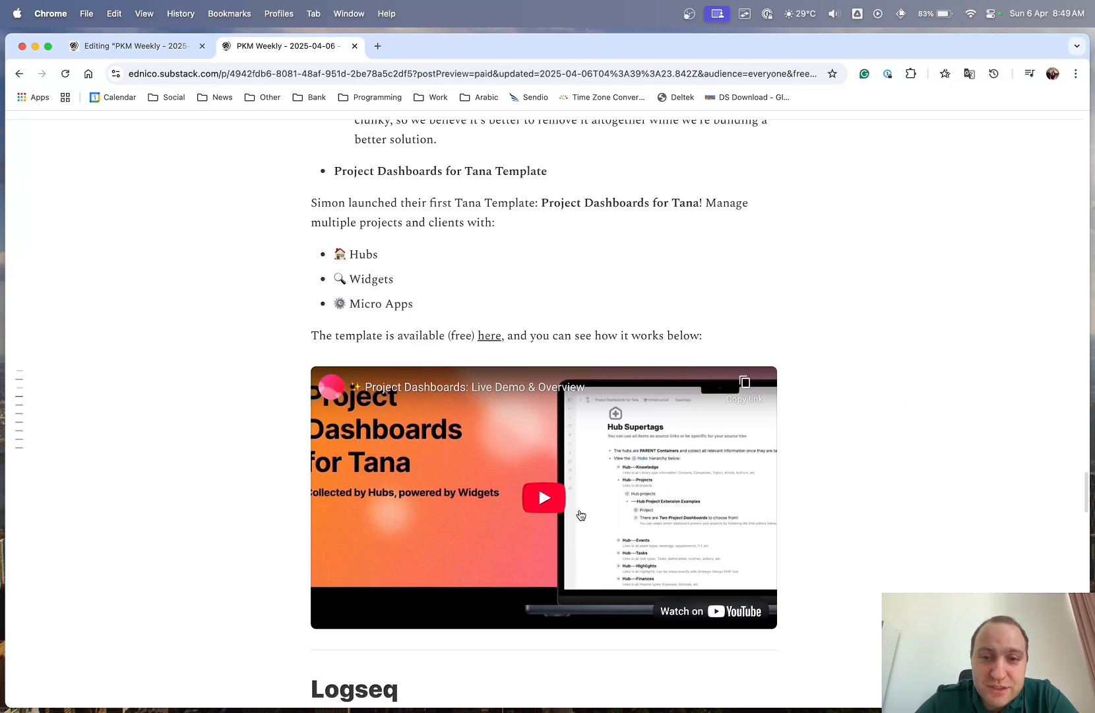
mouse_move(935, 501)
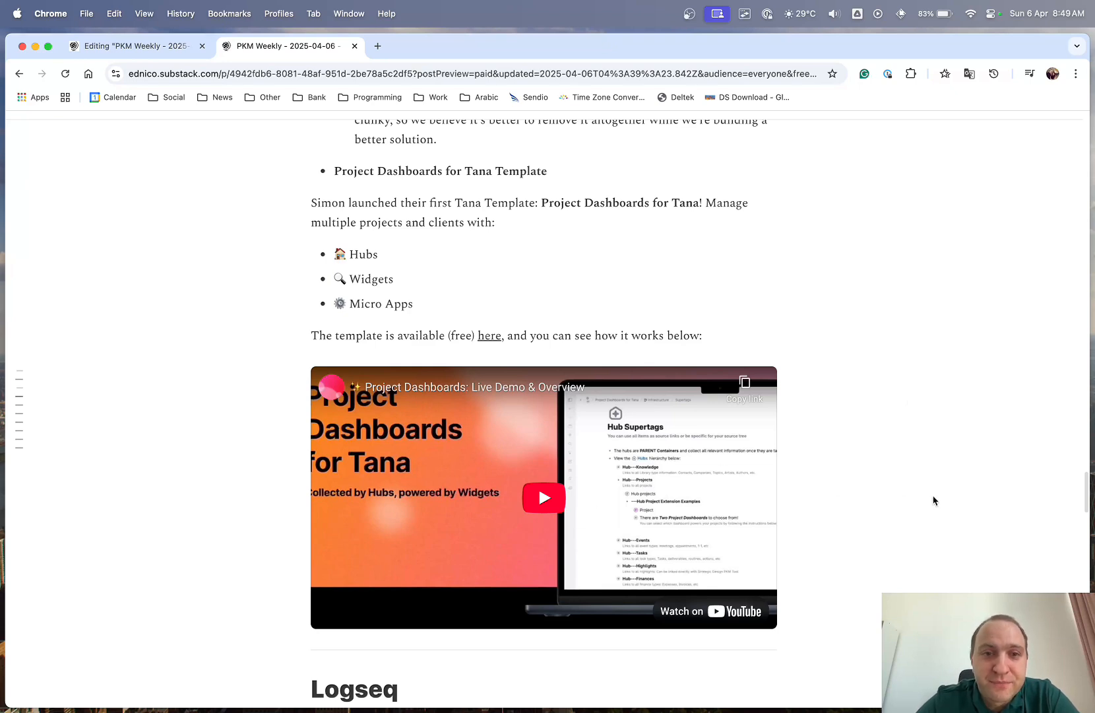
- Scroll past the Hubs/Widgets/Micro Apps list to the Logseq DB importer item
scroll(down, 3)
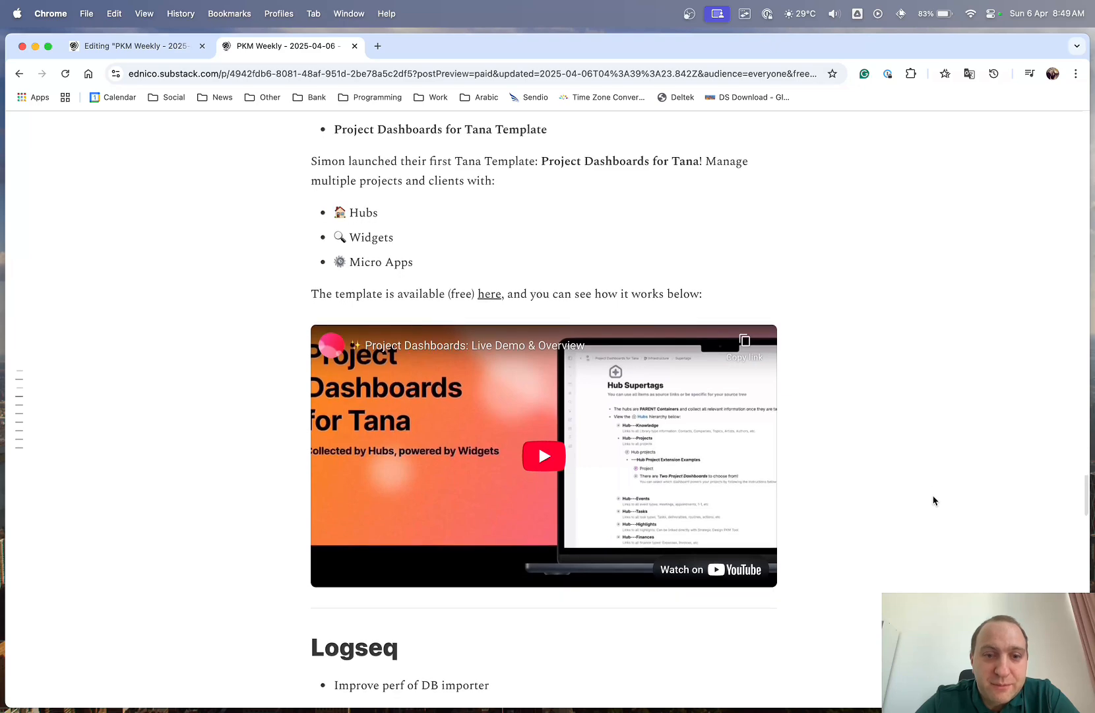
- Select and clear the Logseq importer quote, then scroll to the LogSeq Plugin MVP showcase video
scroll(down, 3)
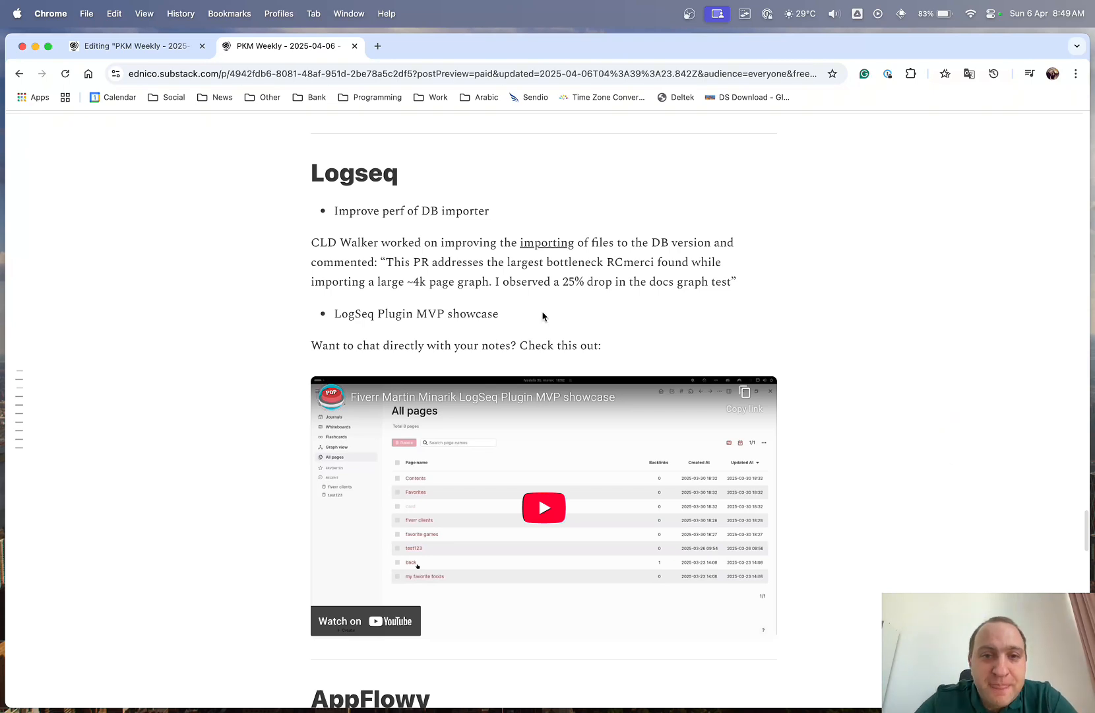
mouse_move(514, 285)
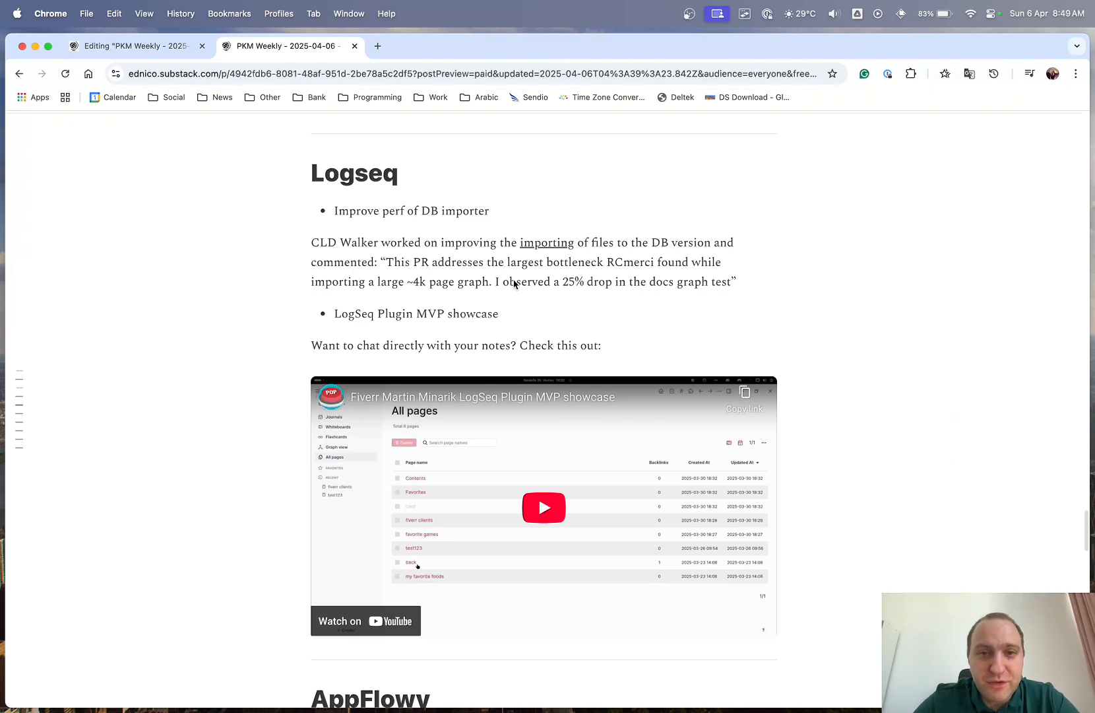
drag(501, 281, 644, 282)
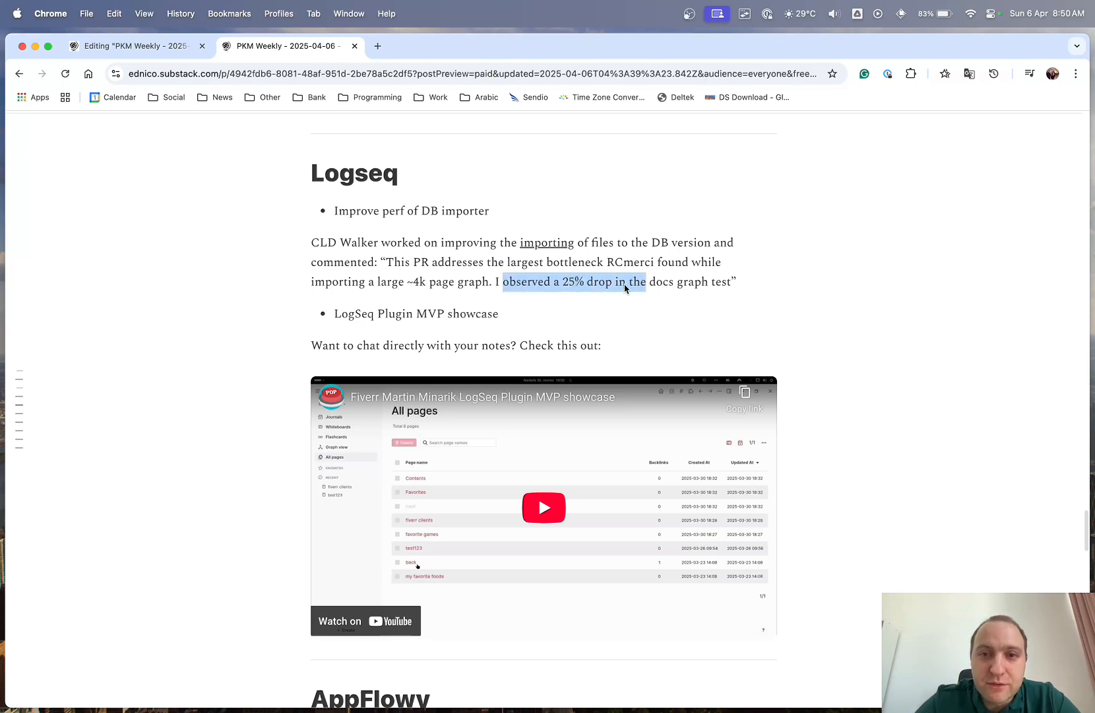
click(871, 277)
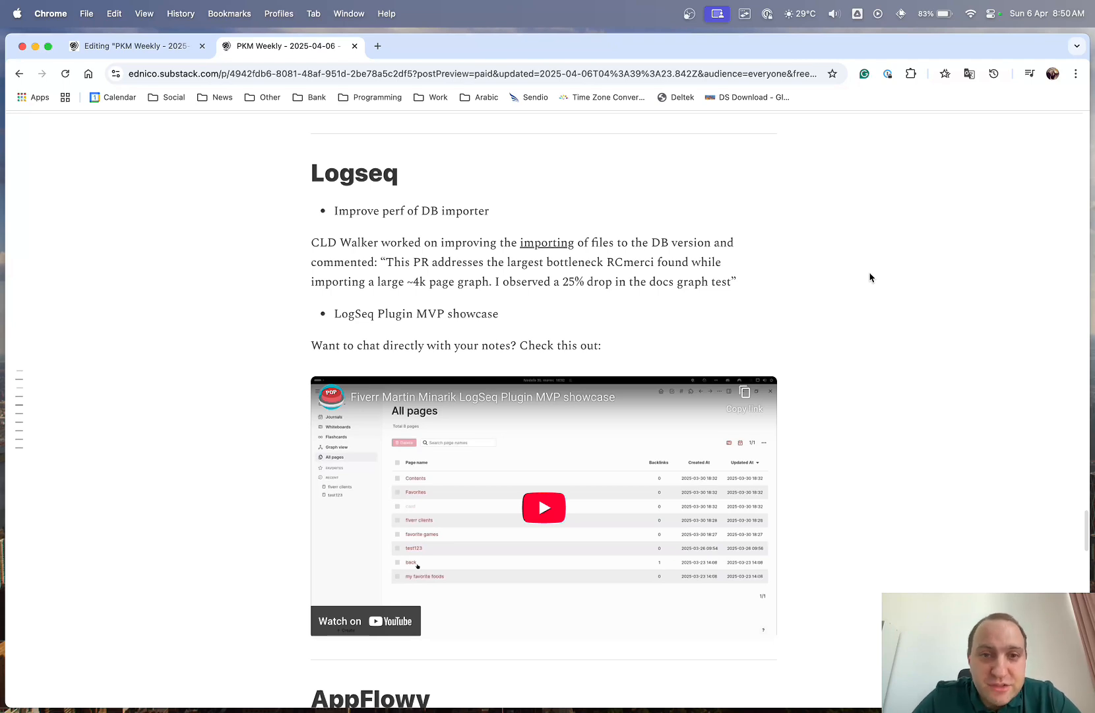
scroll(down, 3)
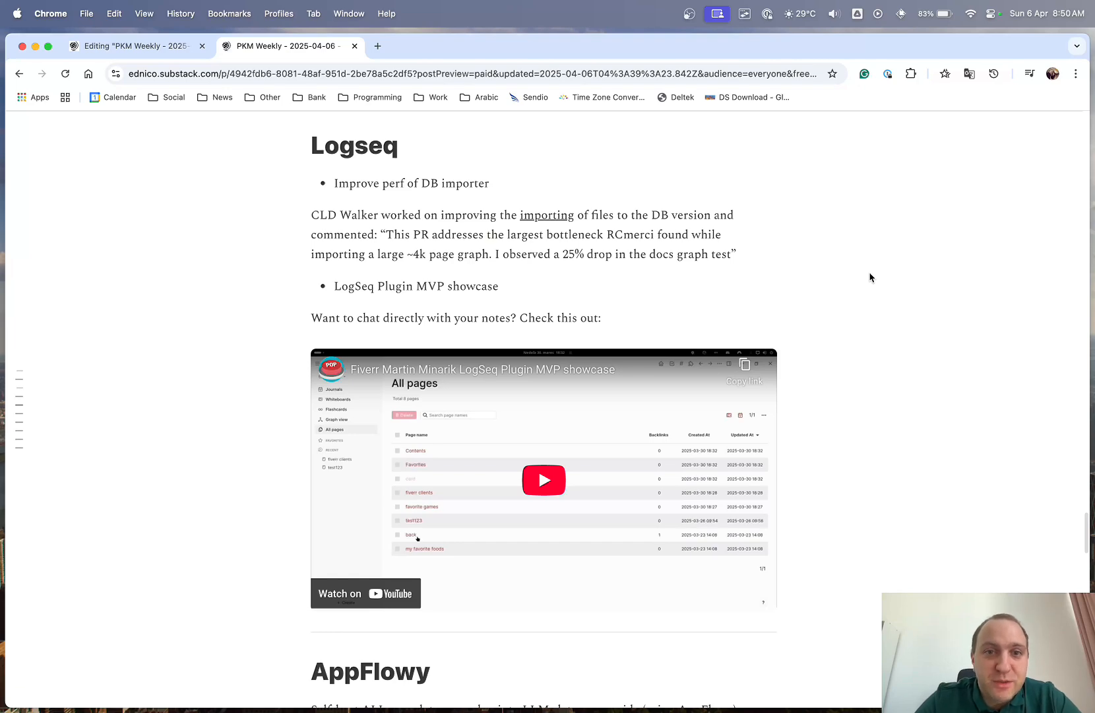
scroll(down, 3)
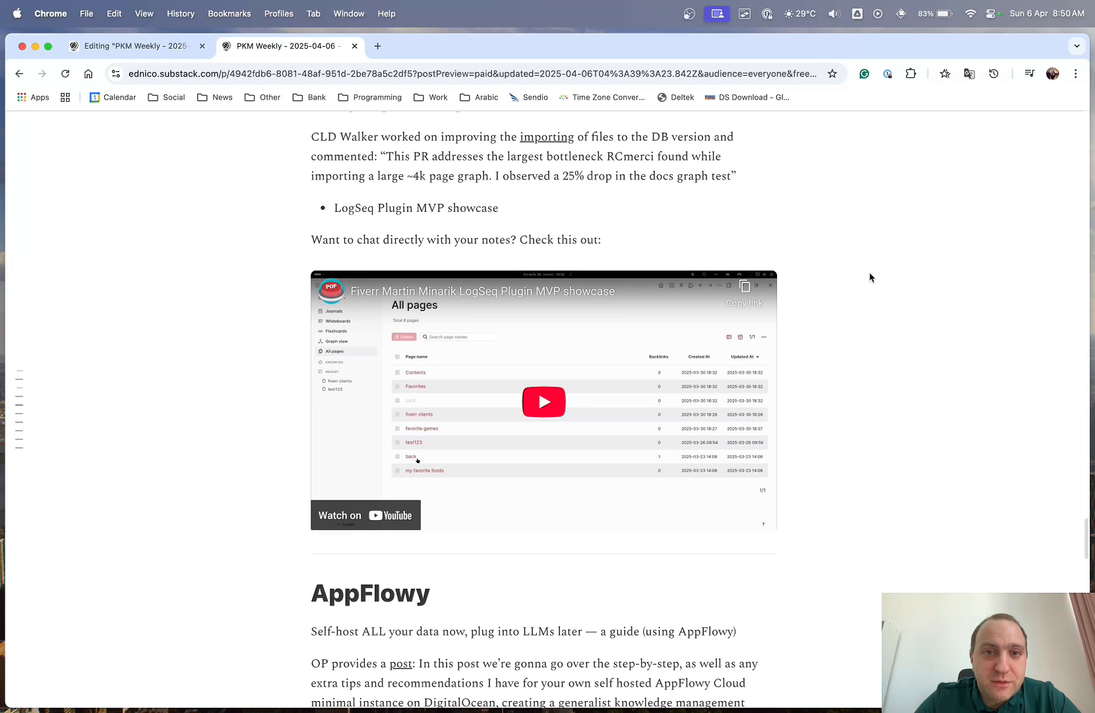
mouse_move(561, 417)
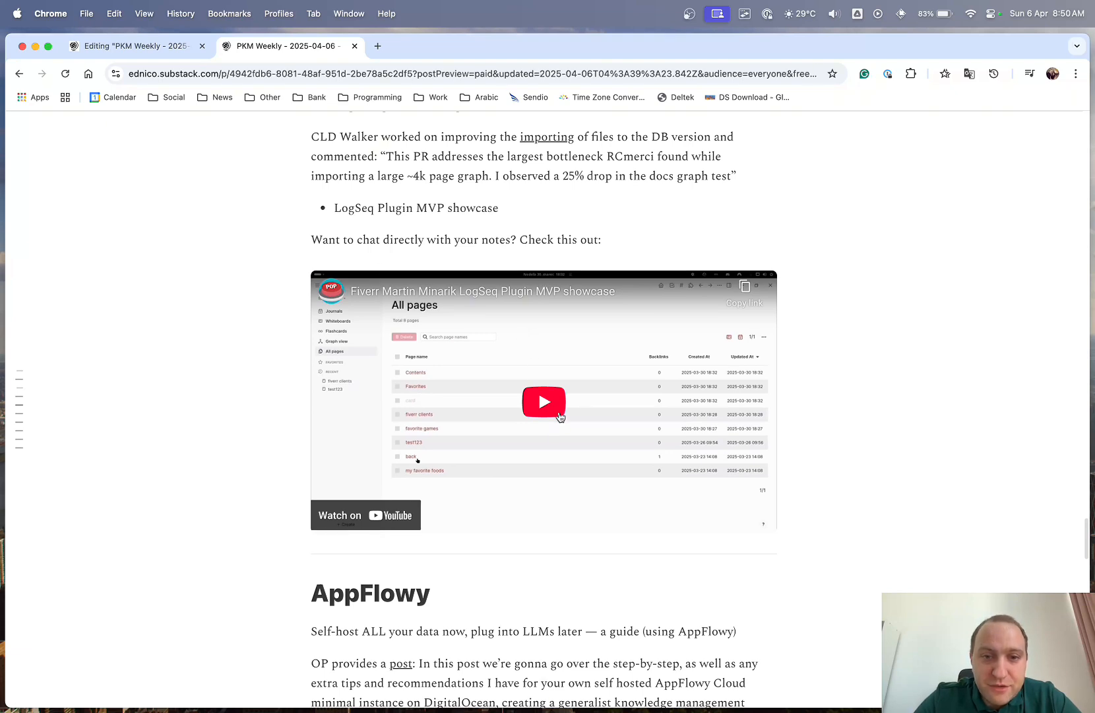
- Play the LogSeq Plugin MVP showcase video, then scroll on to the AppFlowy self-hosting item
click(544, 402)
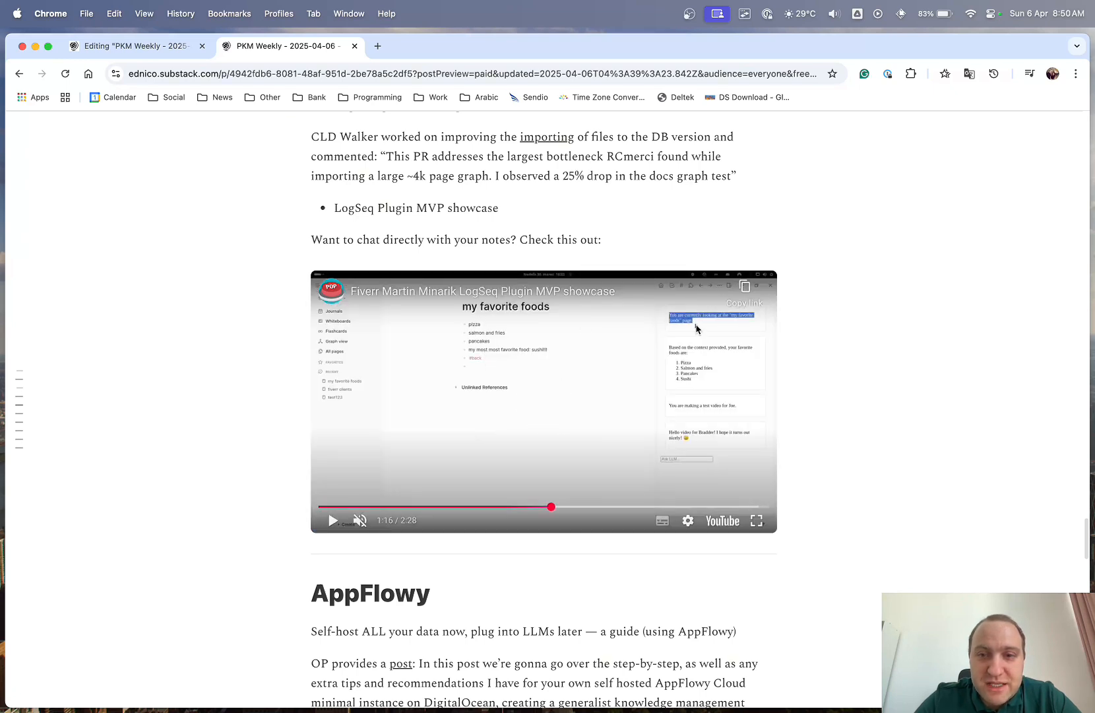
mouse_move(619, 414)
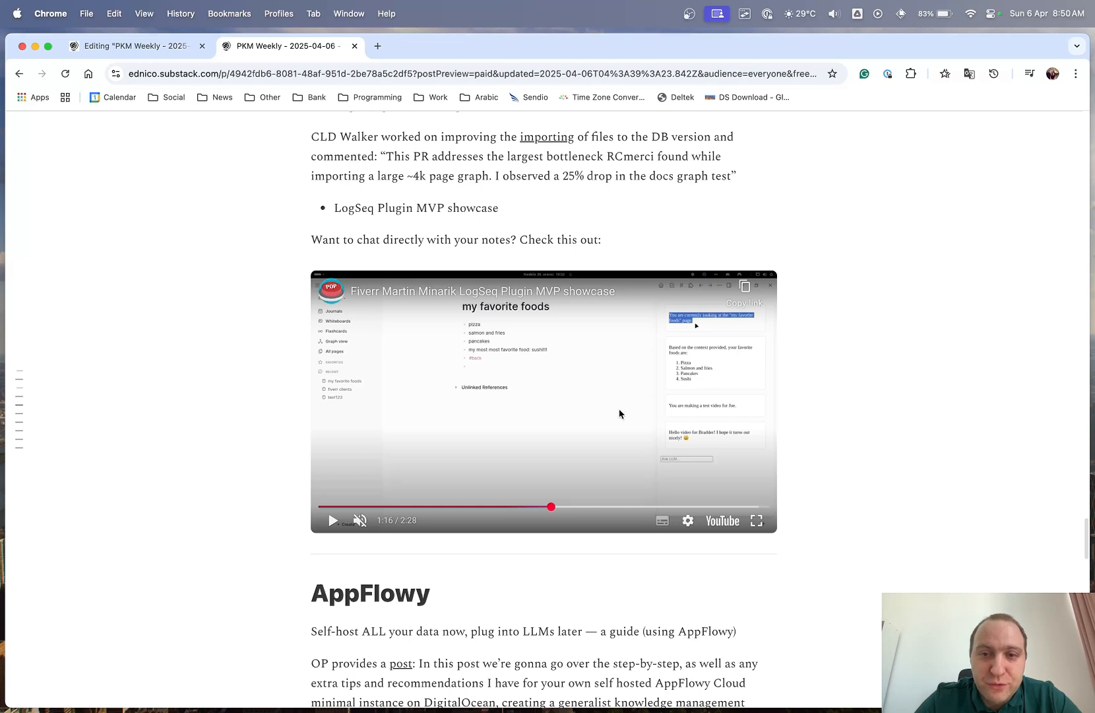
mouse_move(861, 383)
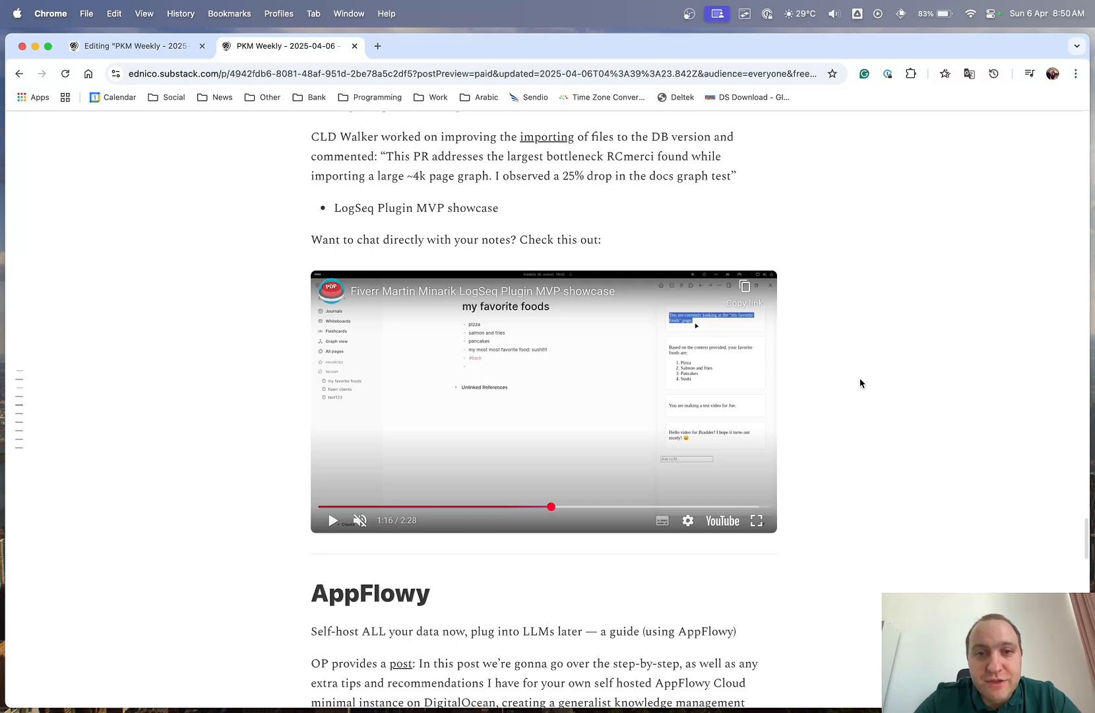
mouse_move(675, 377)
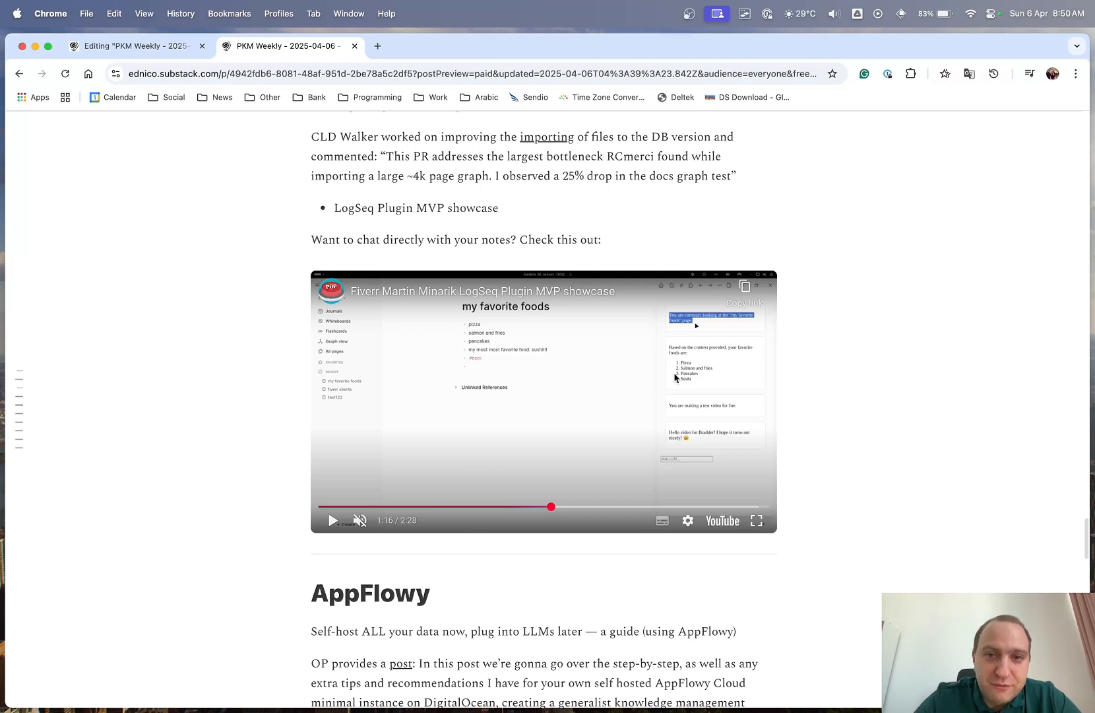
mouse_move(805, 328)
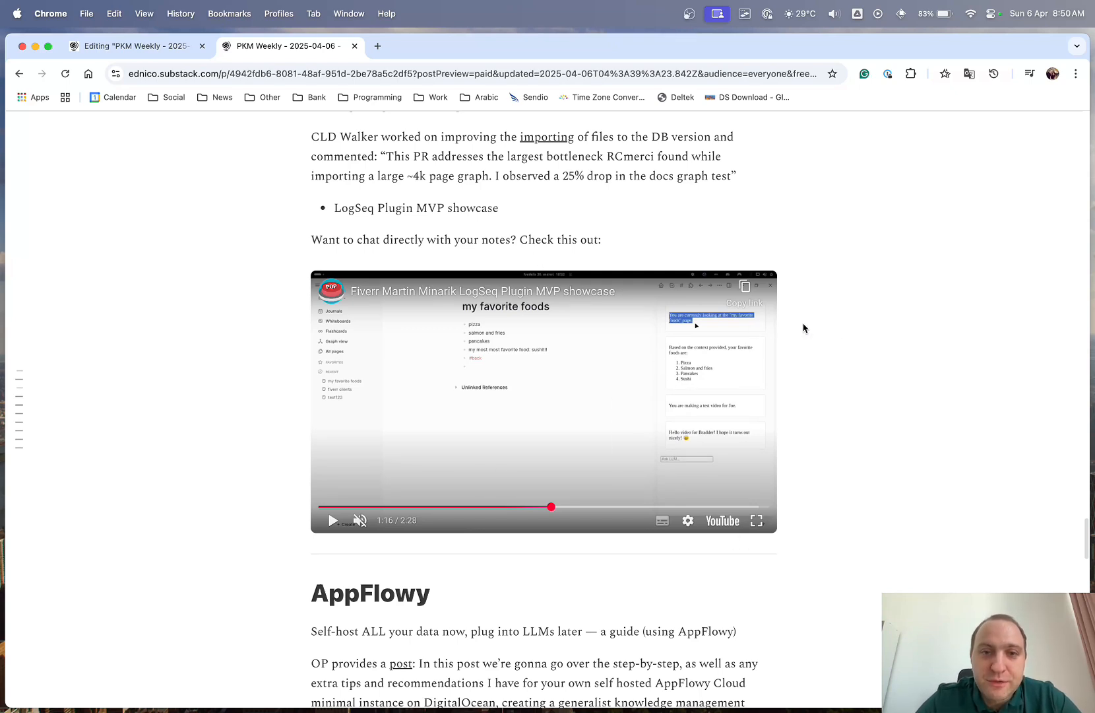
mouse_move(844, 342)
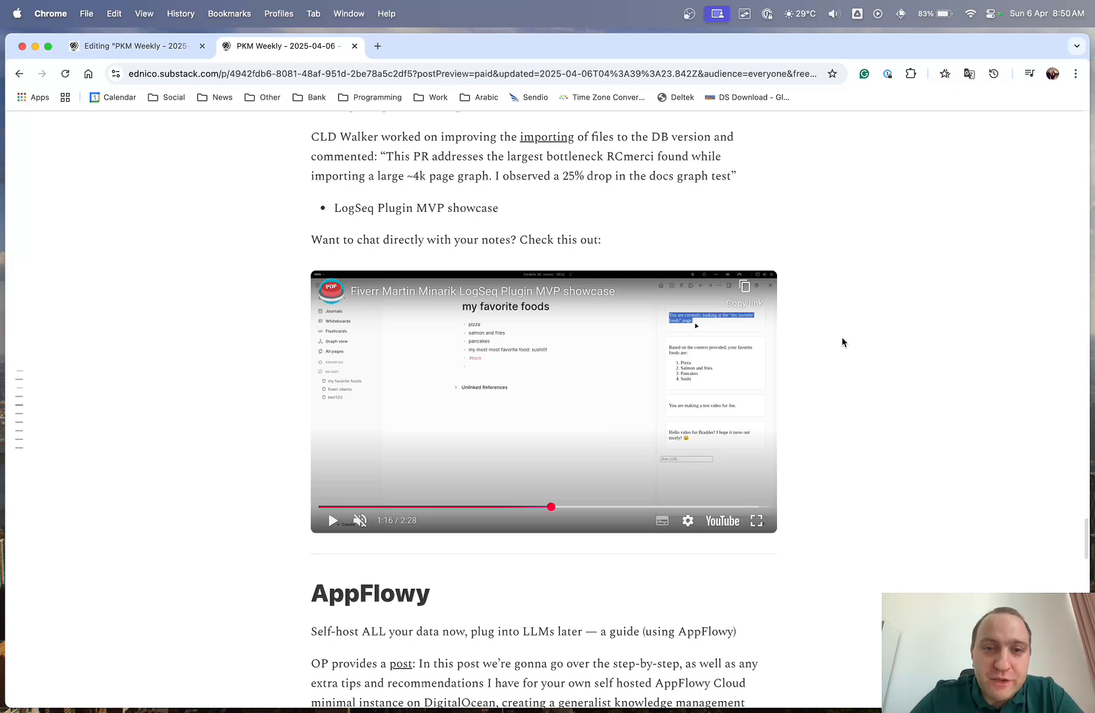
mouse_move(878, 352)
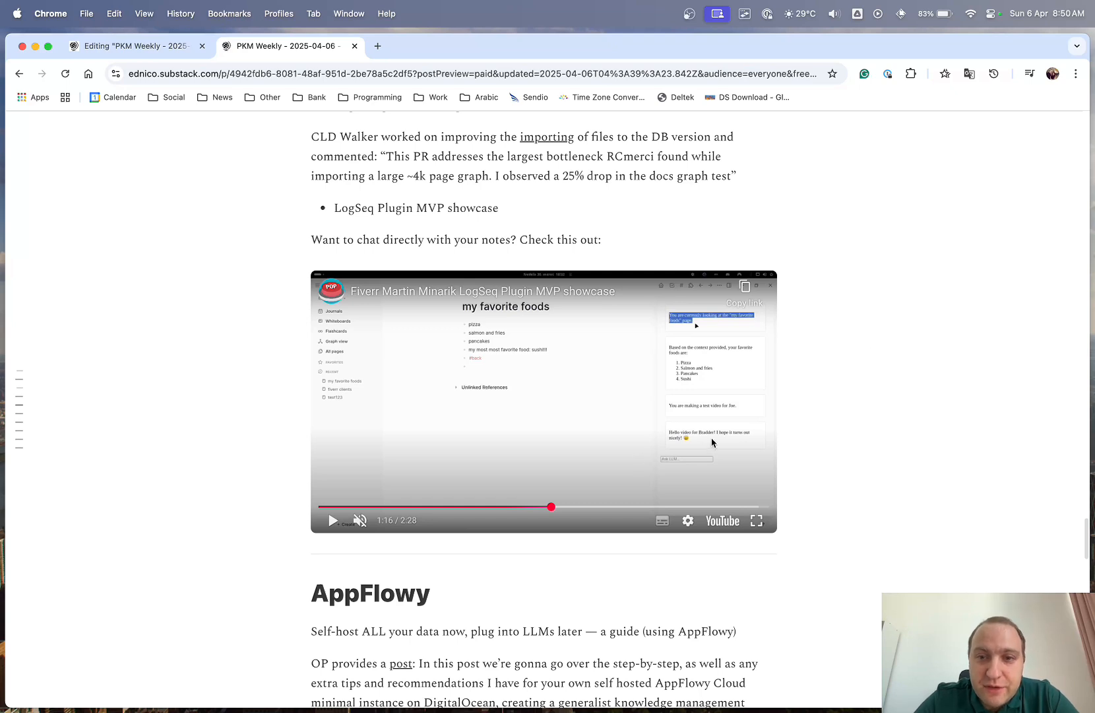
mouse_move(864, 457)
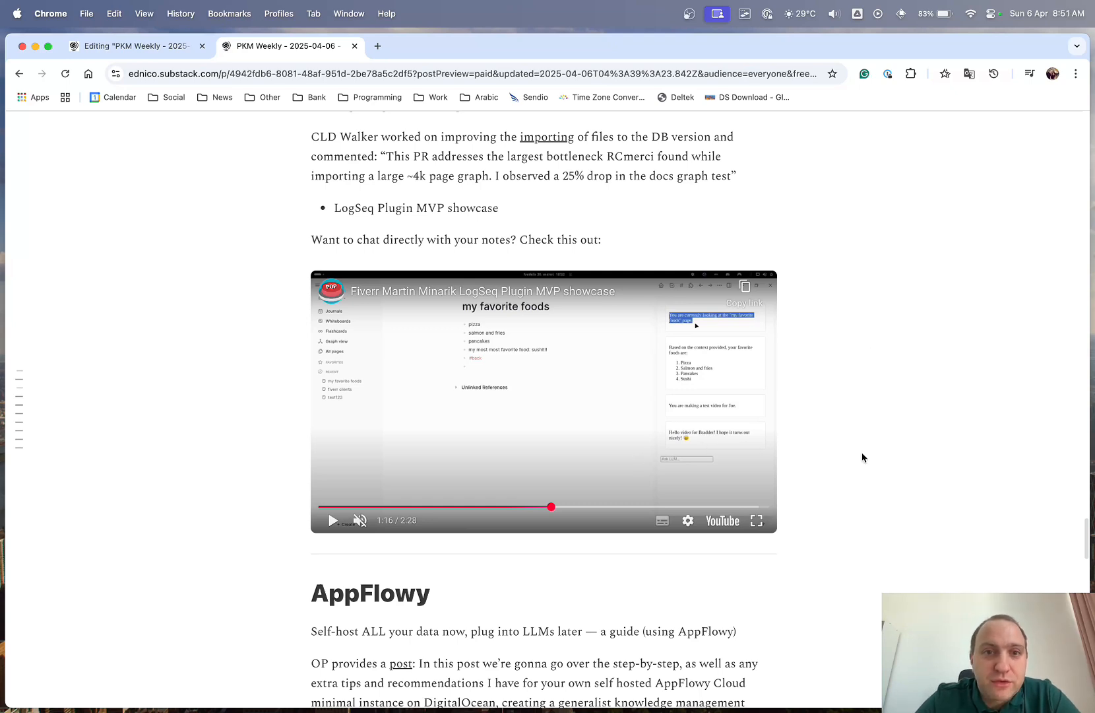
scroll(down, 3)
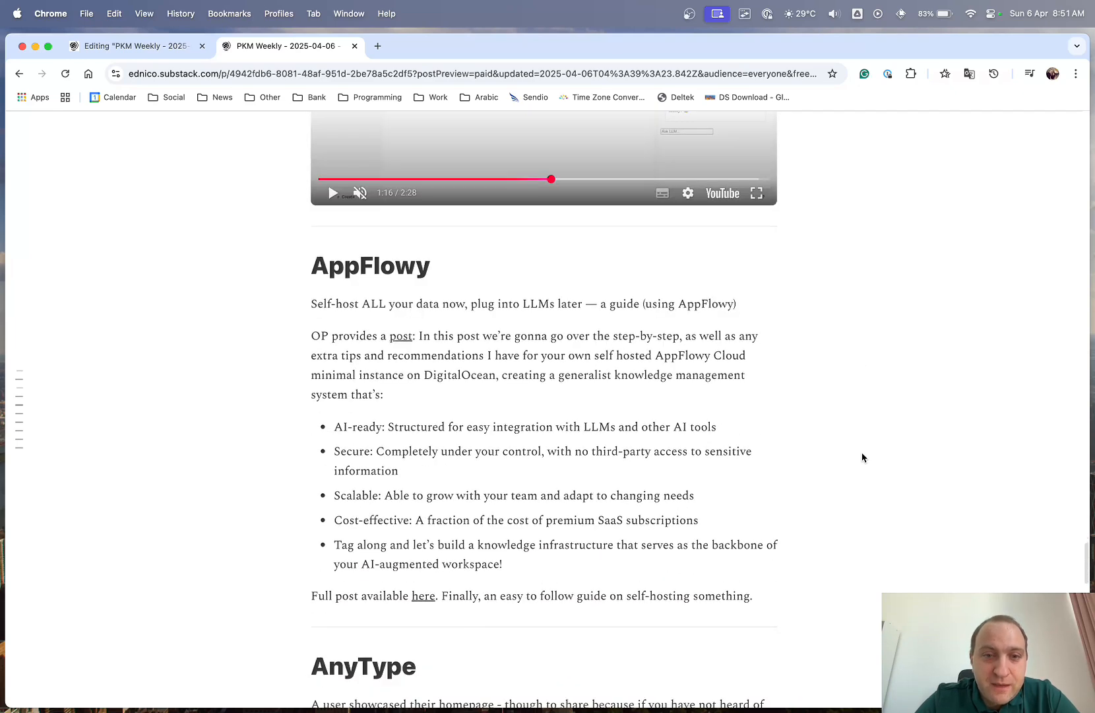
- Scroll to the AppFlowy item and open its linked Medium self-hosting guide
scroll(down, 3)
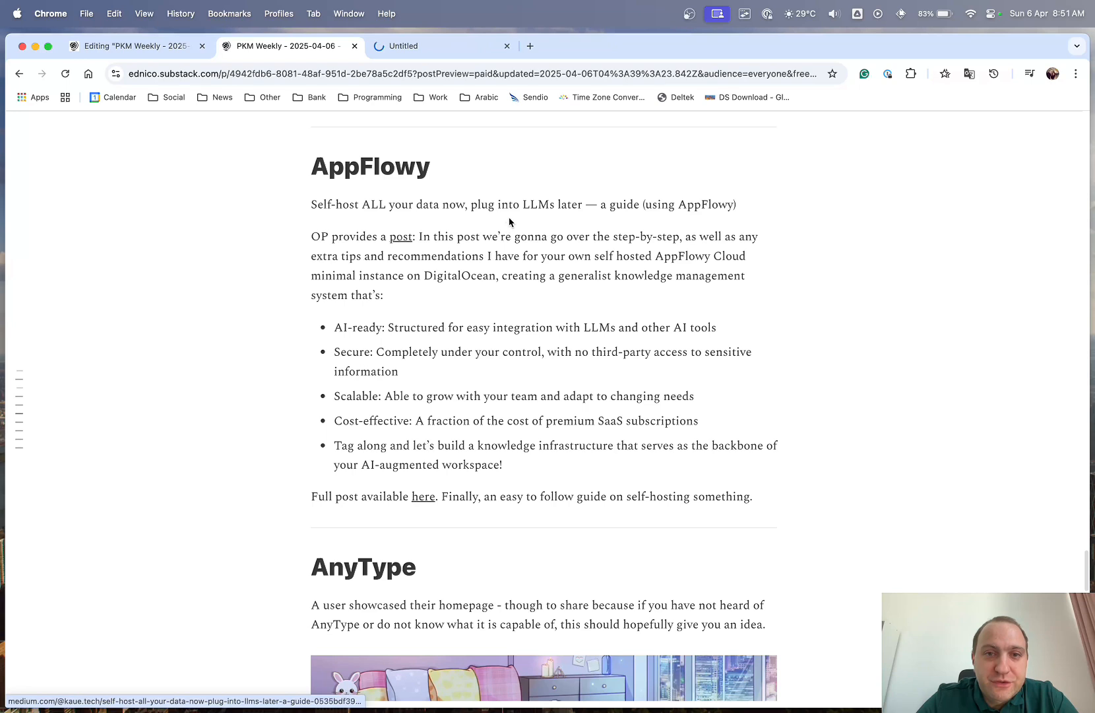
click(402, 237)
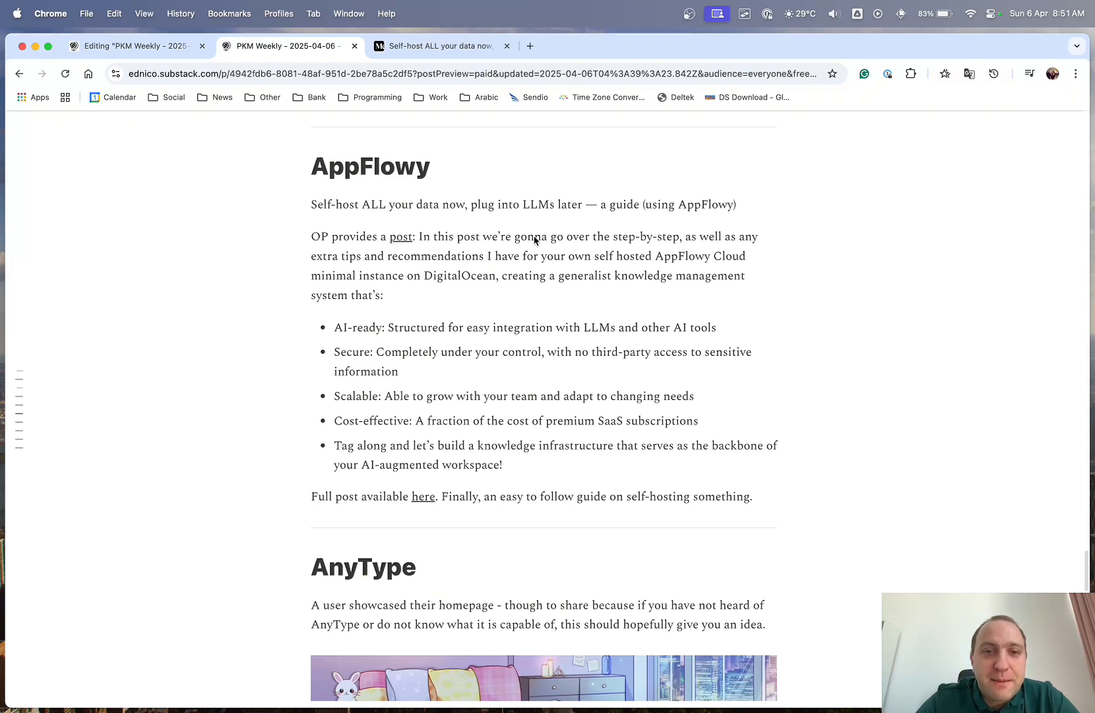
mouse_move(501, 262)
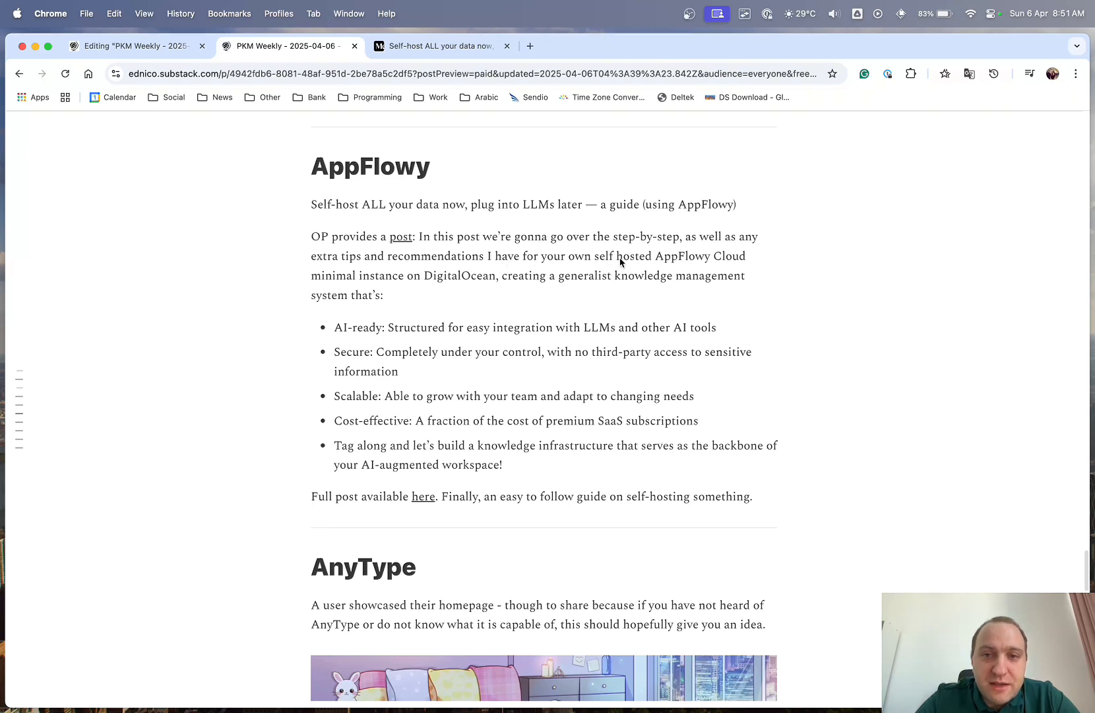
mouse_move(465, 282)
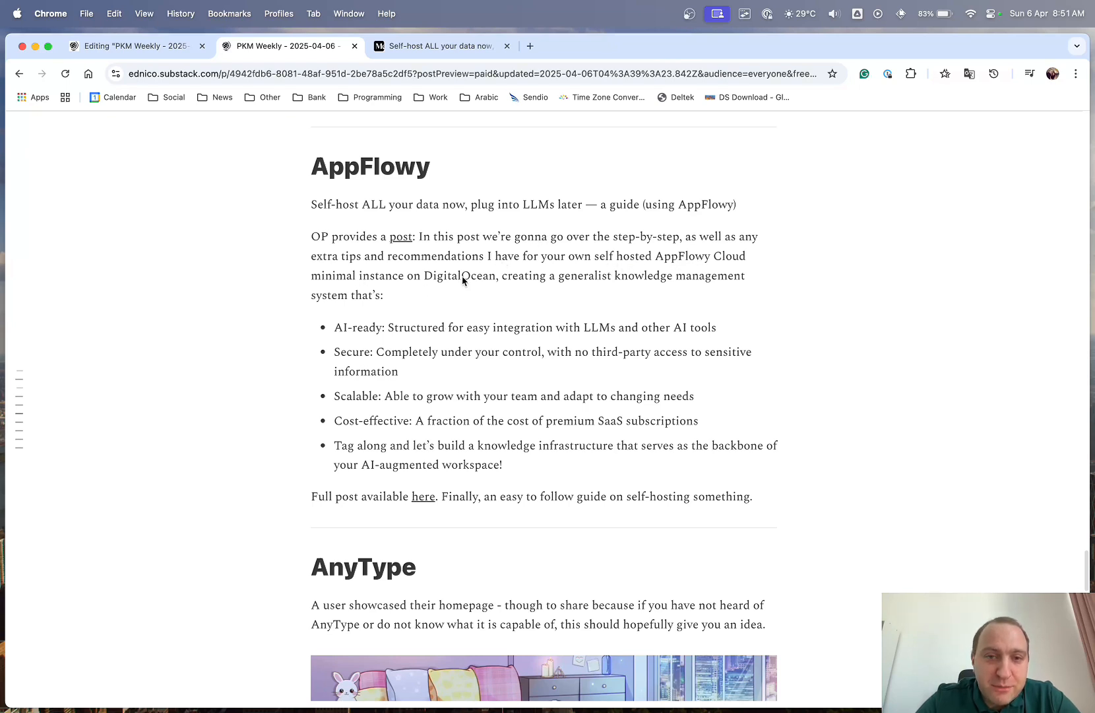
mouse_move(607, 289)
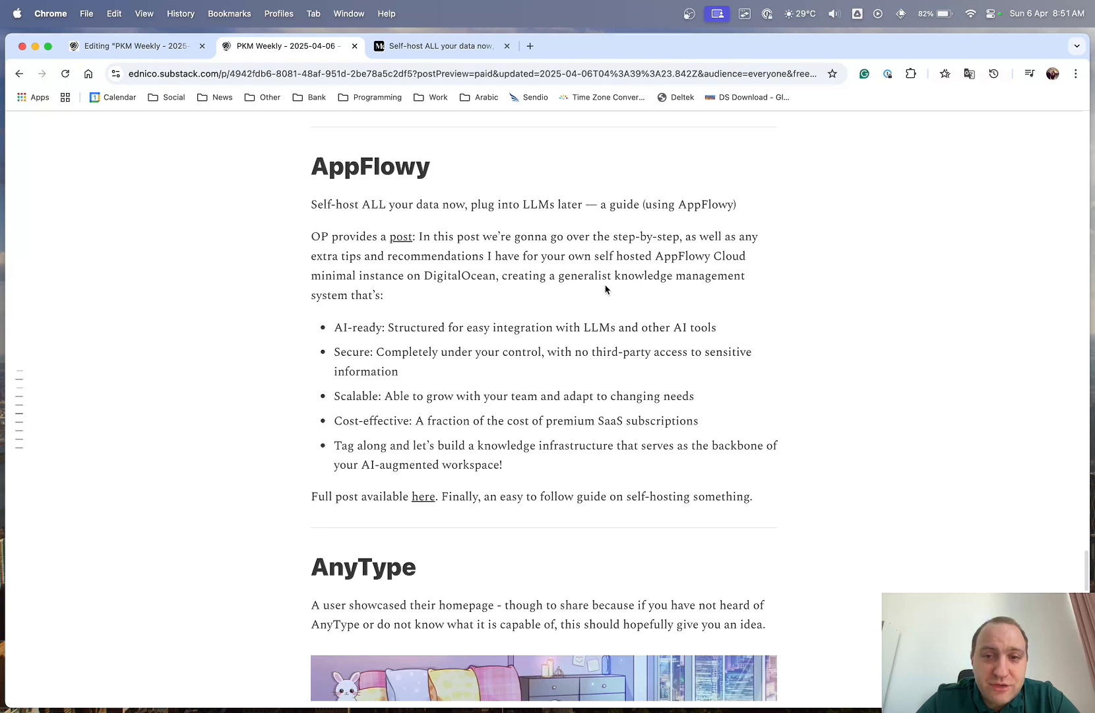
mouse_move(343, 333)
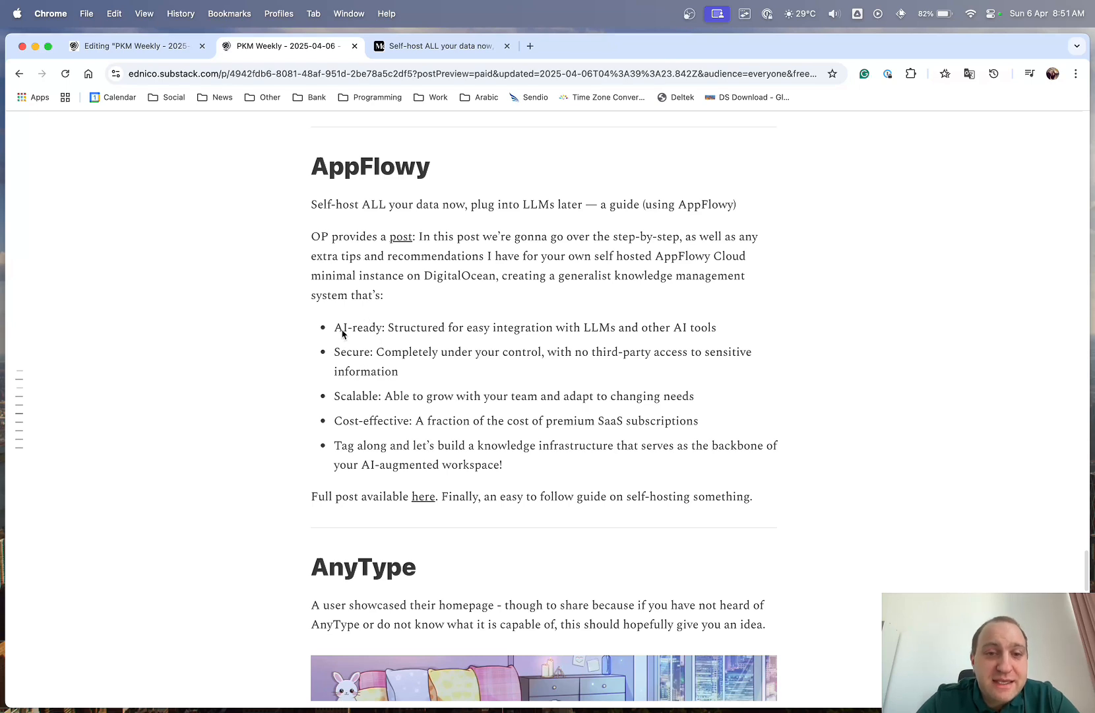
mouse_move(383, 445)
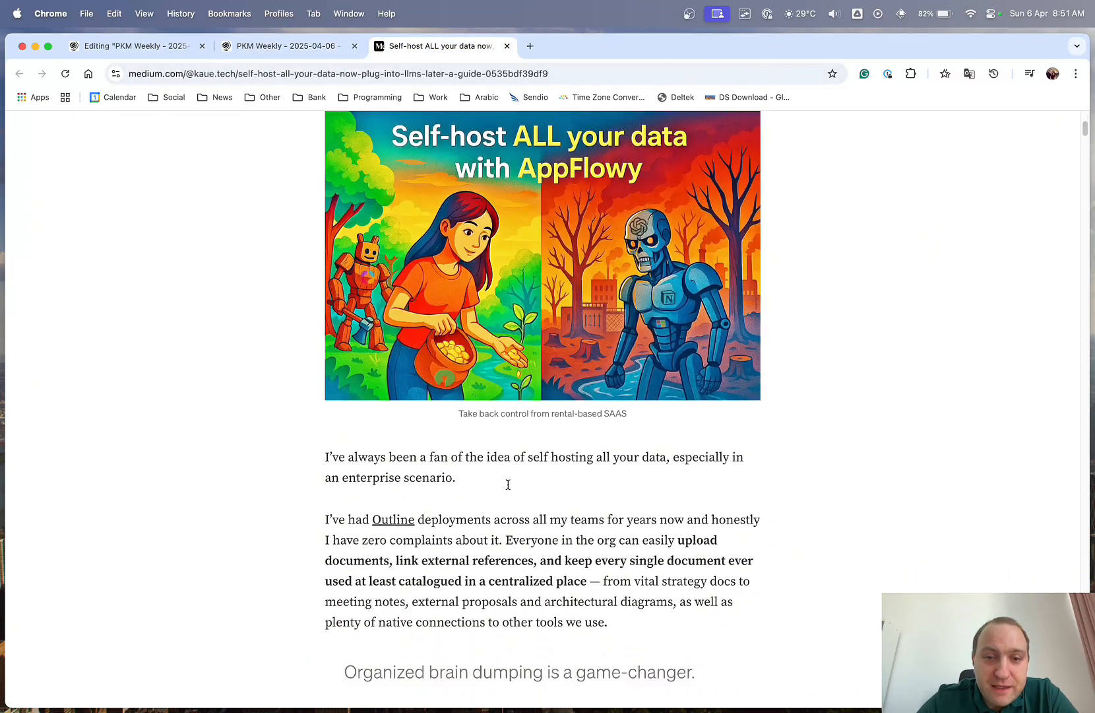
- Skim the Medium guide 'Self-host ALL your data now…' through to the end
scroll(down, 3)
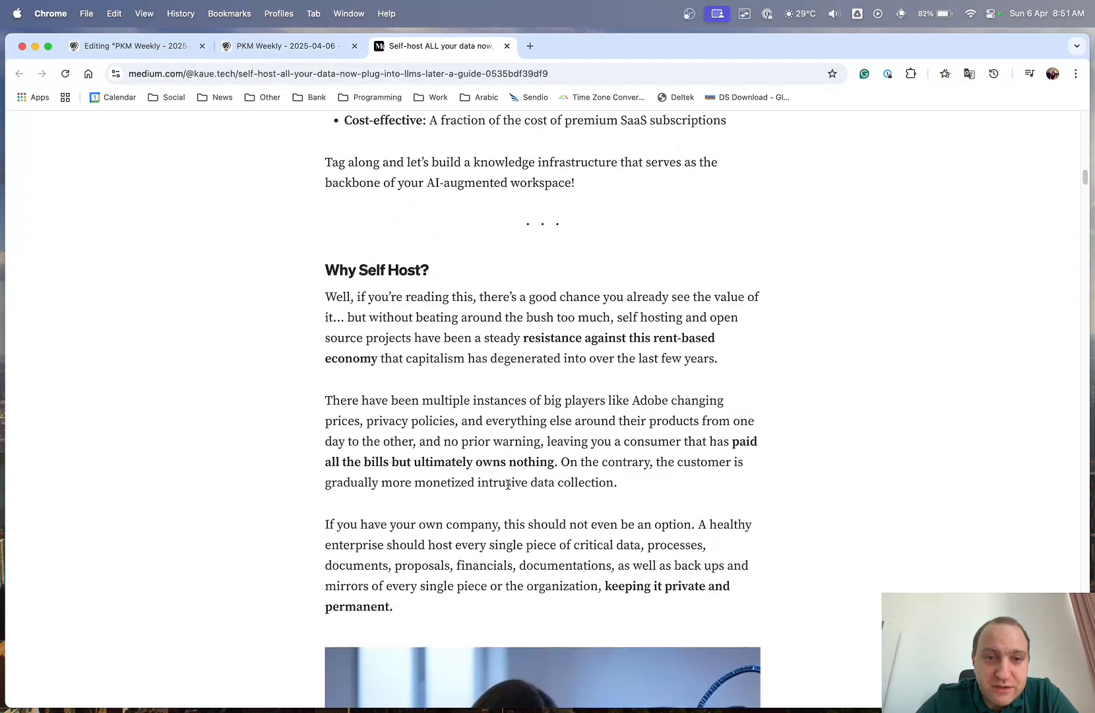
scroll(up, 3)
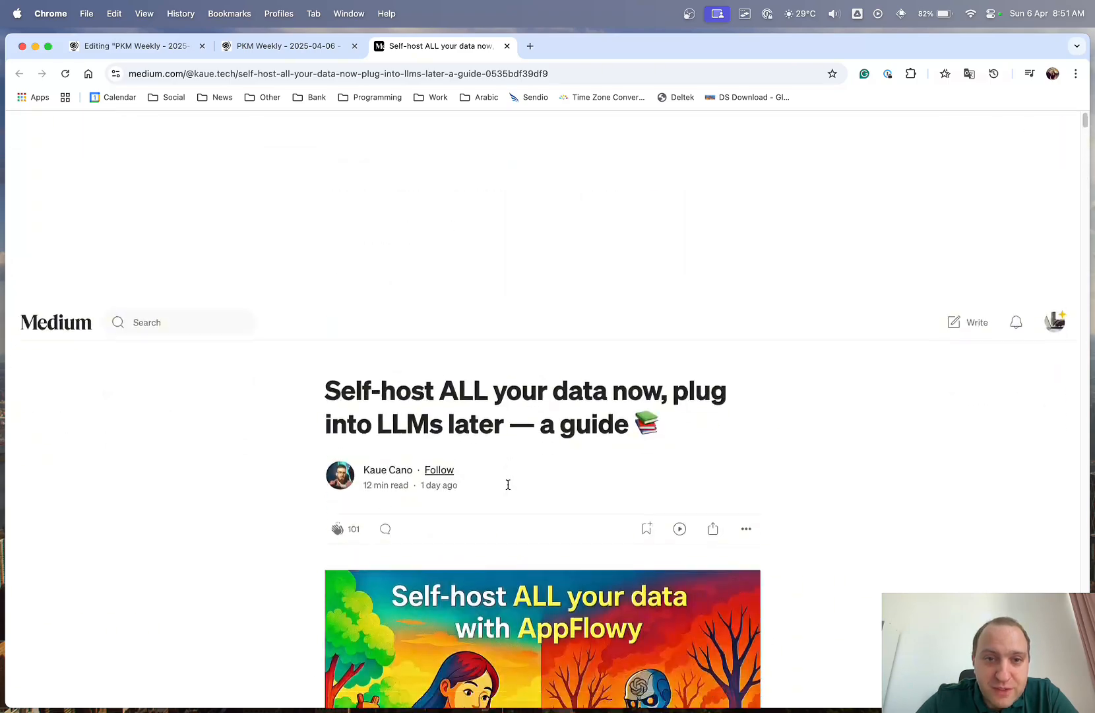
scroll(down, 3)
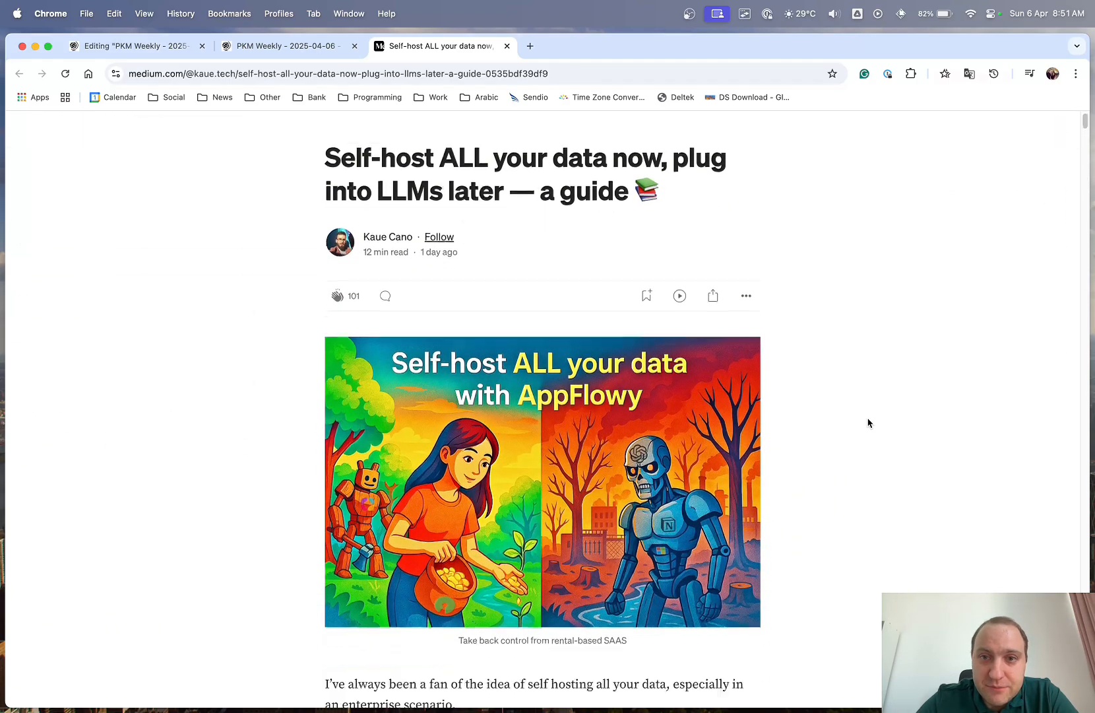
scroll(down, 3)
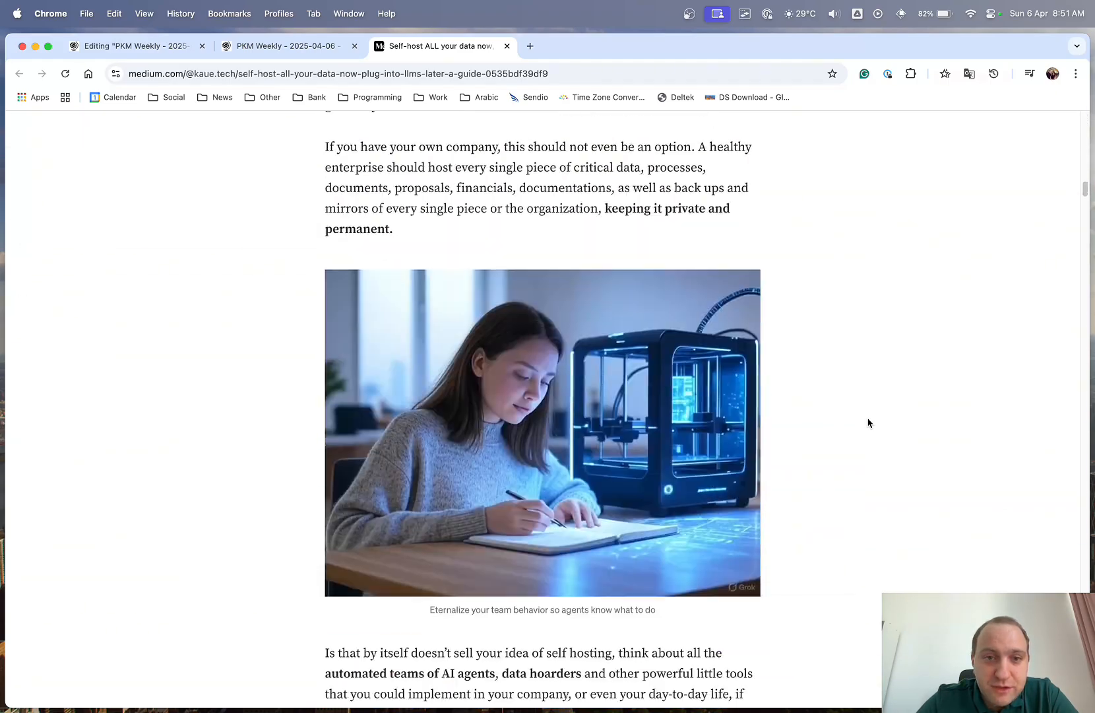
scroll(down, 3)
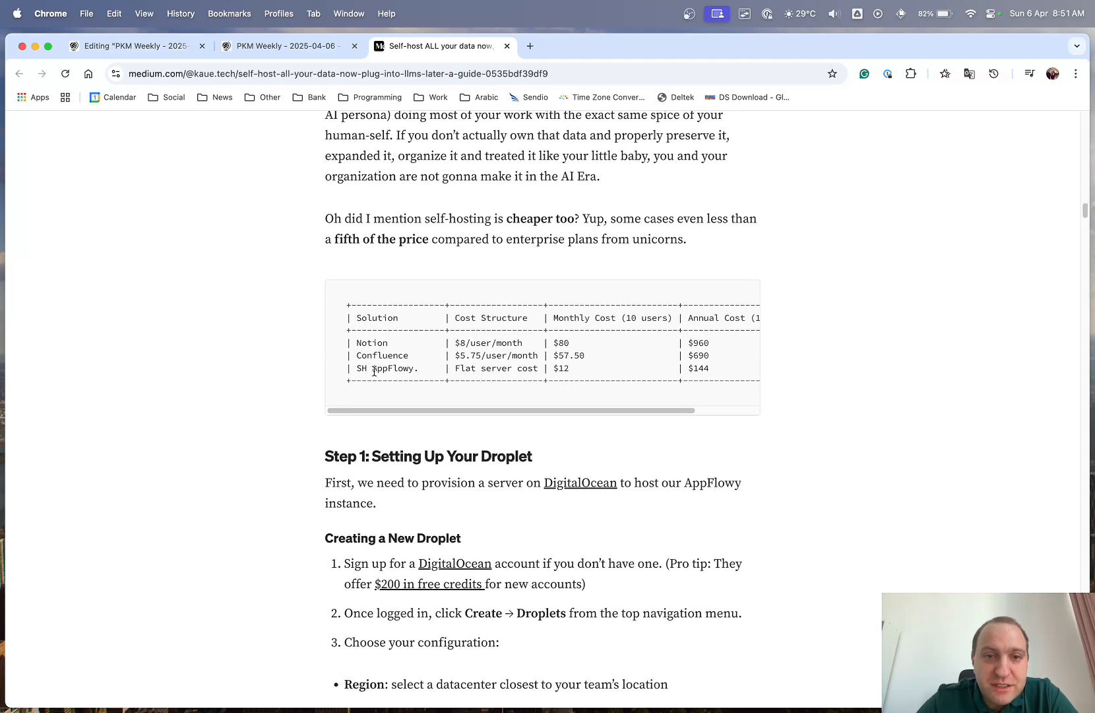
scroll(down, 3)
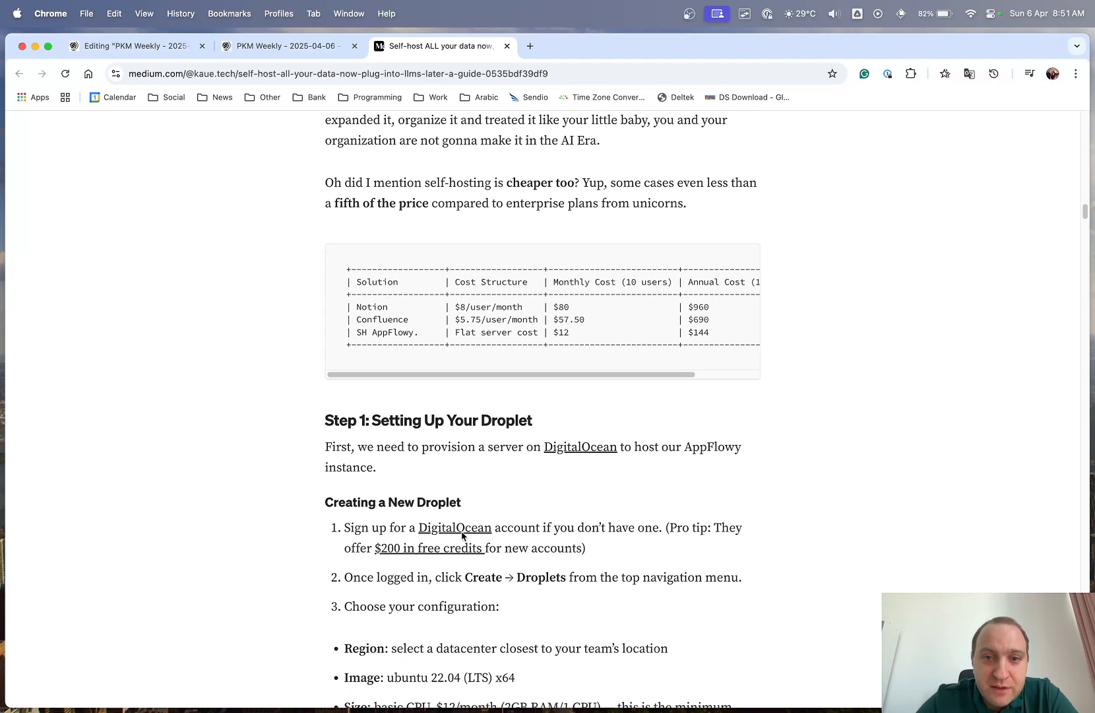
scroll(down, 3)
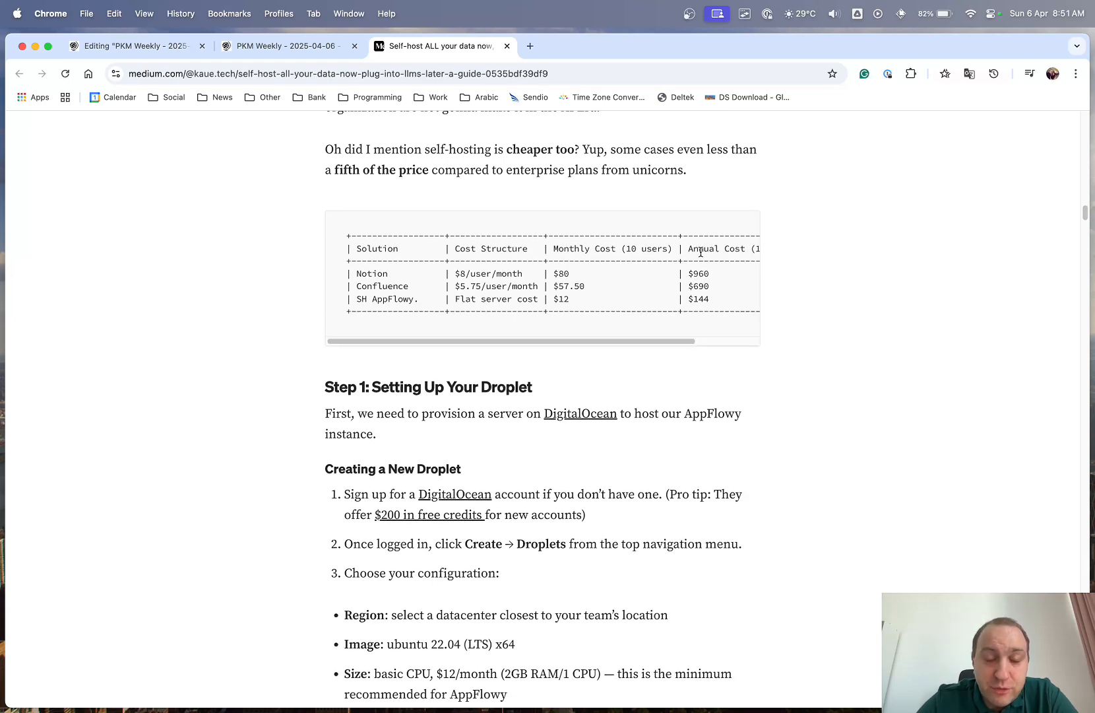
scroll(down, 3)
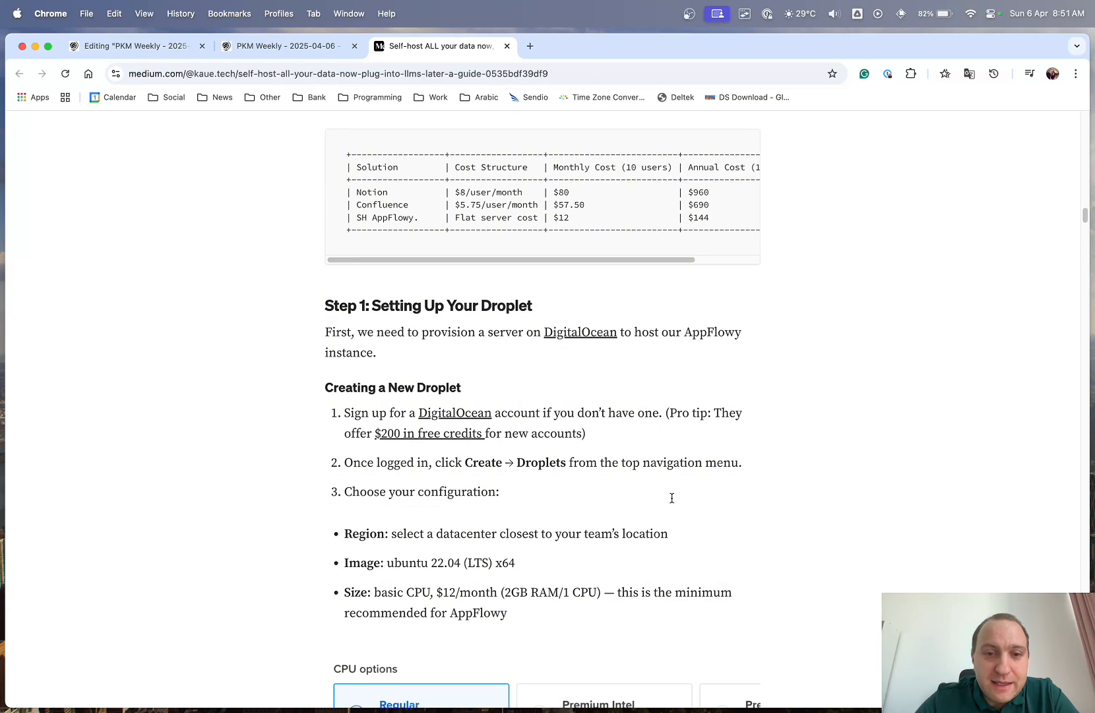
scroll(down, 3)
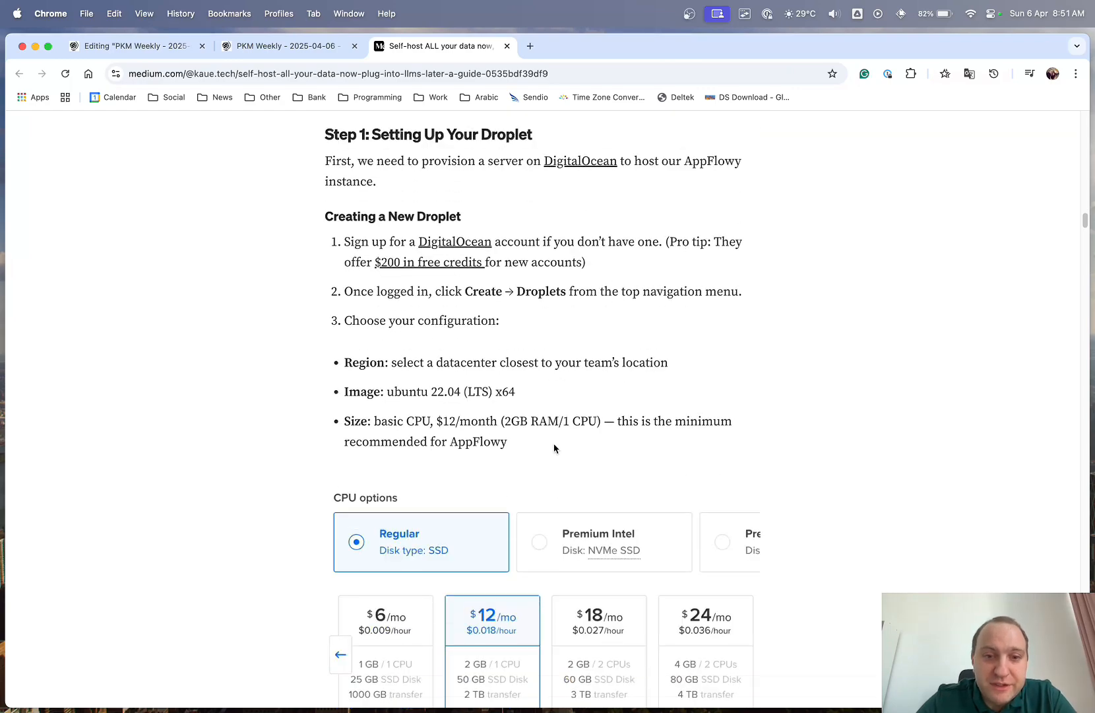
scroll(down, 3)
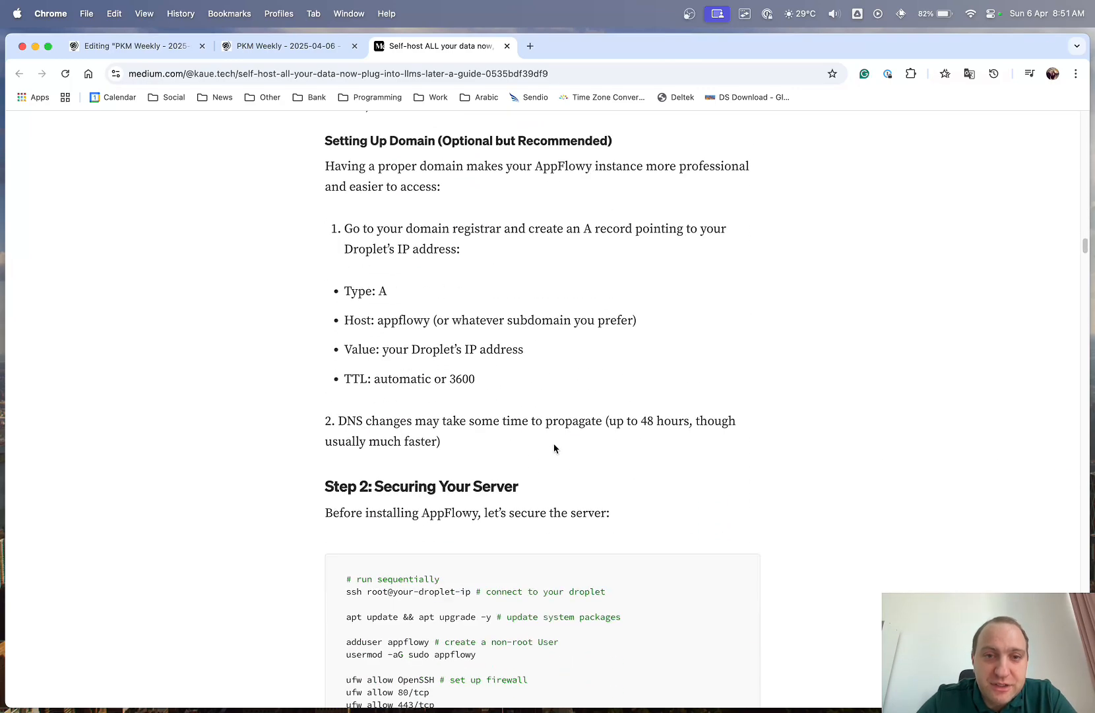
scroll(down, 3)
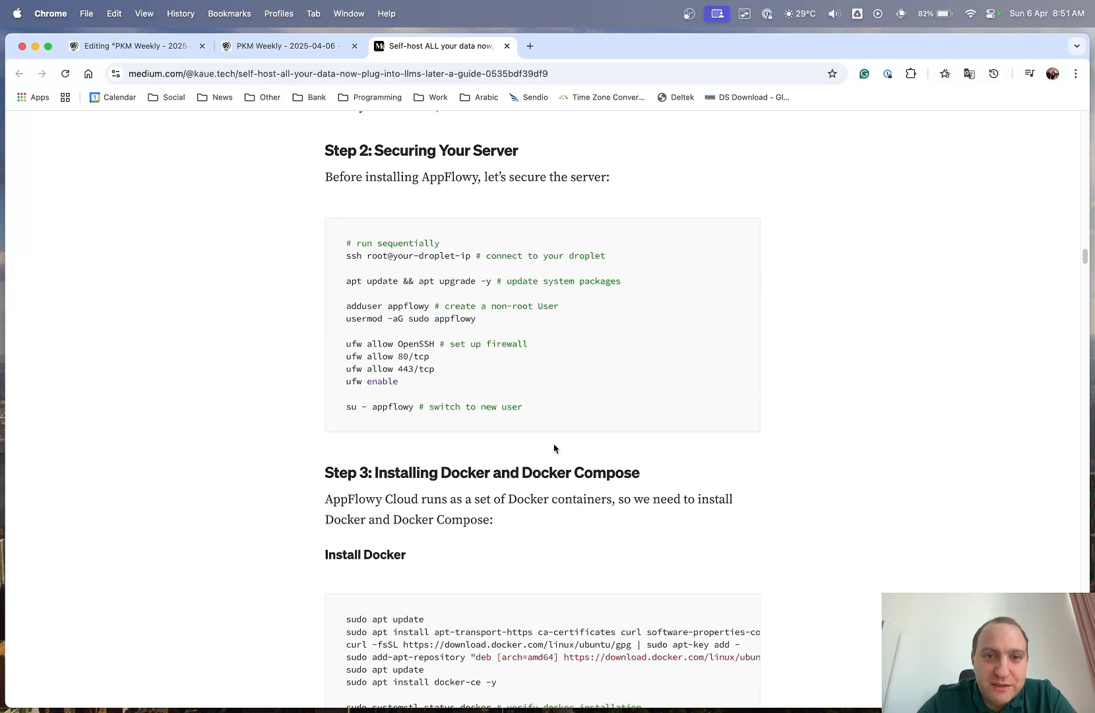
scroll(down, 3)
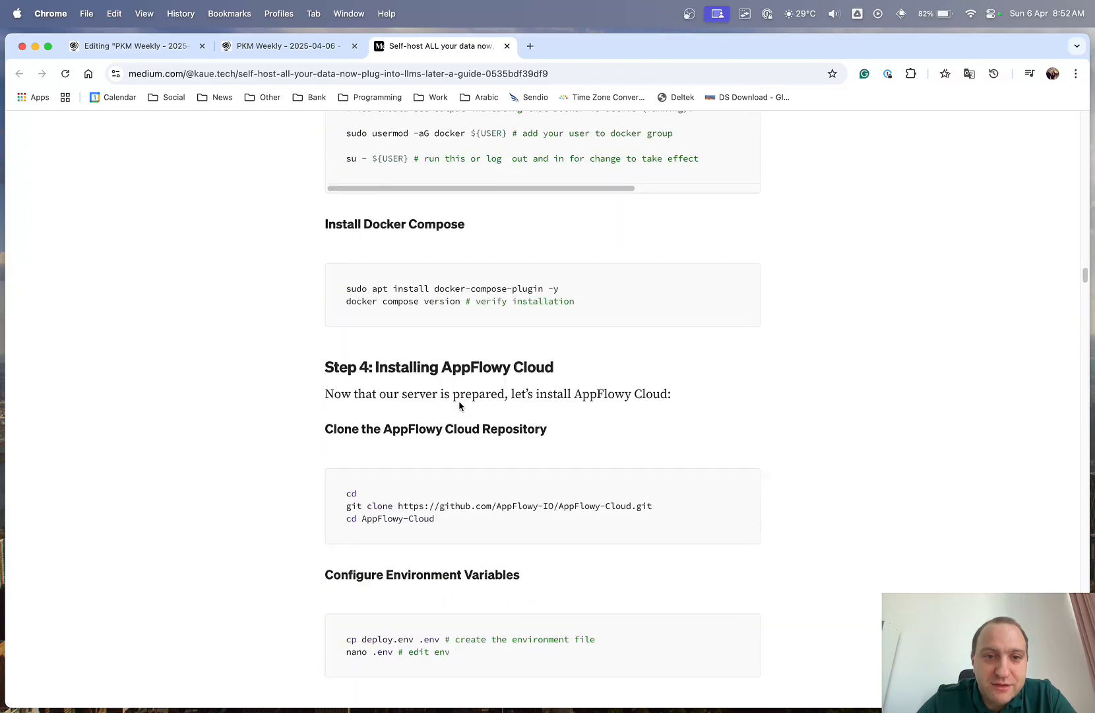
scroll(down, 3)
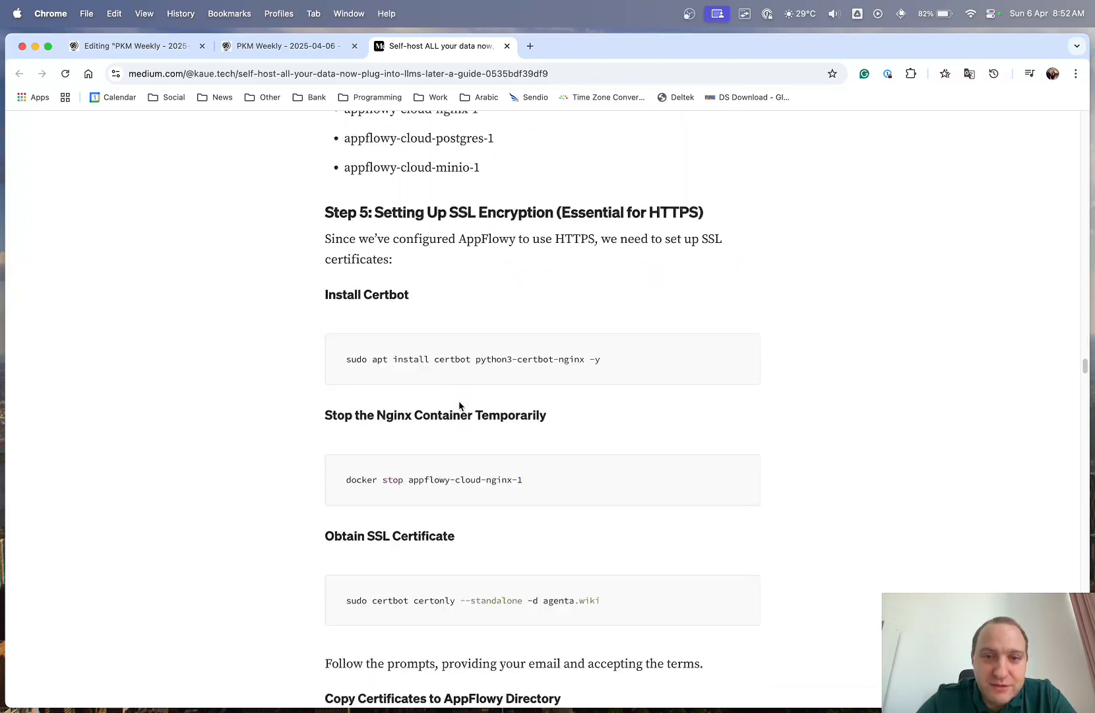
scroll(down, 3)
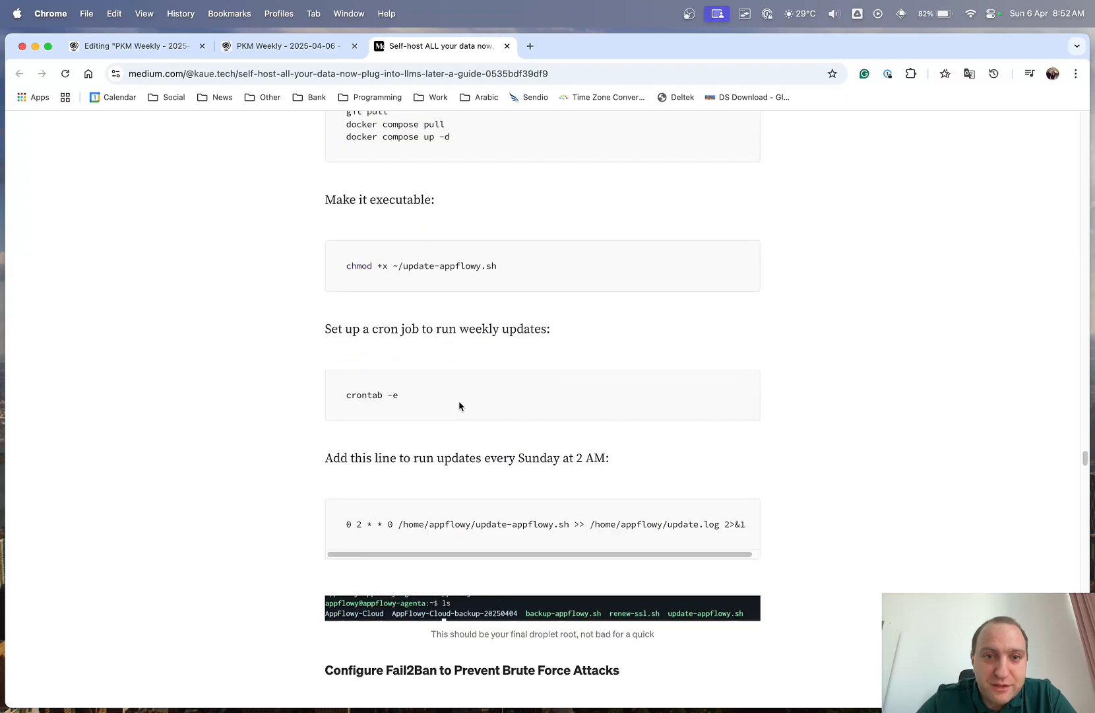
scroll(down, 3)
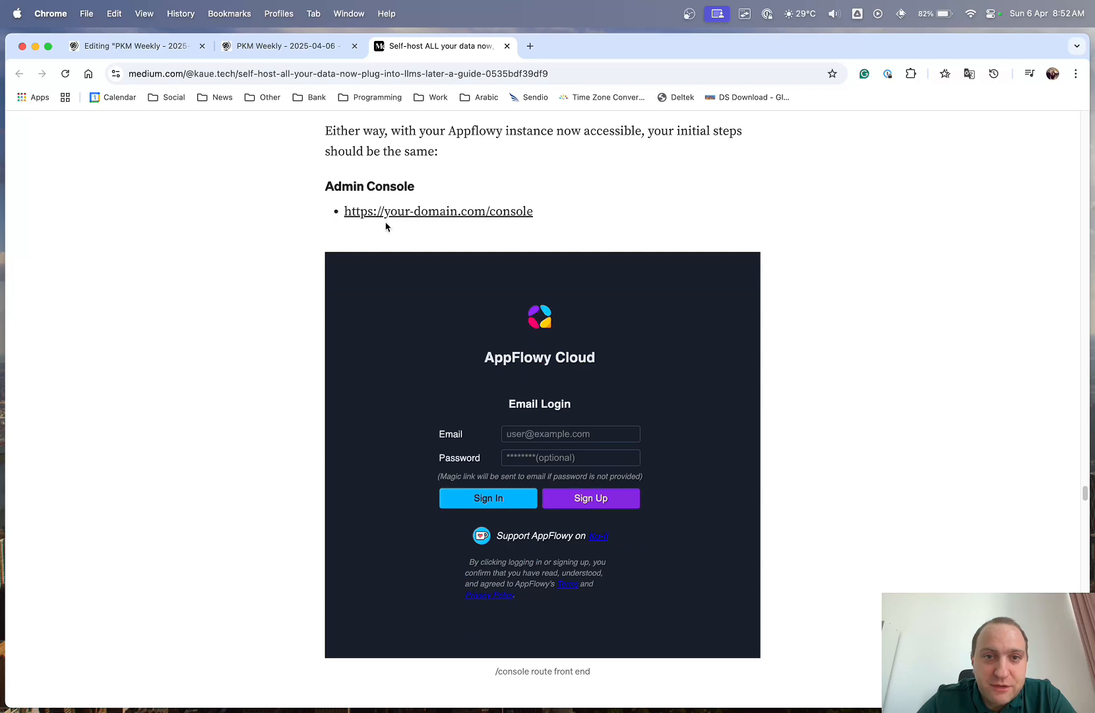
scroll(down, 3)
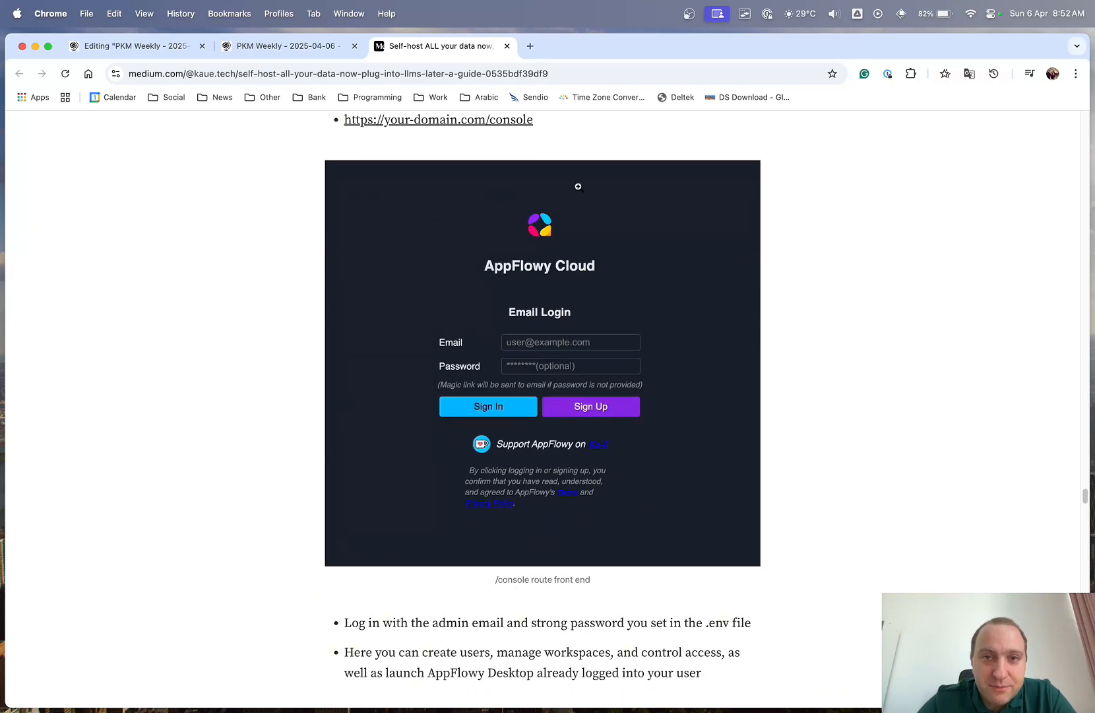
scroll(down, 3)
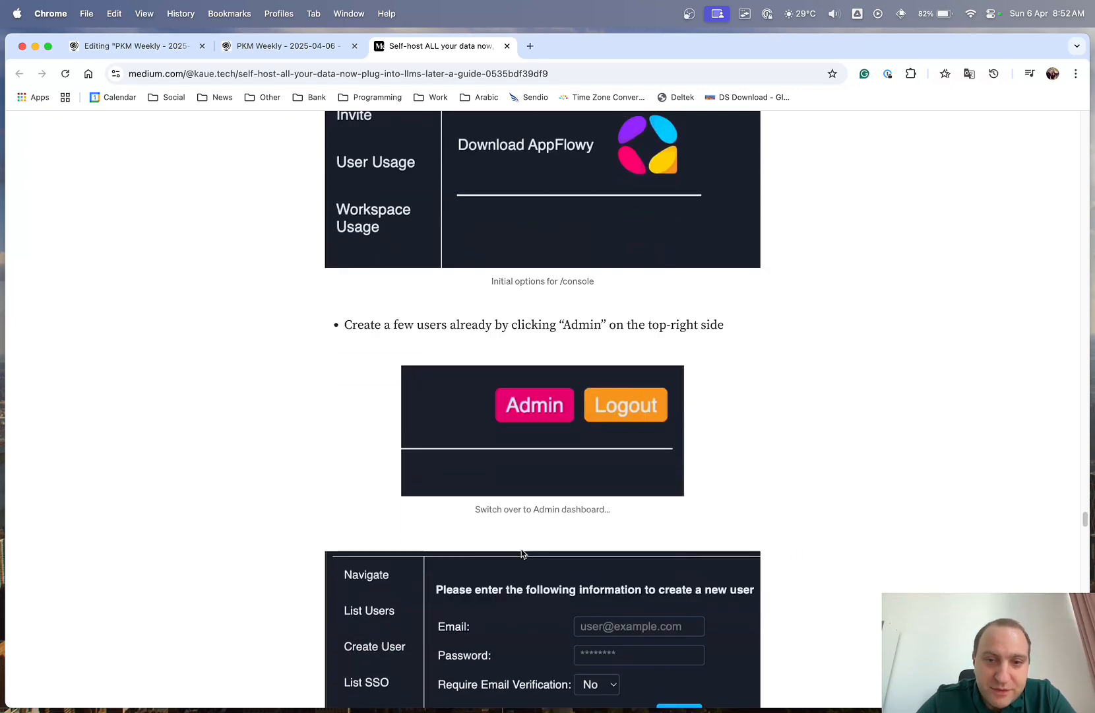
scroll(down, 3)
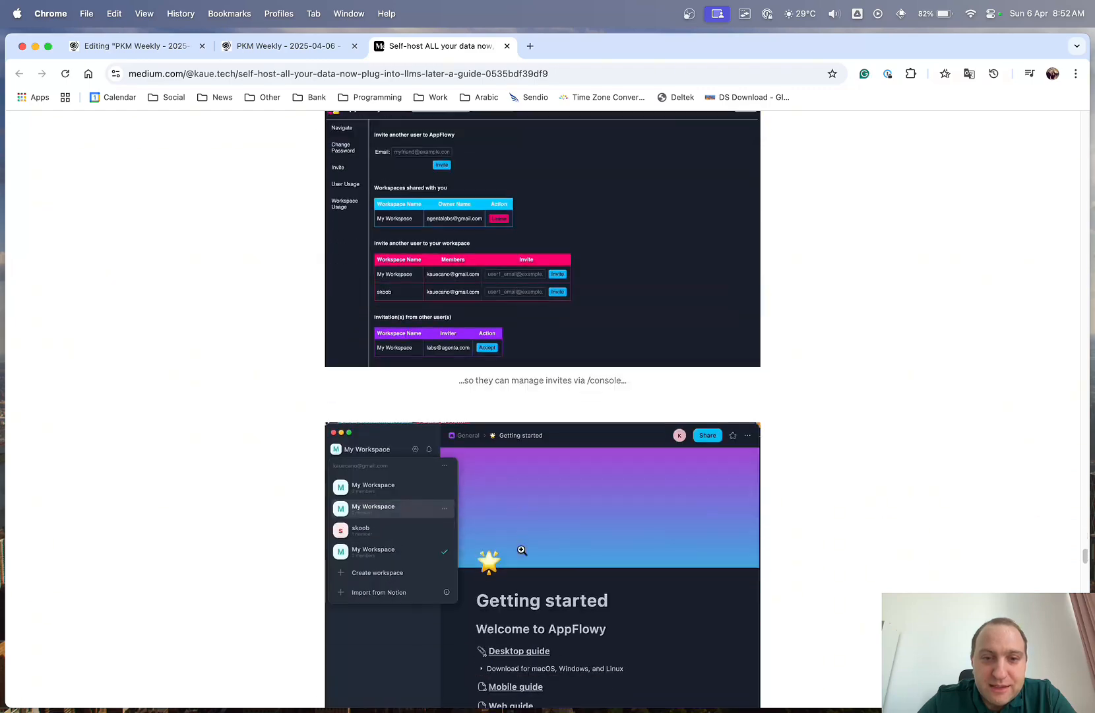
scroll(down, 3)
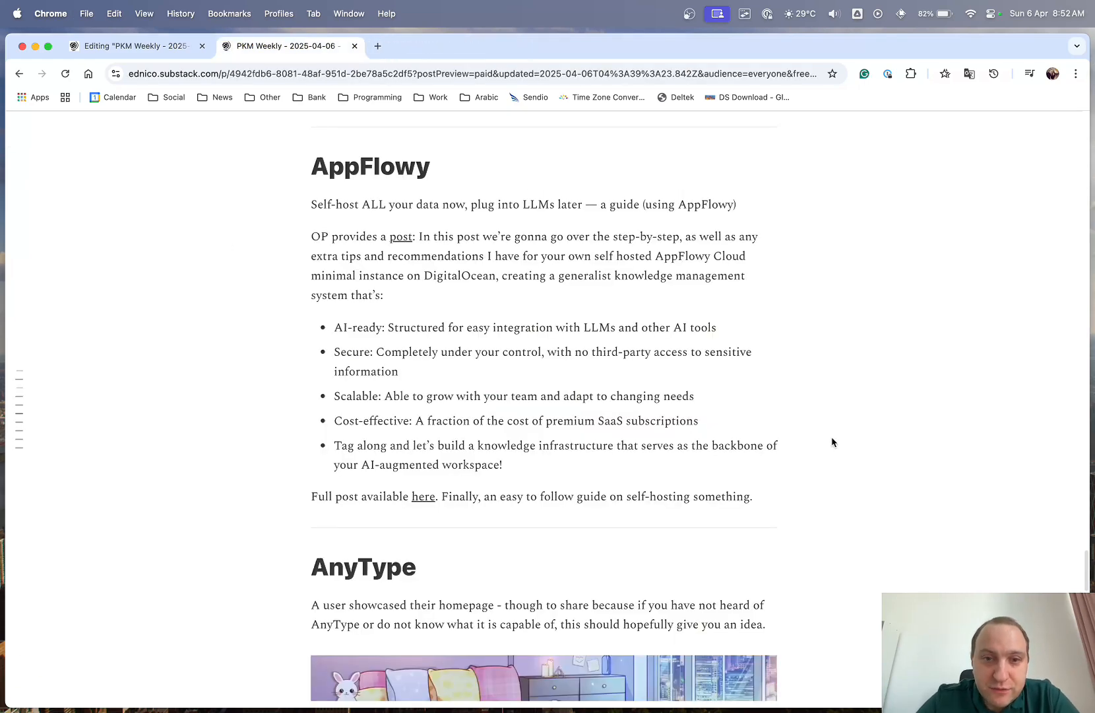
- Read past the AnyType showcase and open the Heptabase voice-note X post
scroll(down, 3)
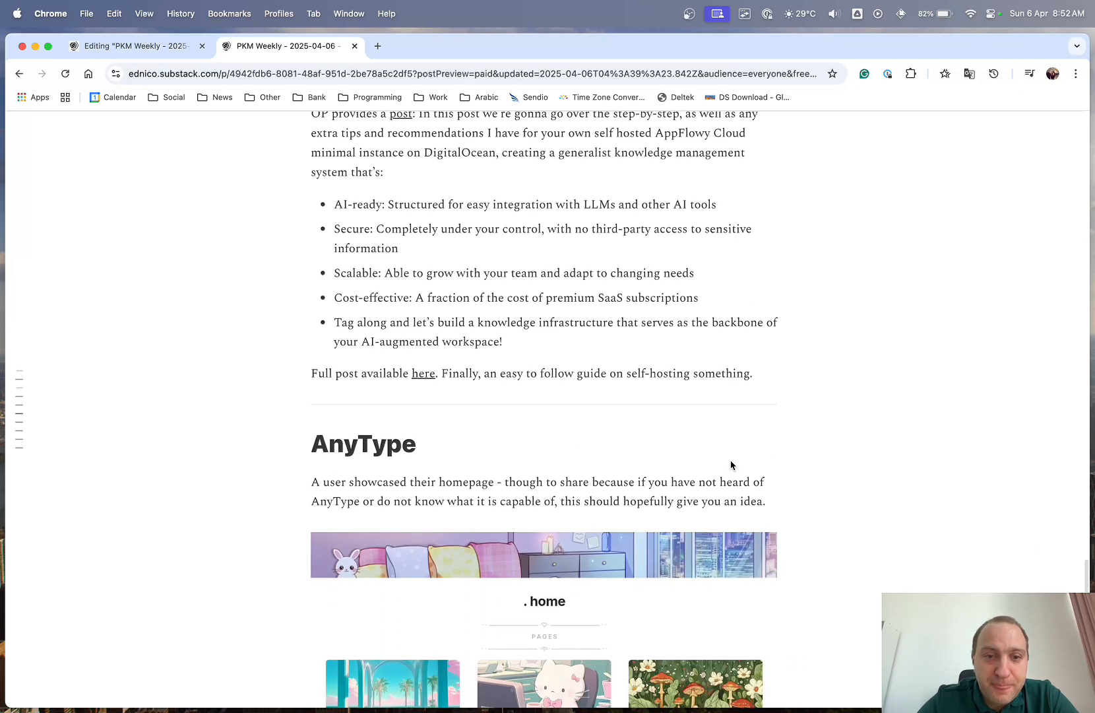
scroll(down, 3)
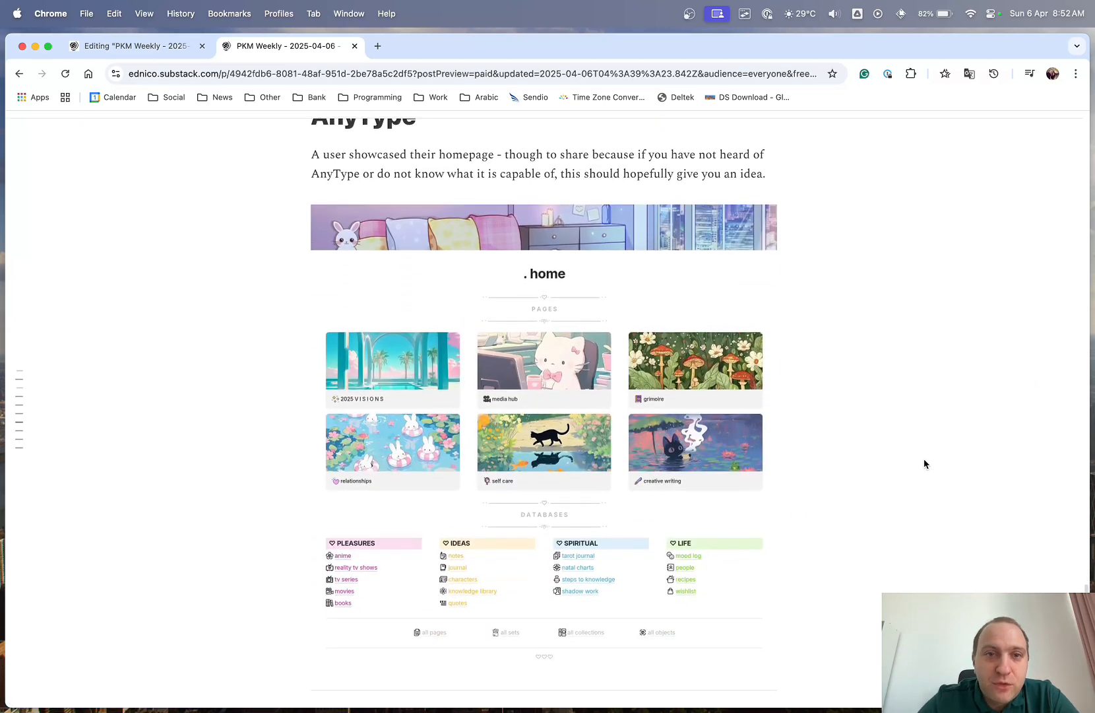
scroll(down, 3)
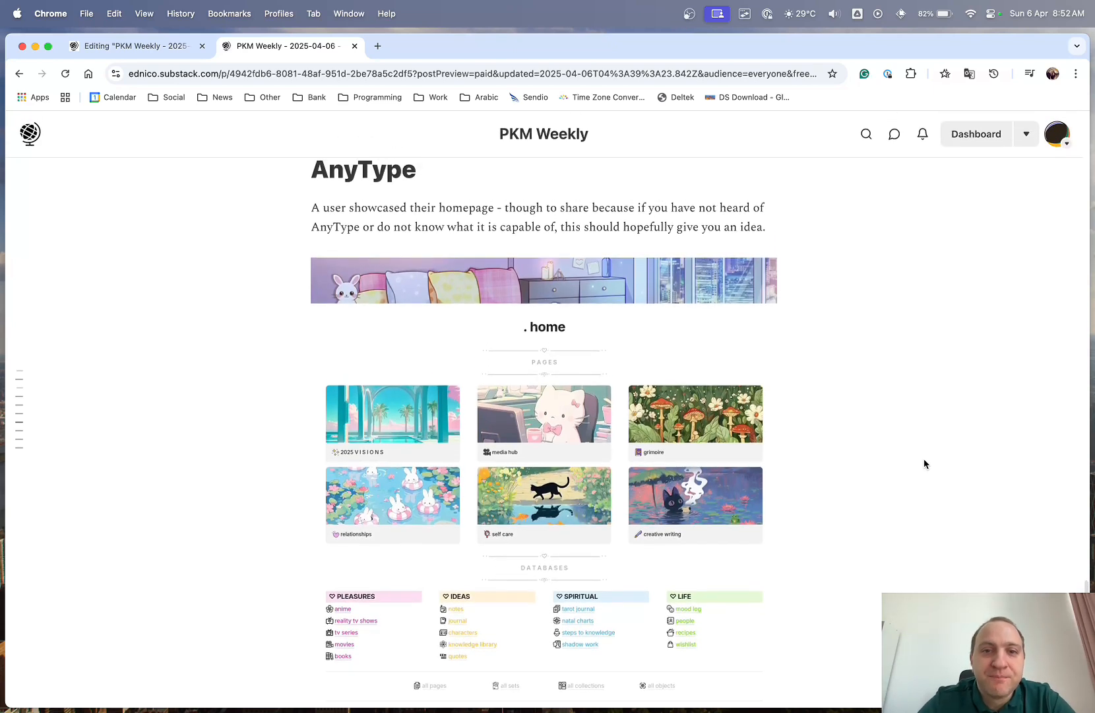
mouse_move(846, 418)
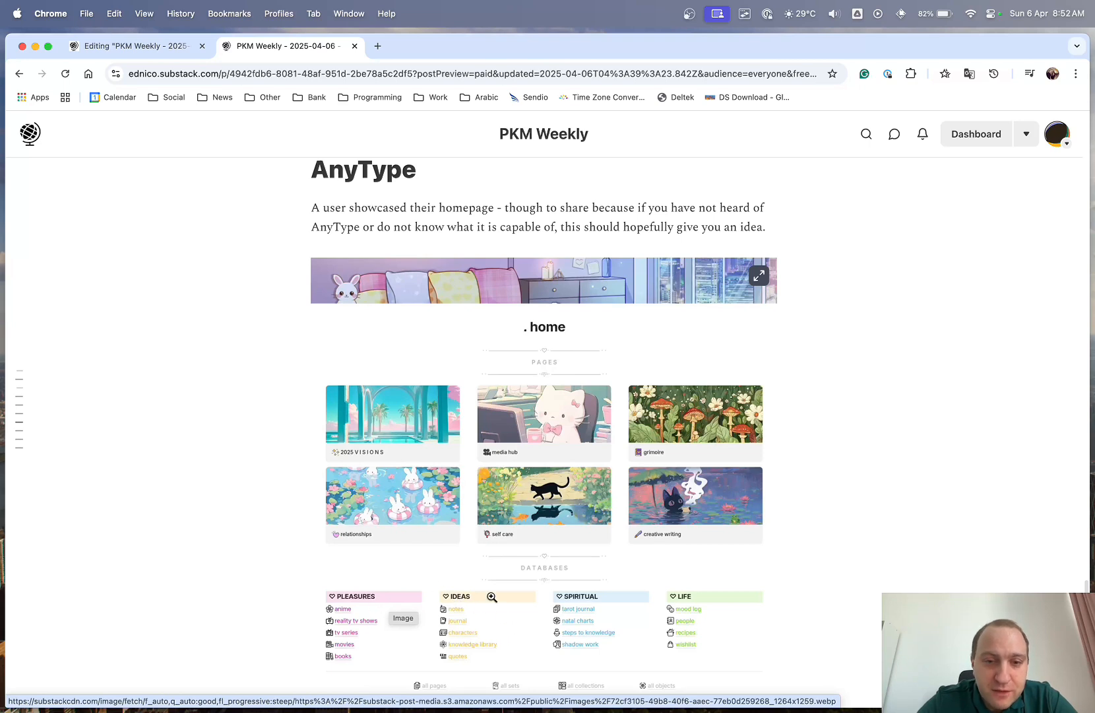
mouse_move(520, 363)
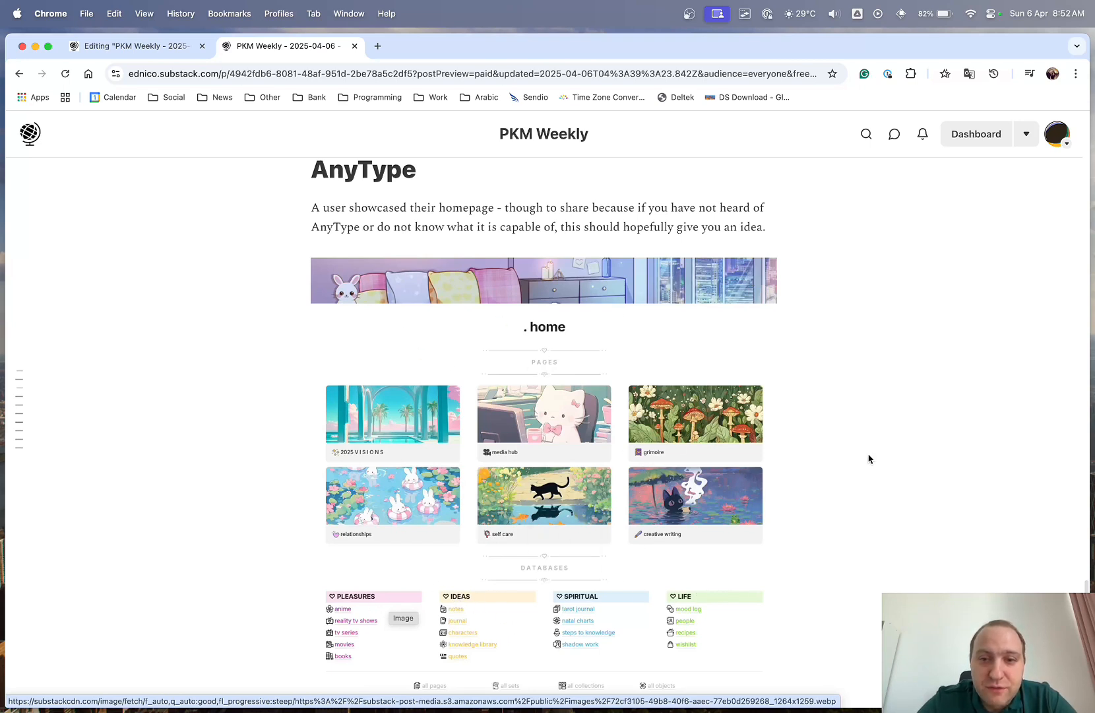
mouse_move(401, 429)
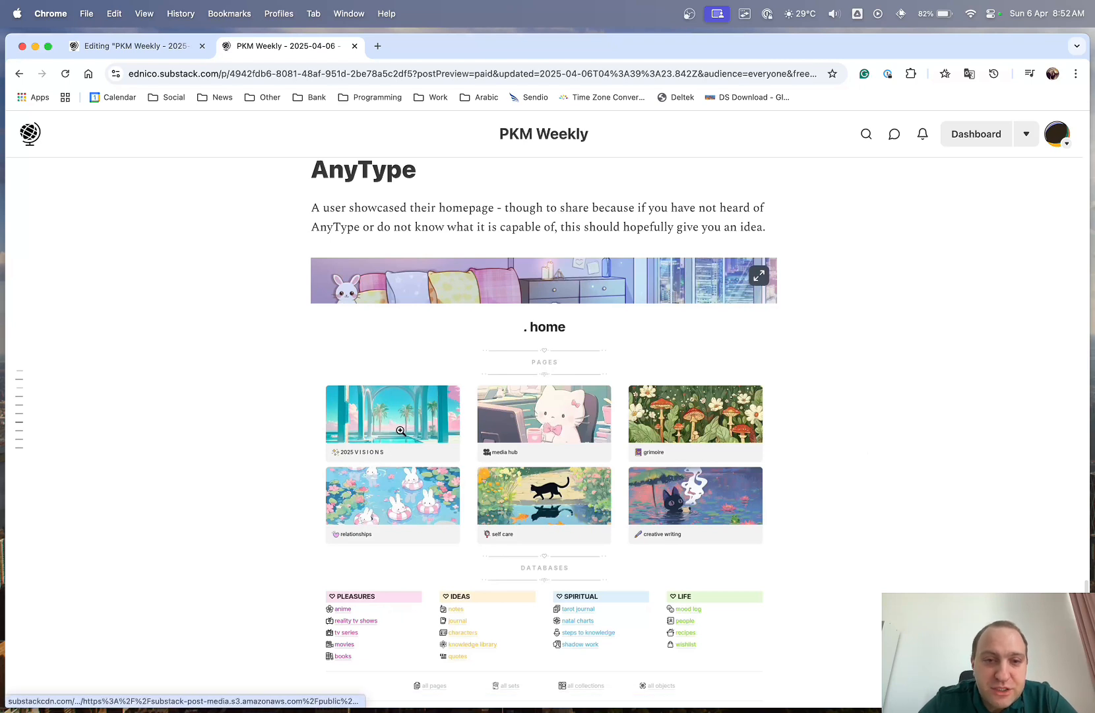
scroll(down, 3)
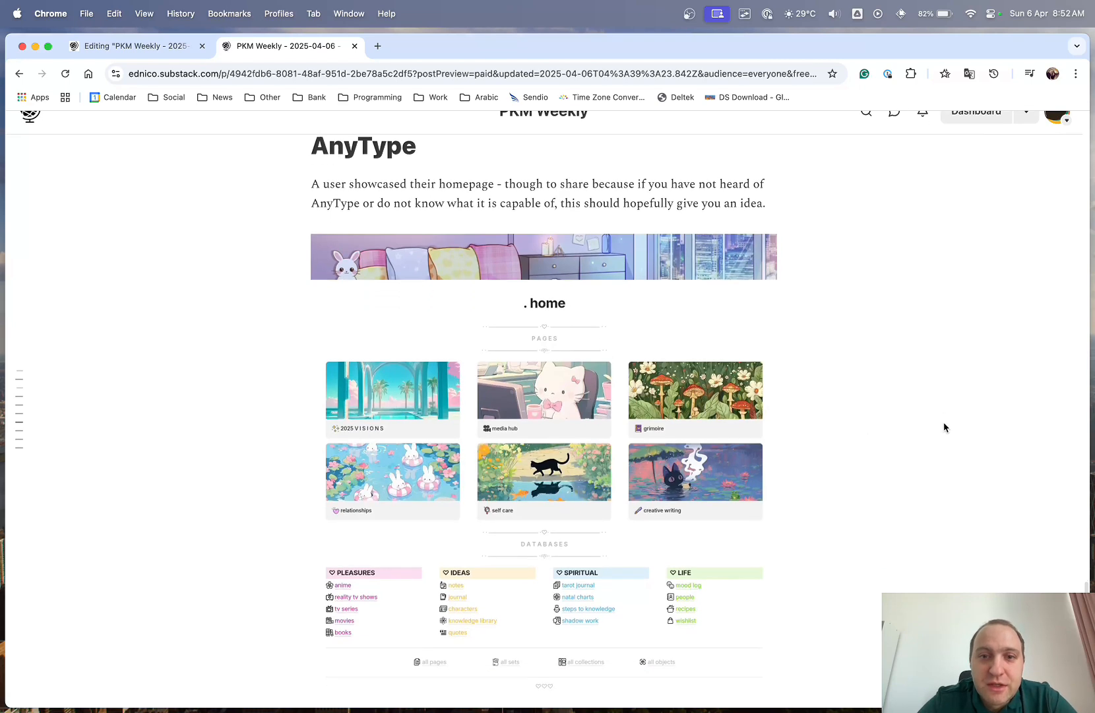
scroll(down, 3)
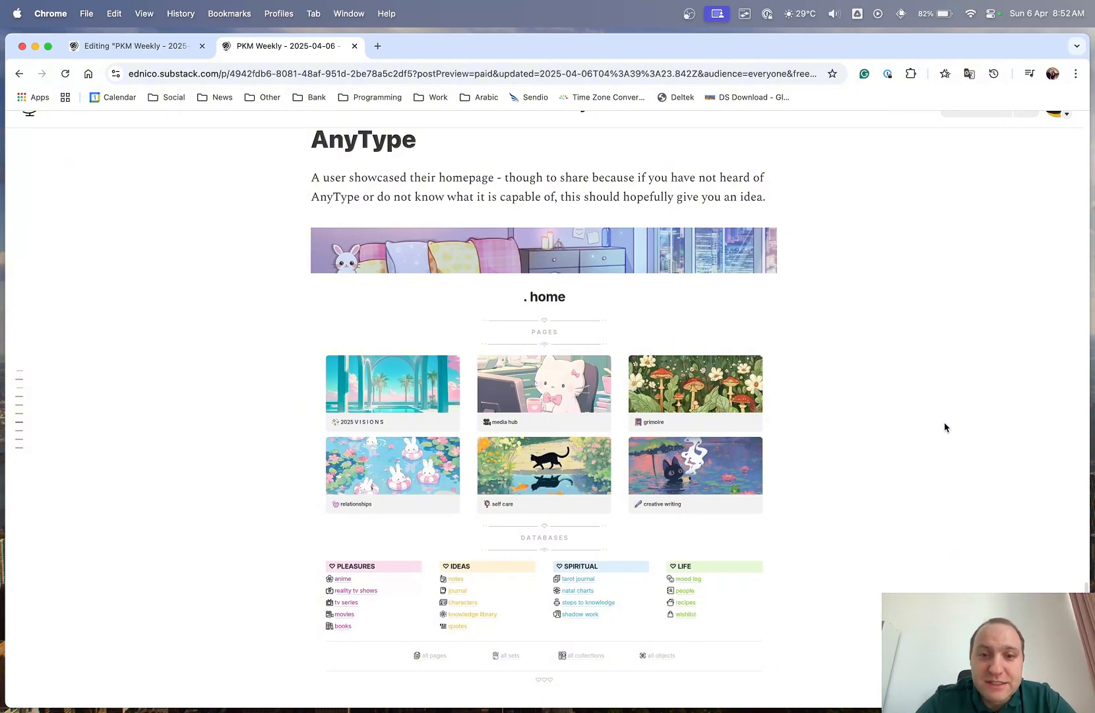
scroll(down, 3)
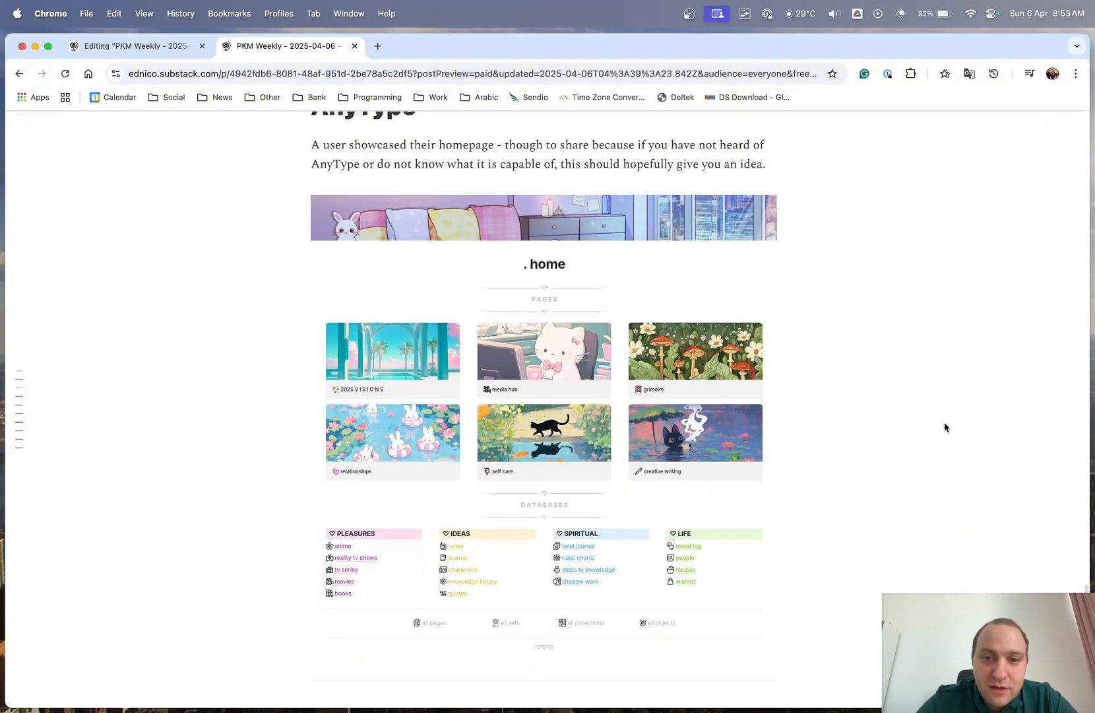
scroll(down, 3)
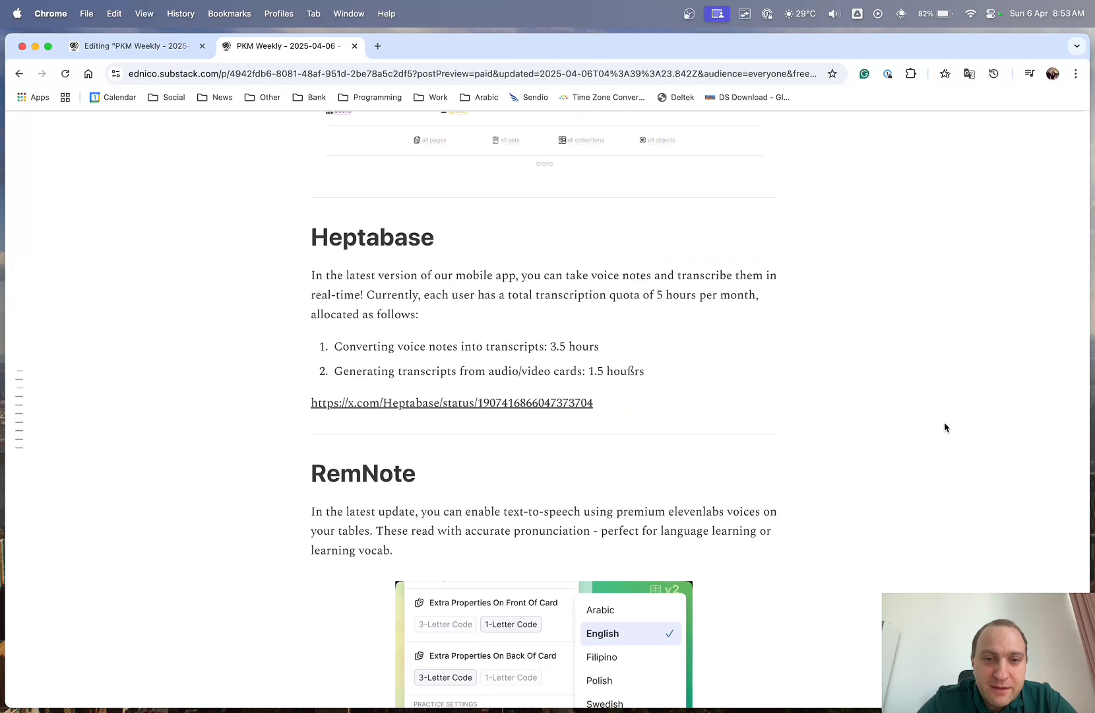
scroll(down, 3)
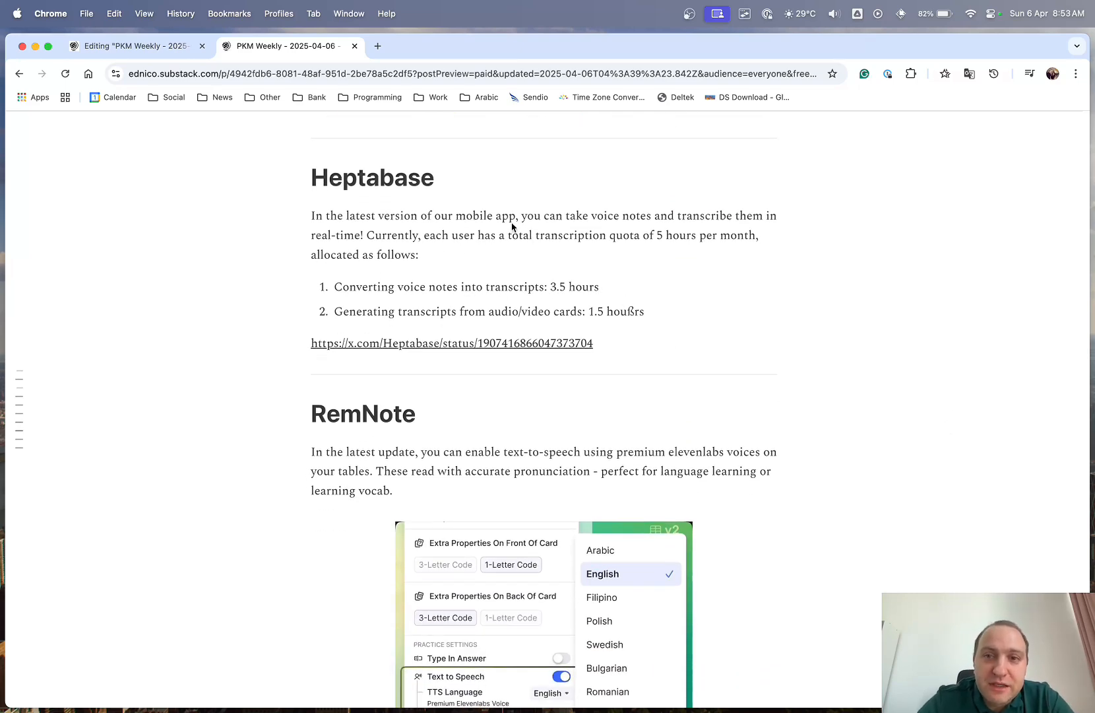
click(452, 343)
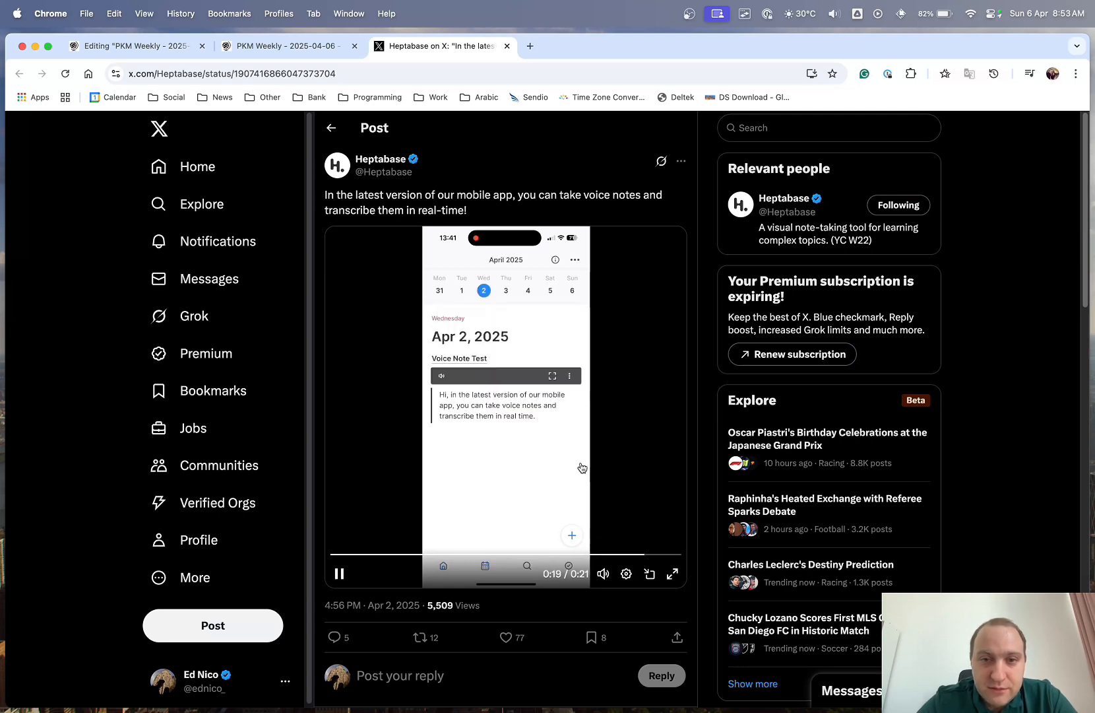
- Close the Heptabase voice-note post on X and return to the Substack preview
click(340, 573)
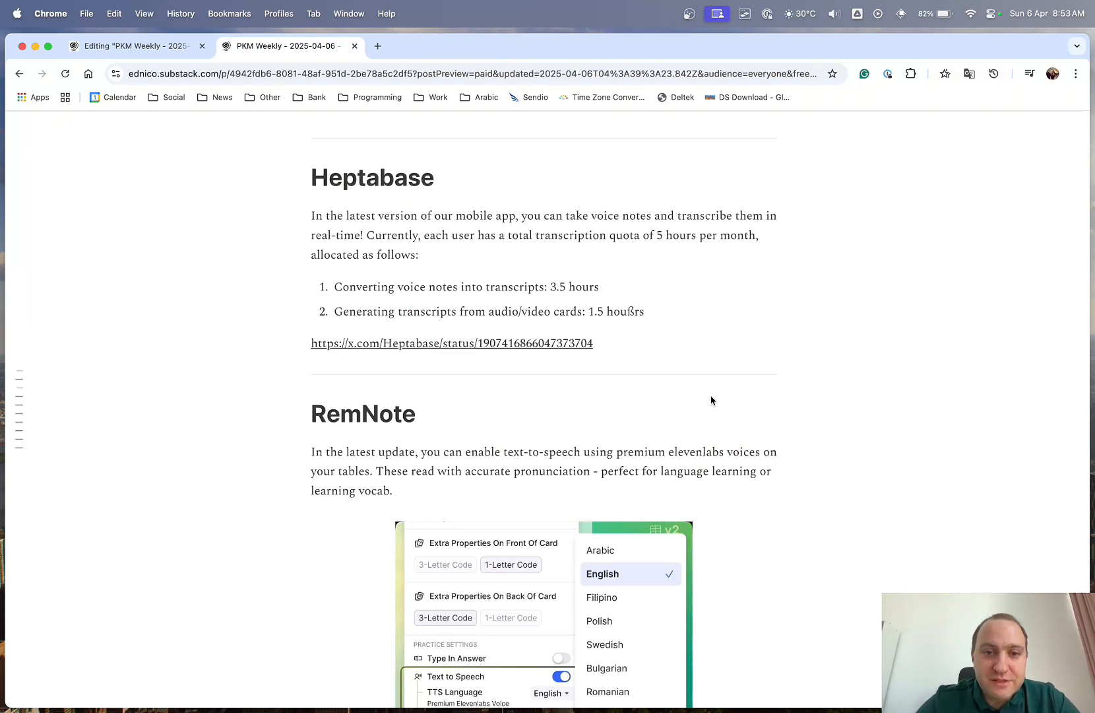
- Read through RemNote text-to-speech to the footer and open the Thymer Query Filters X post
scroll(down, 3)
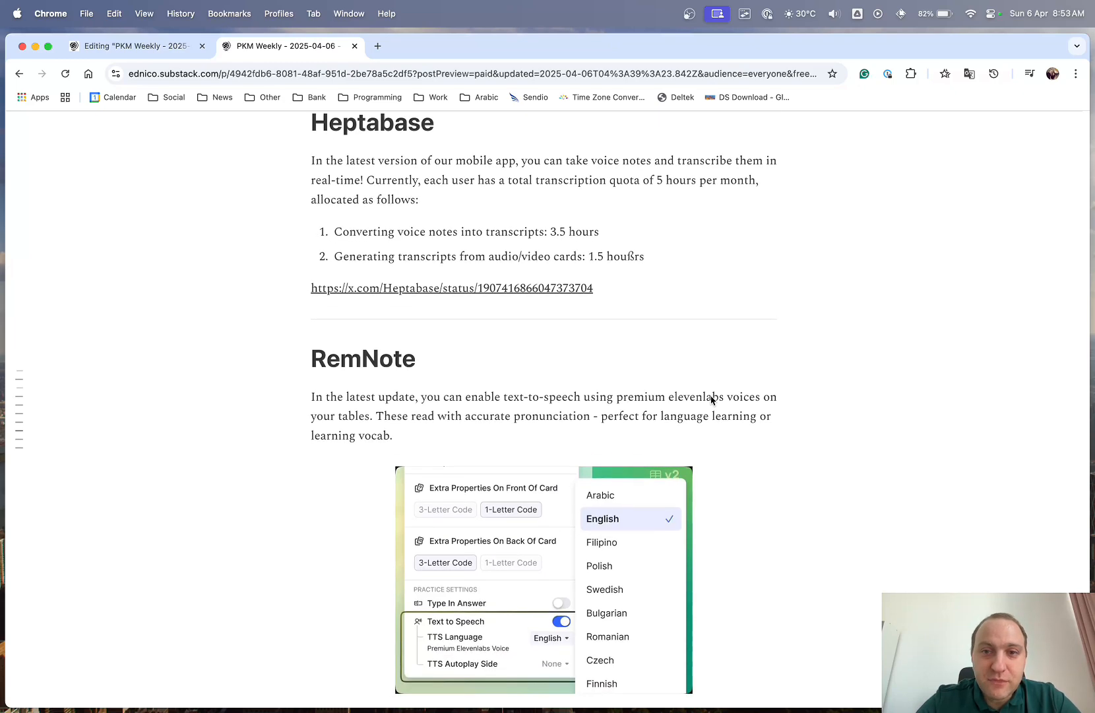
scroll(down, 3)
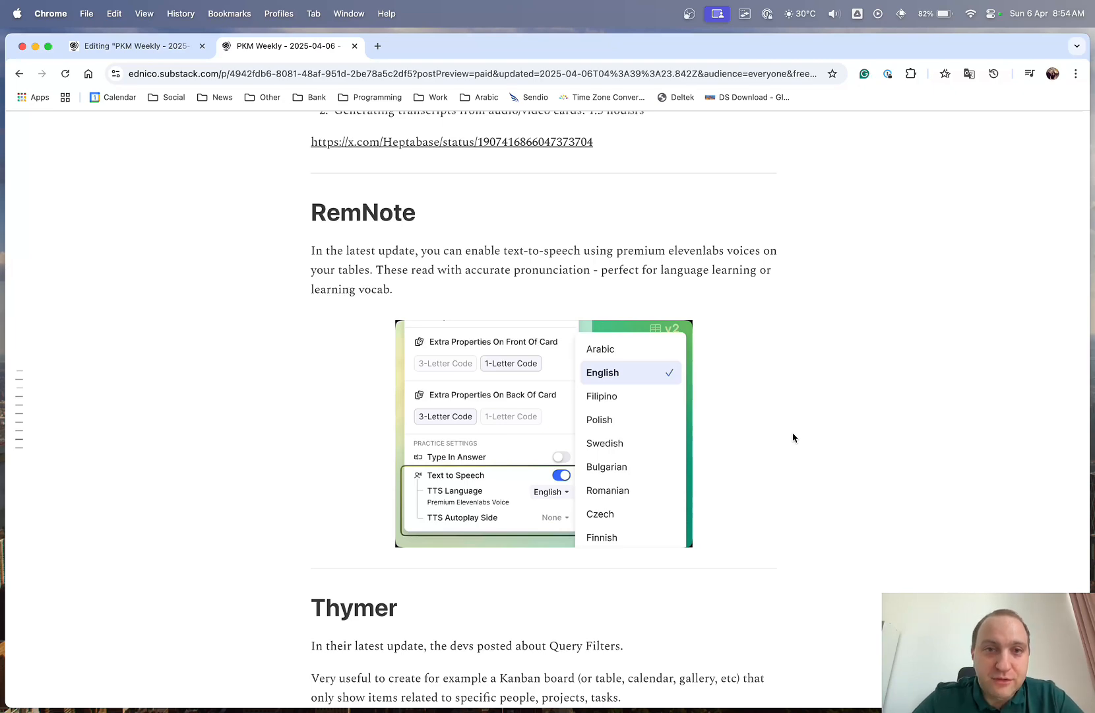
scroll(down, 3)
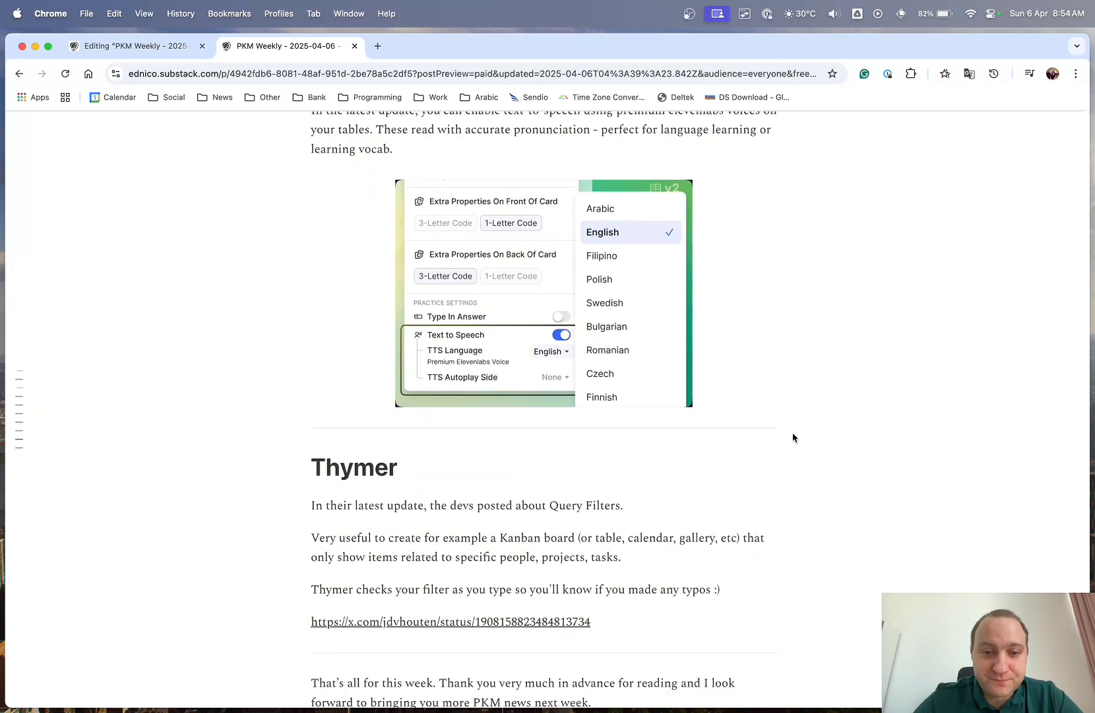
scroll(down, 3)
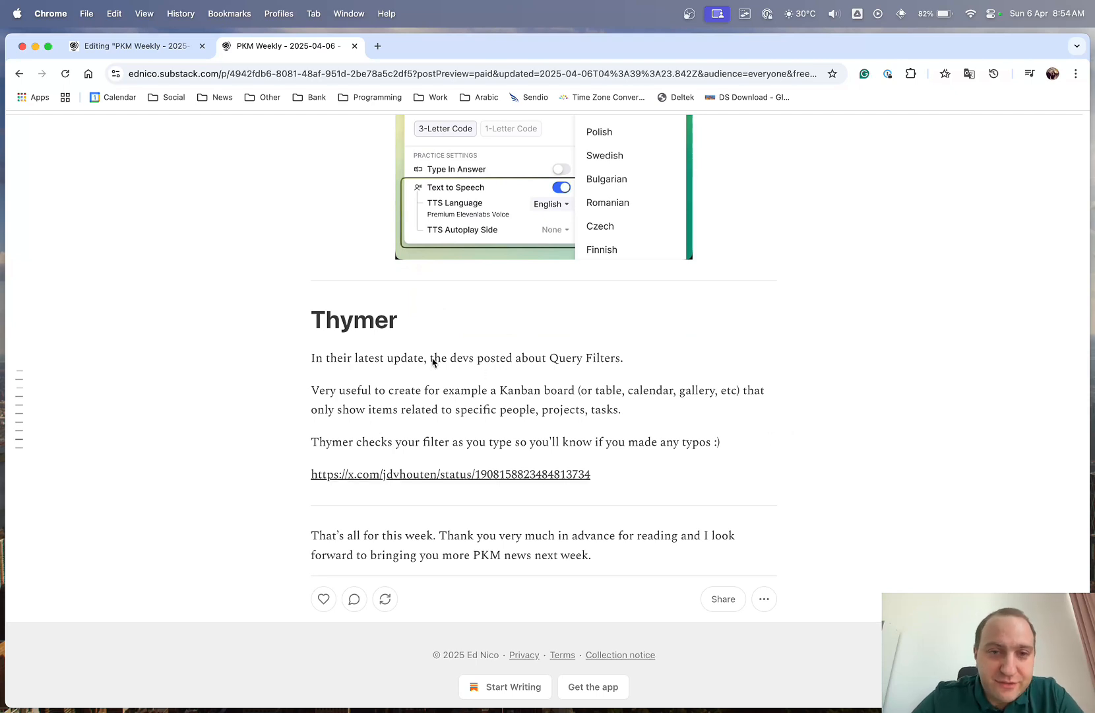
click(450, 473)
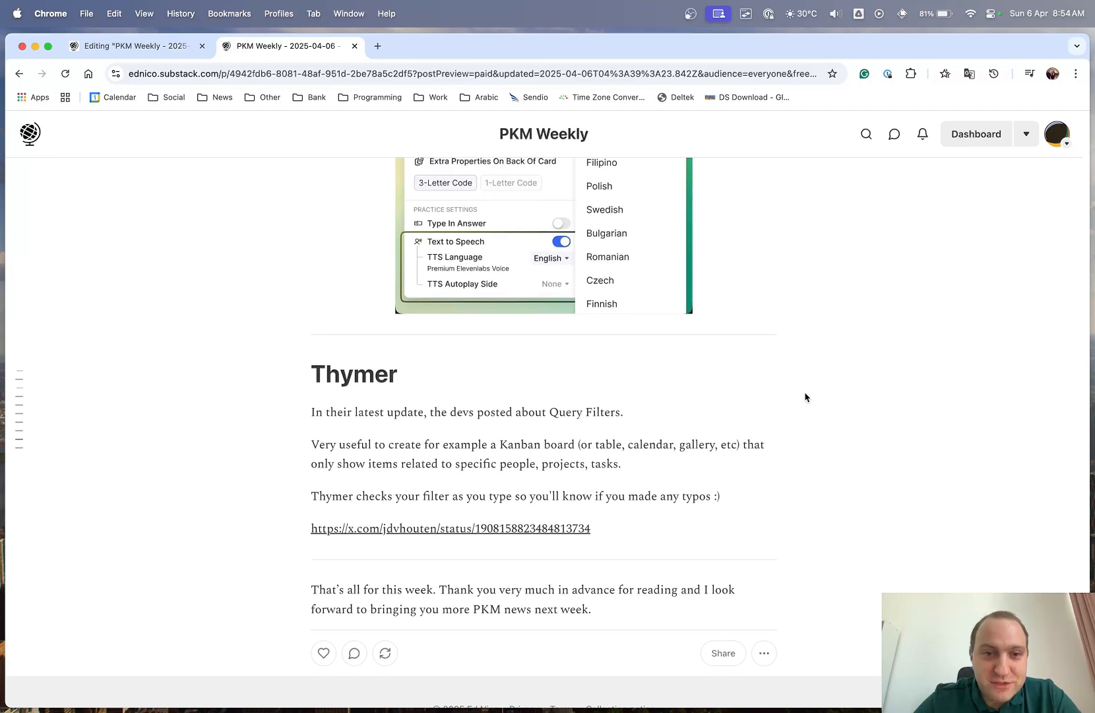
- Scroll back to the top of 'PKM Weekly - 2025-04-06', showing the title and Obsidian section
scroll(up, 3)
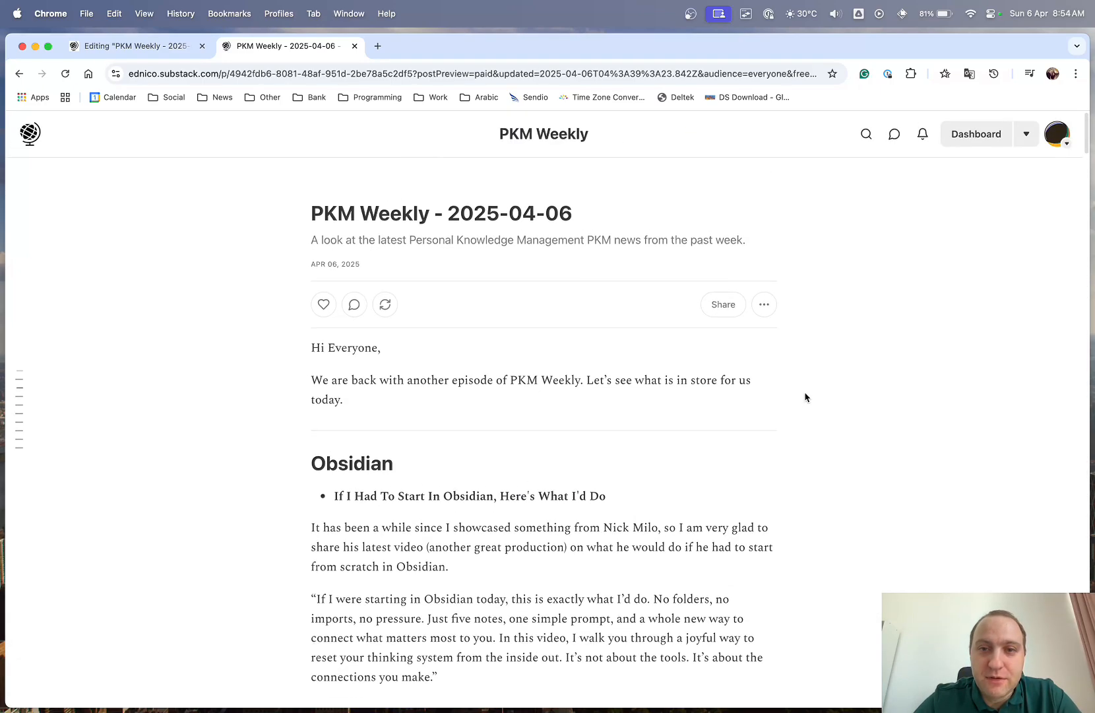
scroll(down, 3)
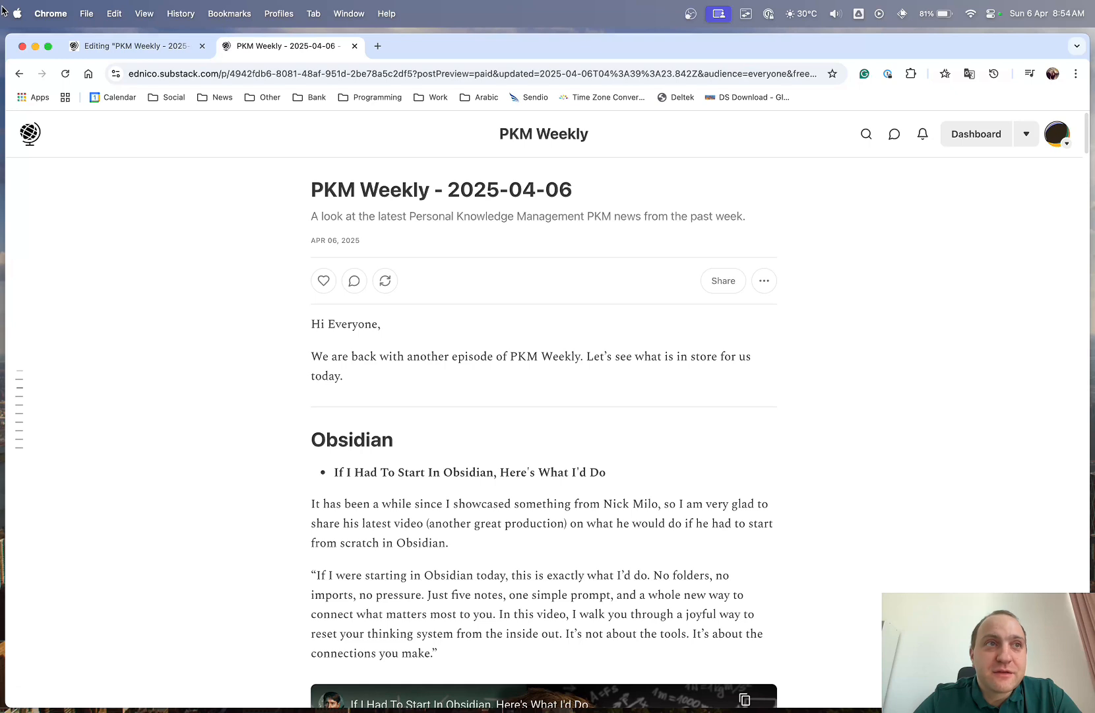